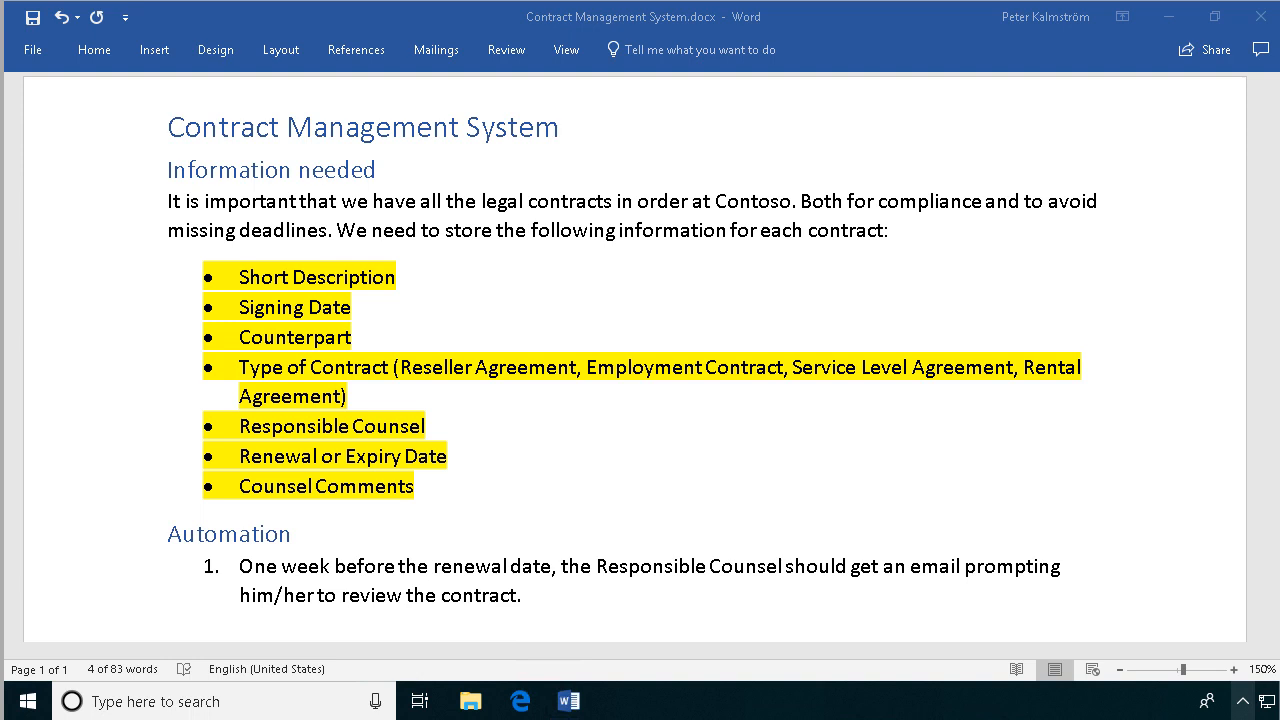
mouse_move(172, 556)
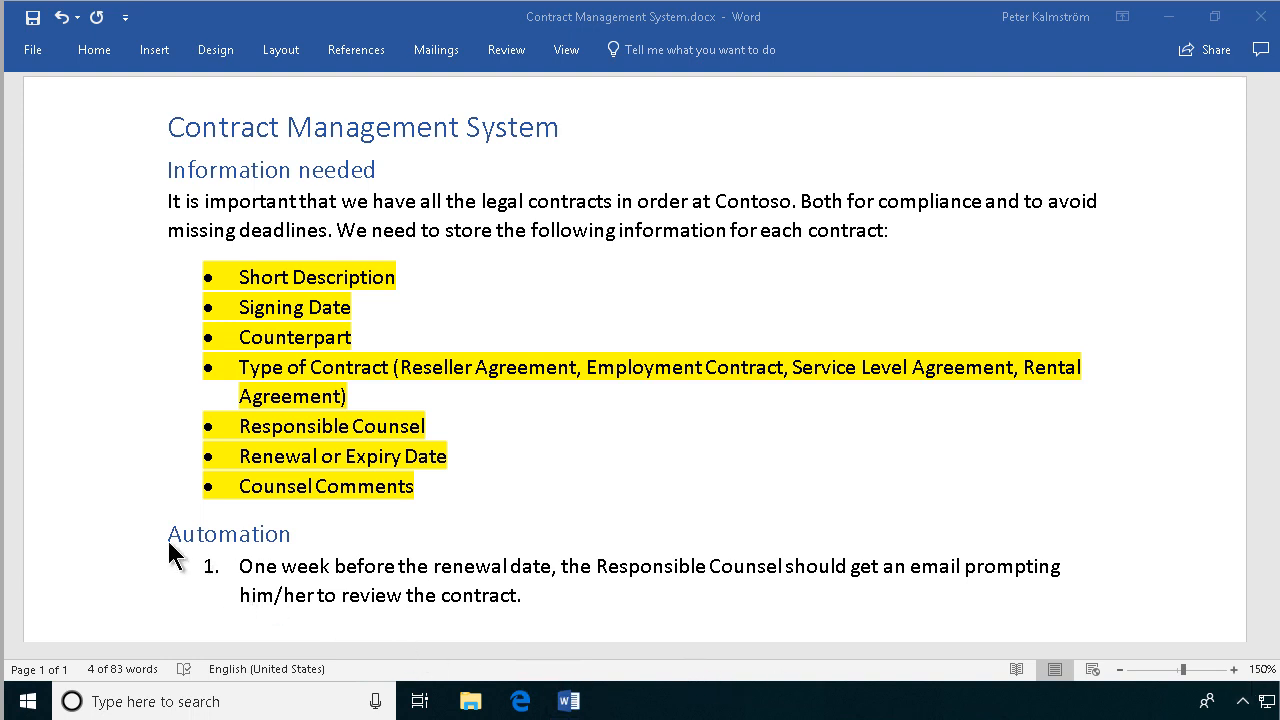
mouse_move(424, 136)
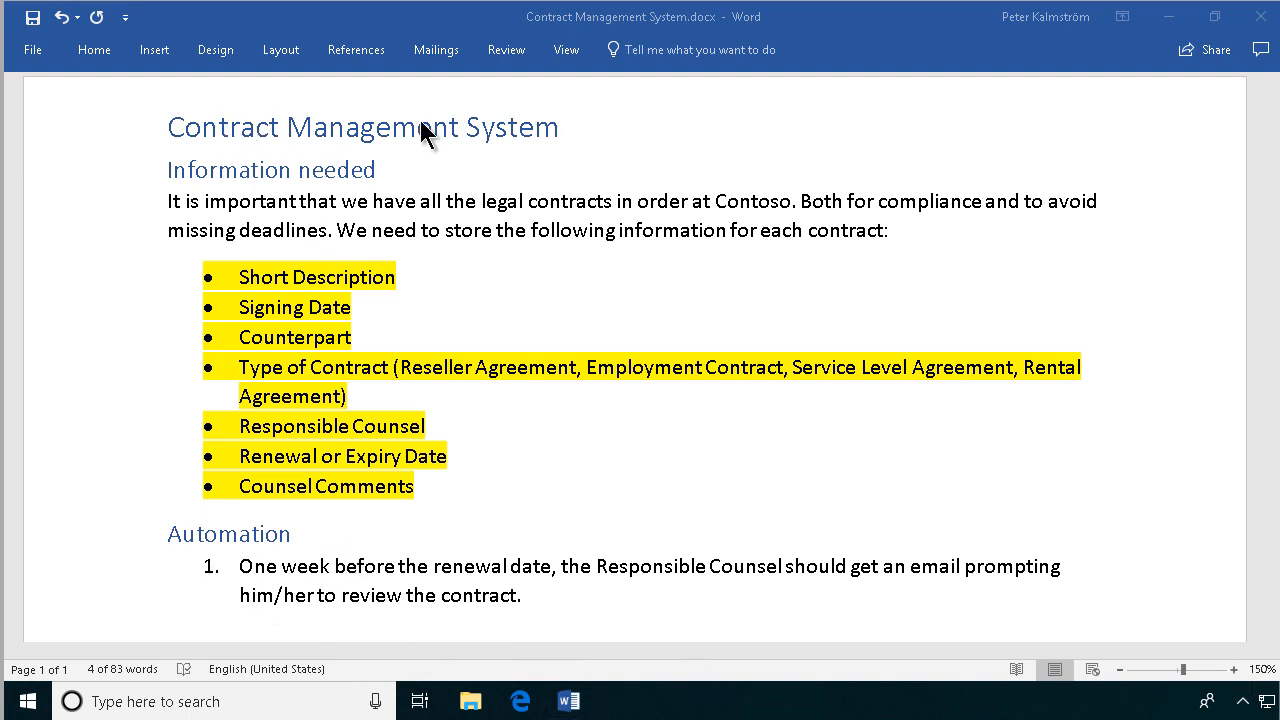
mouse_move(520, 136)
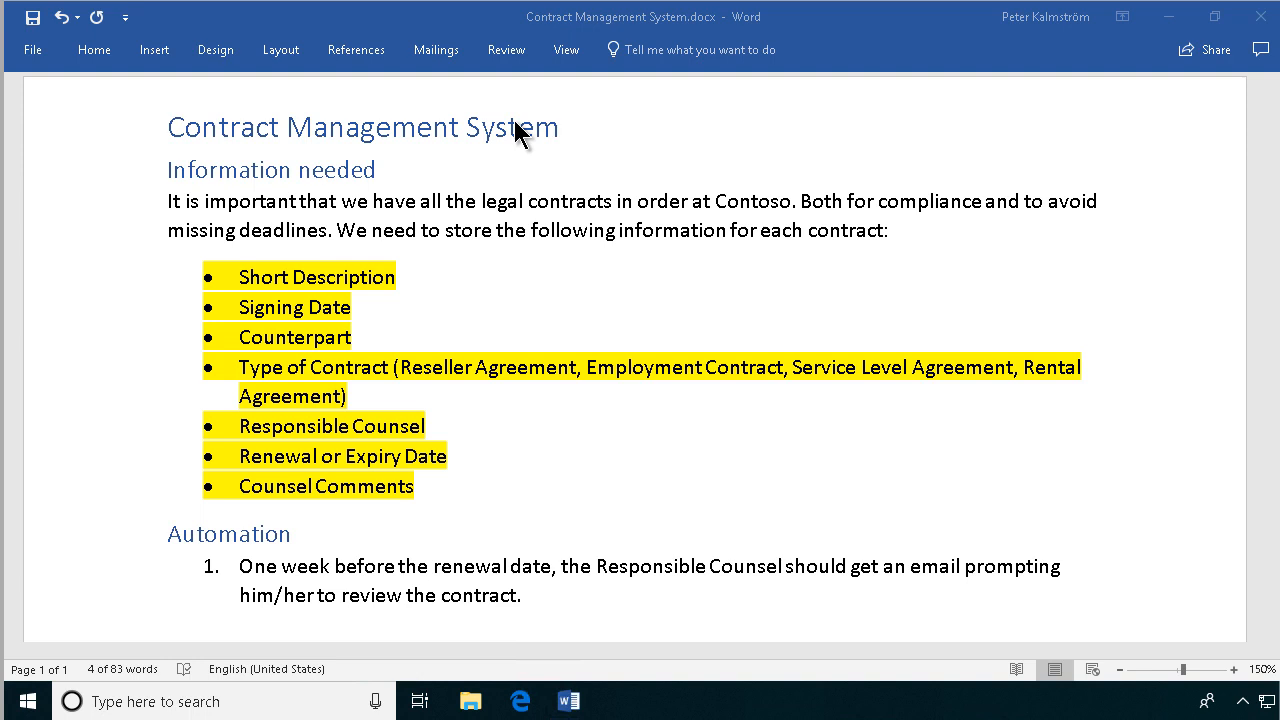
mouse_move(252, 580)
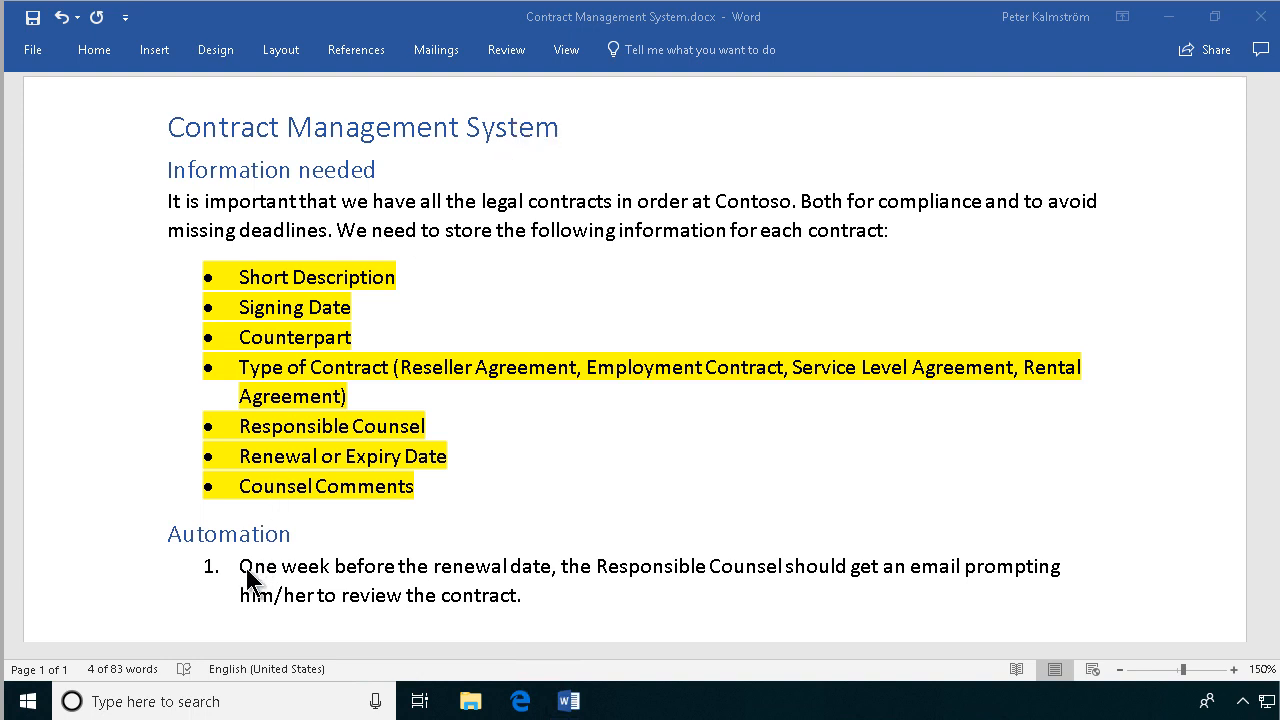
mouse_move(512, 584)
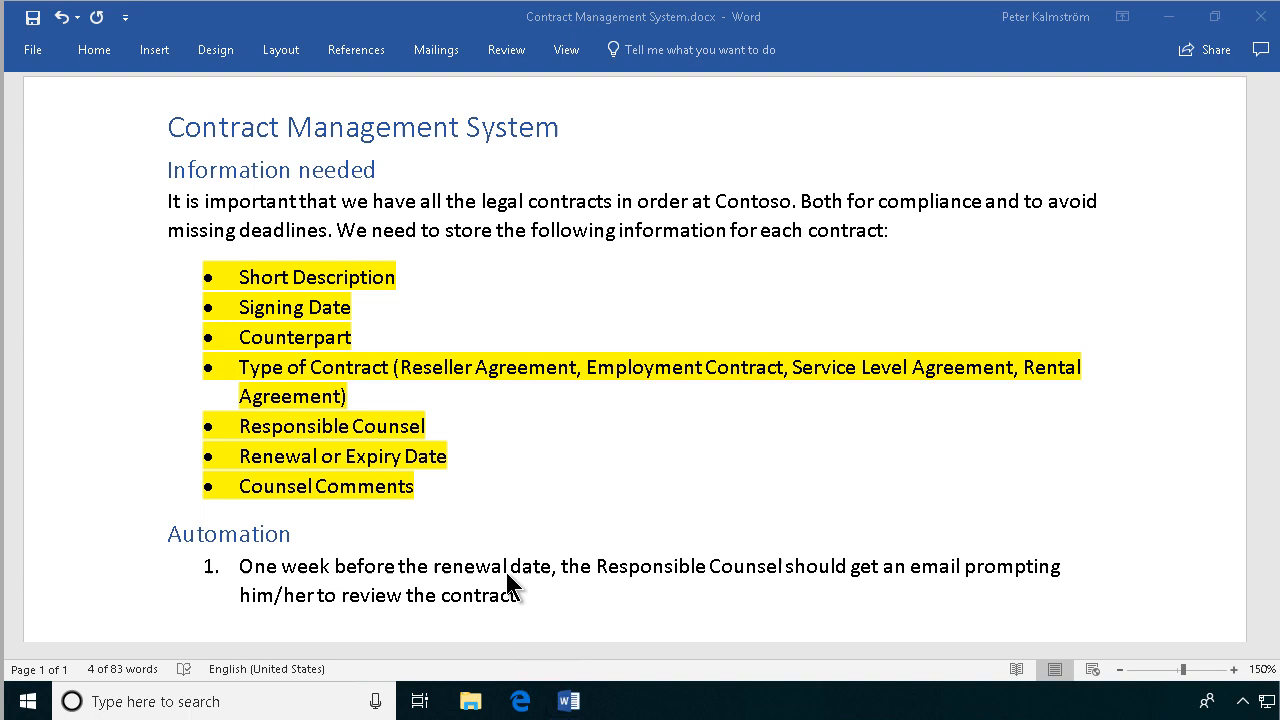
mouse_move(720, 588)
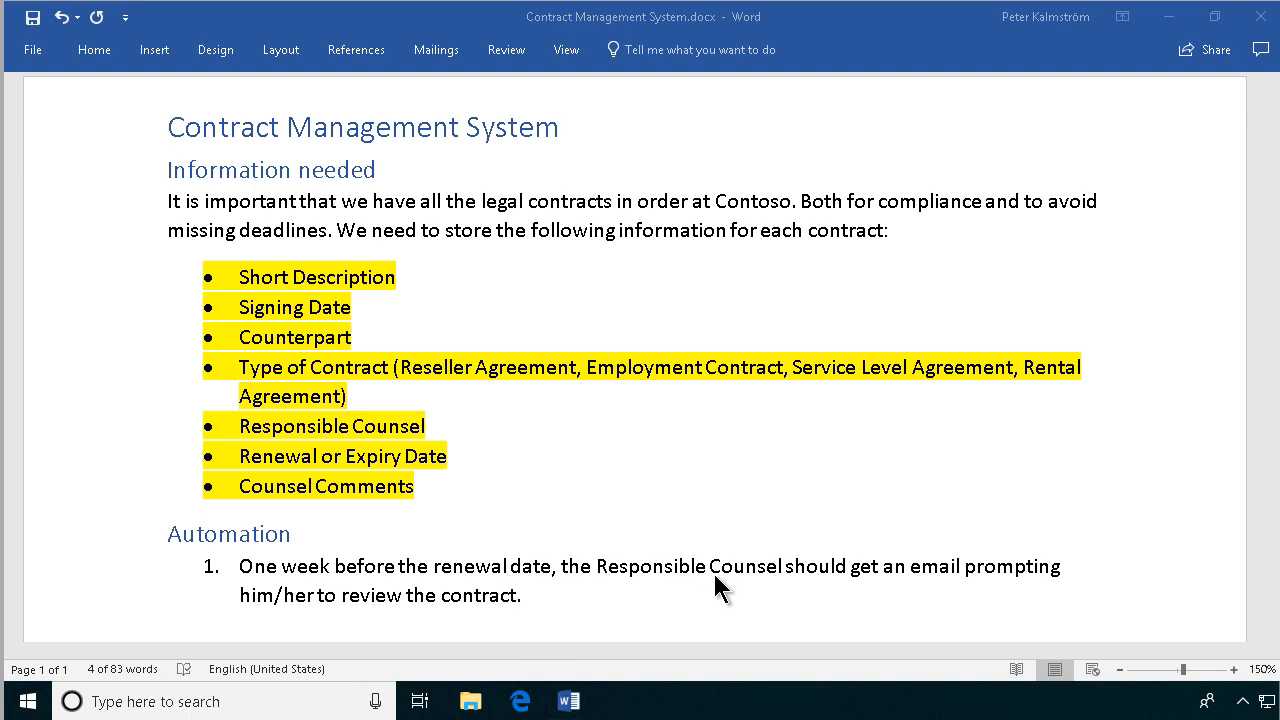
mouse_move(940, 596)
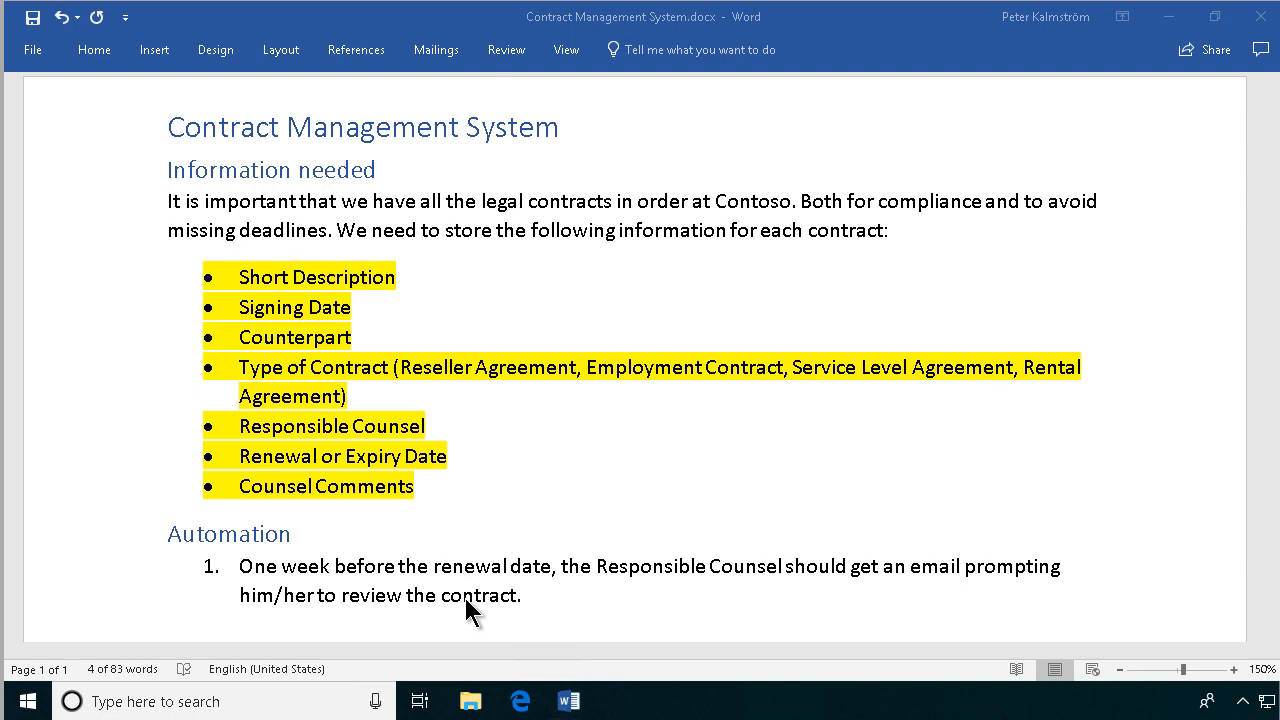
From the Contracts library's Flow menu, start creating a flow and go to See your flows.
click(520, 700)
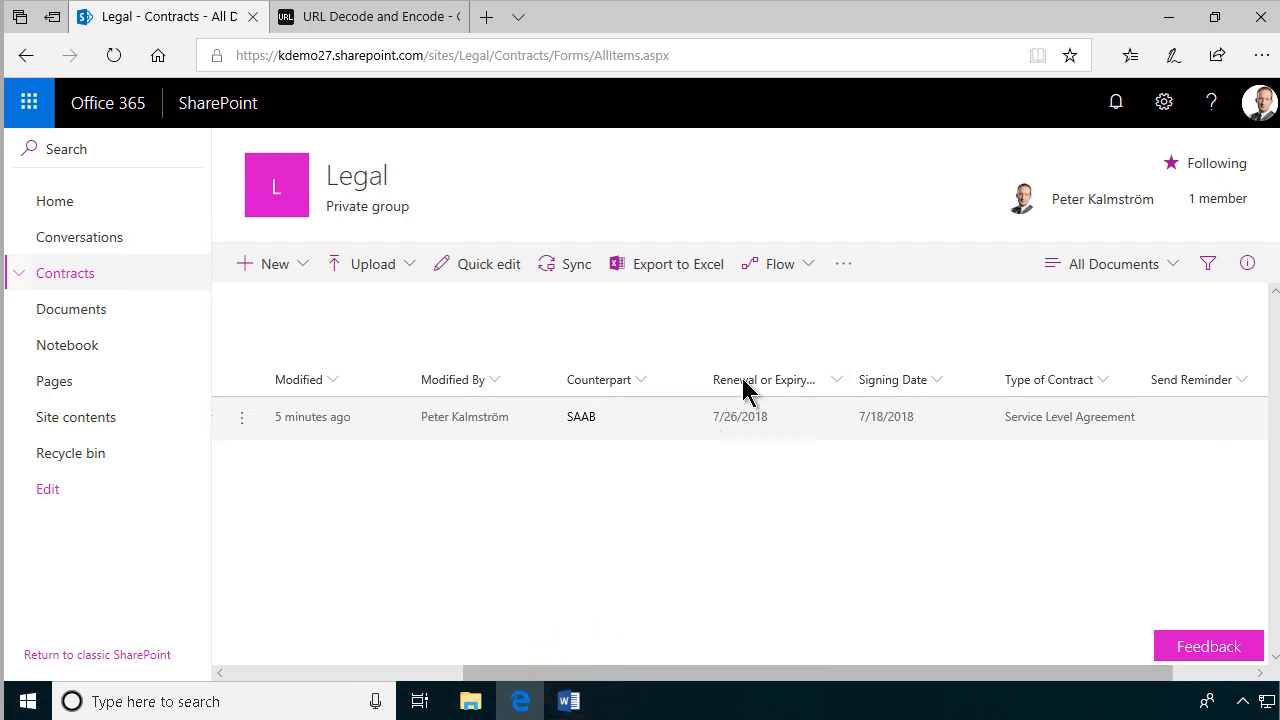
mouse_move(740, 430)
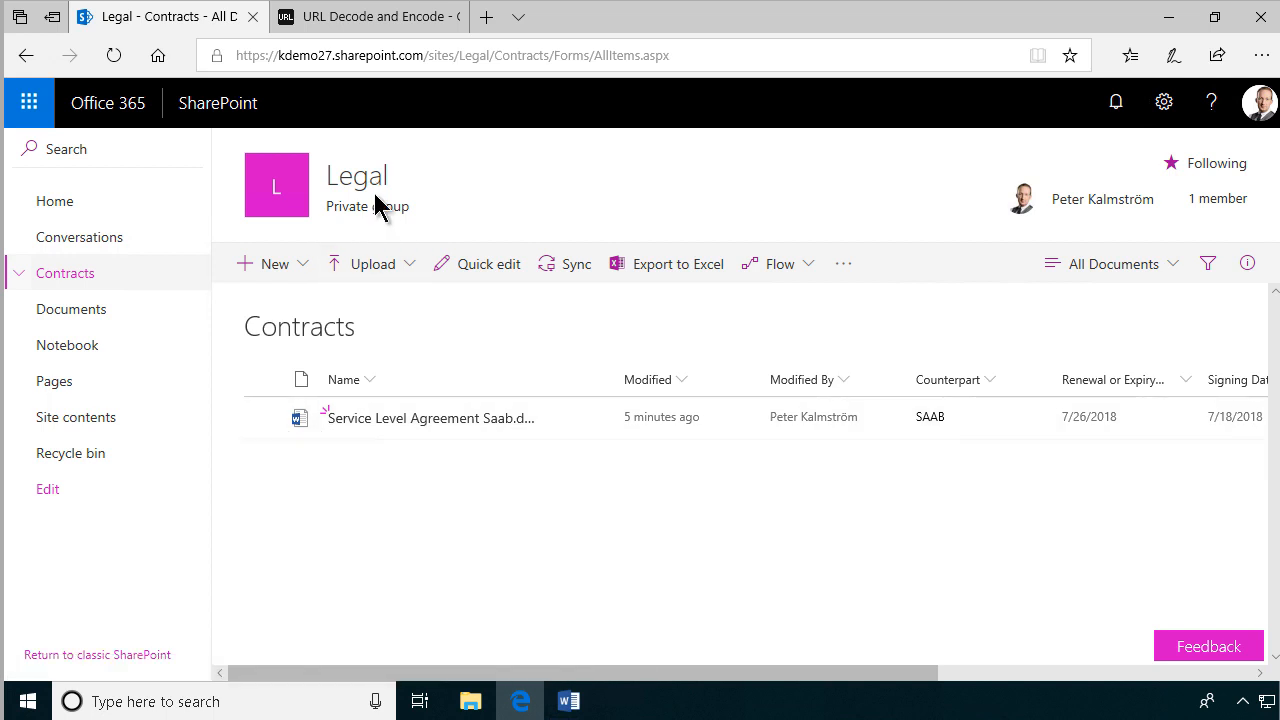
mouse_move(614, 548)
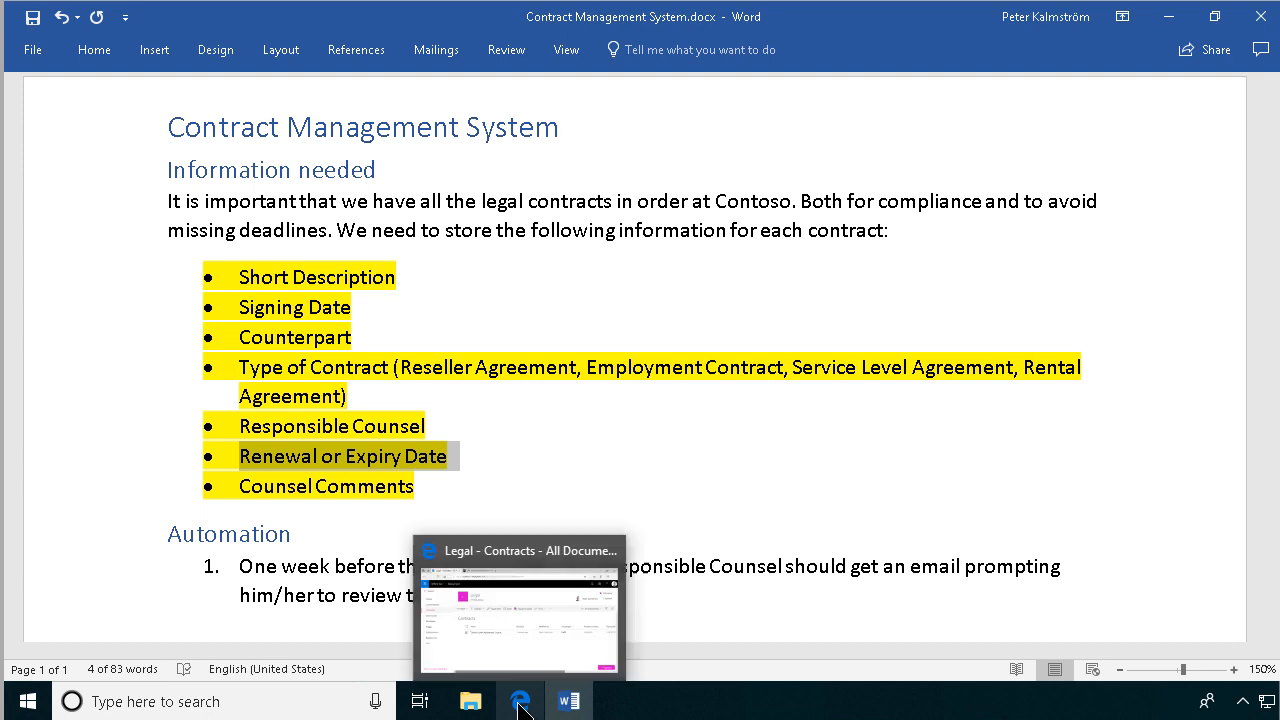
click(520, 700)
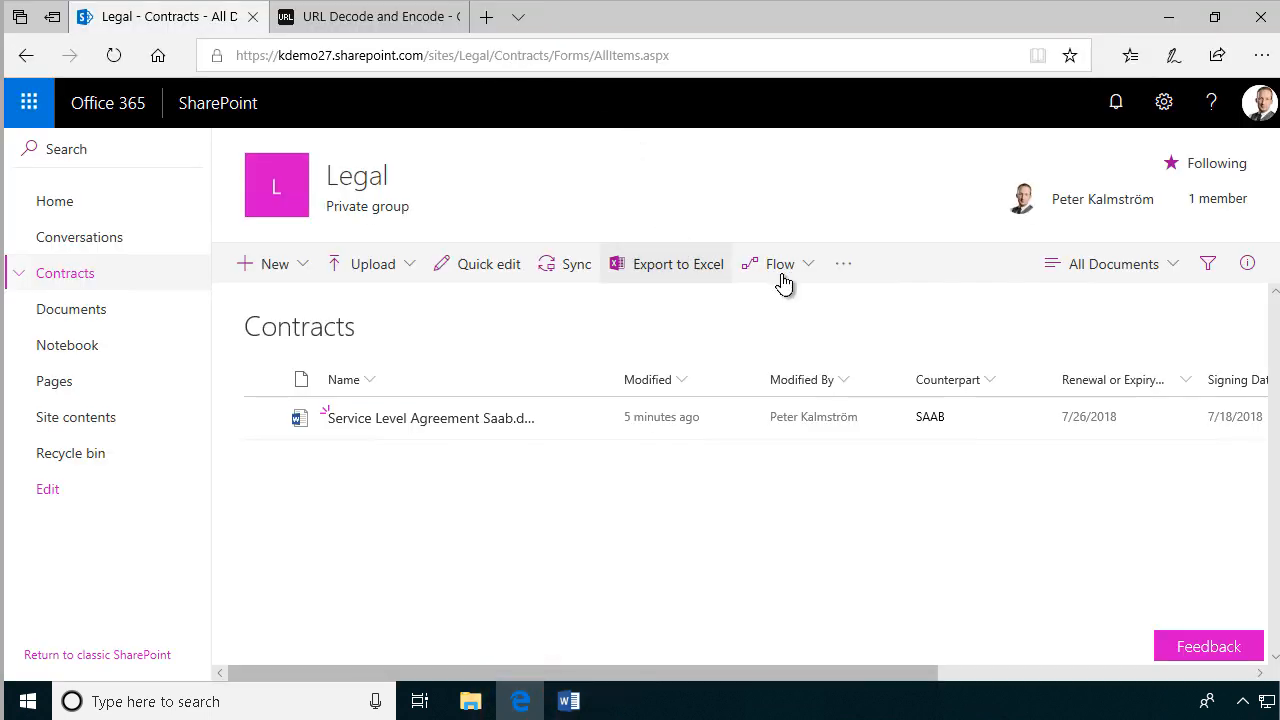
click(780, 264)
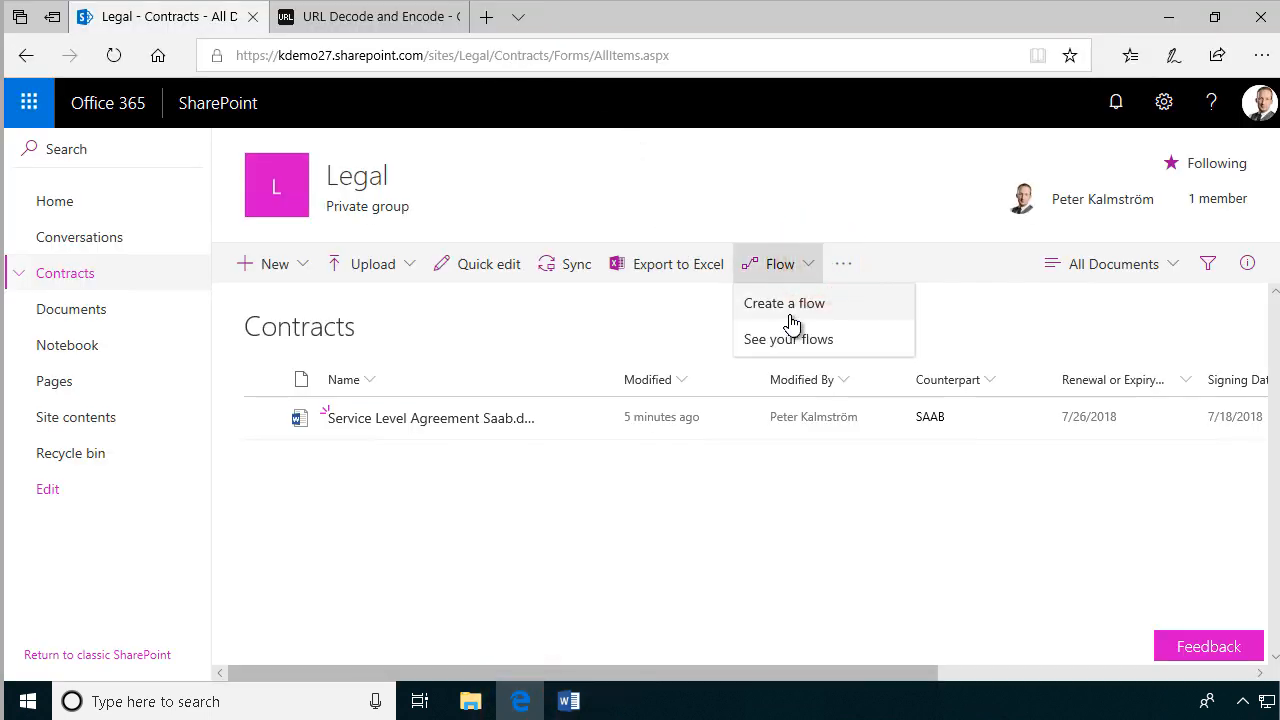
click(784, 304)
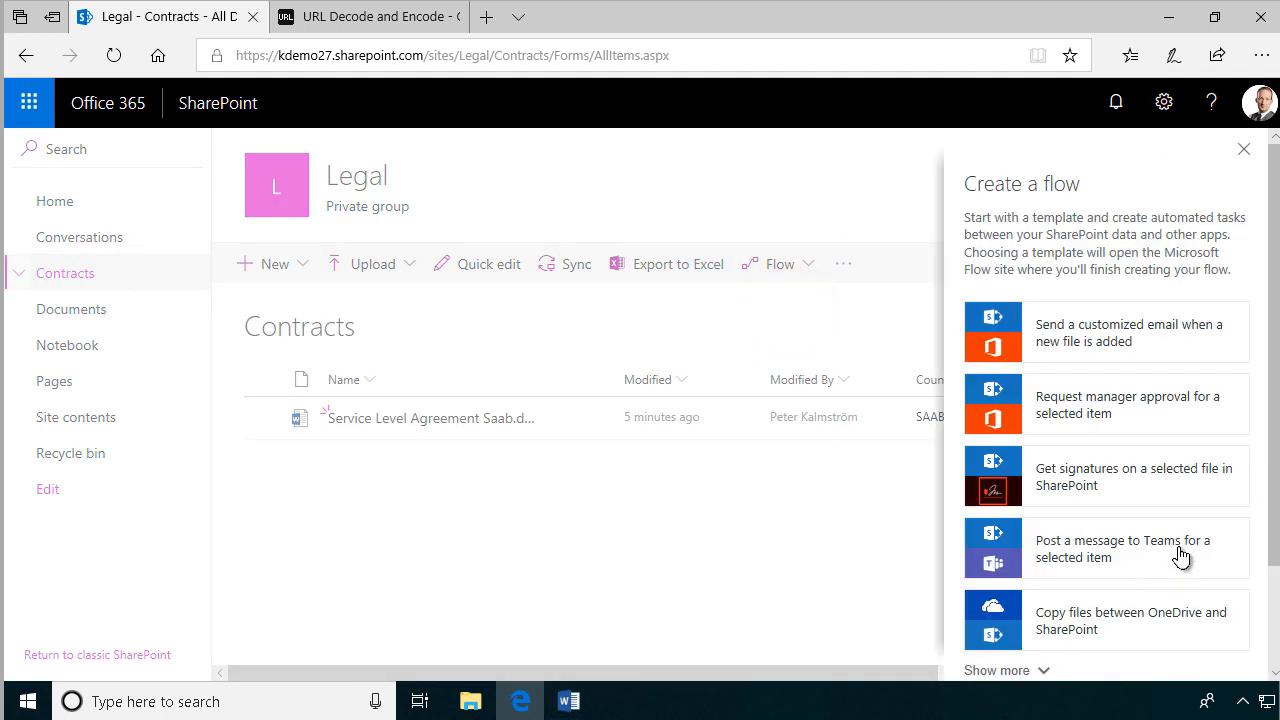
scroll(down, 3)
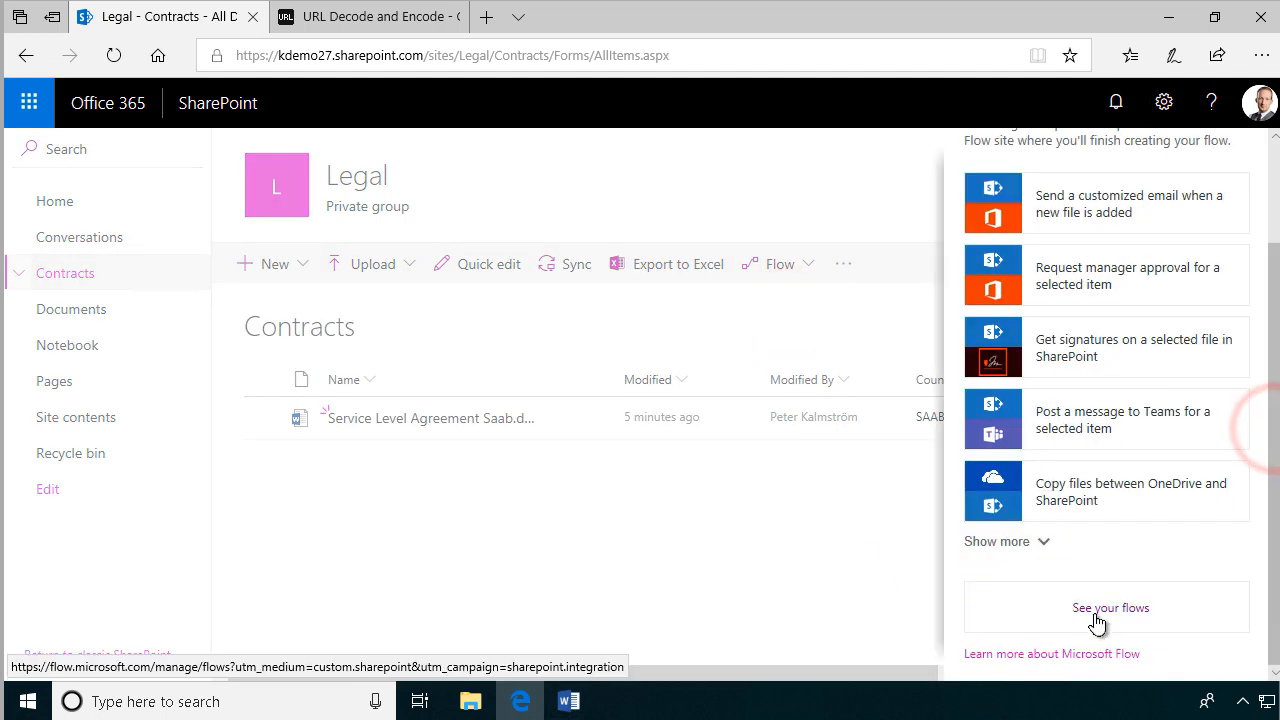
click(1110, 608)
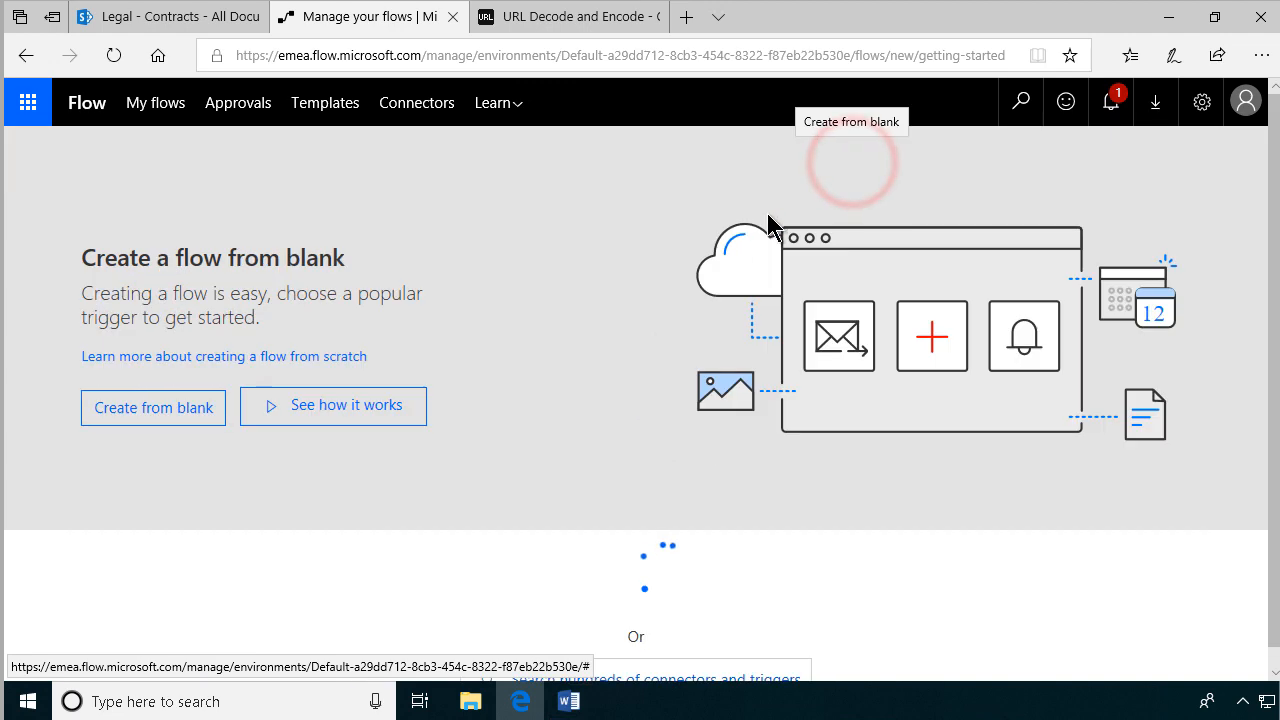
Create a blank flow with a Schedule - Recurrence trigger at interval 1.
click(152, 408)
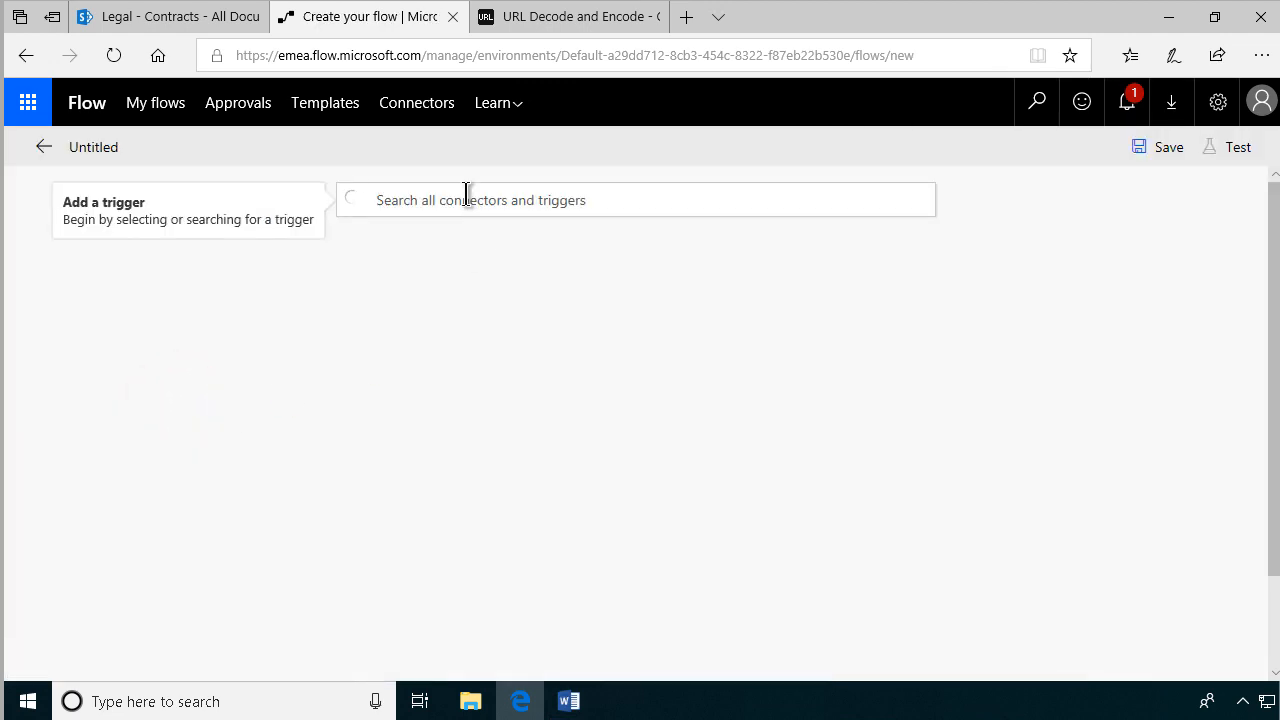
click(636, 200)
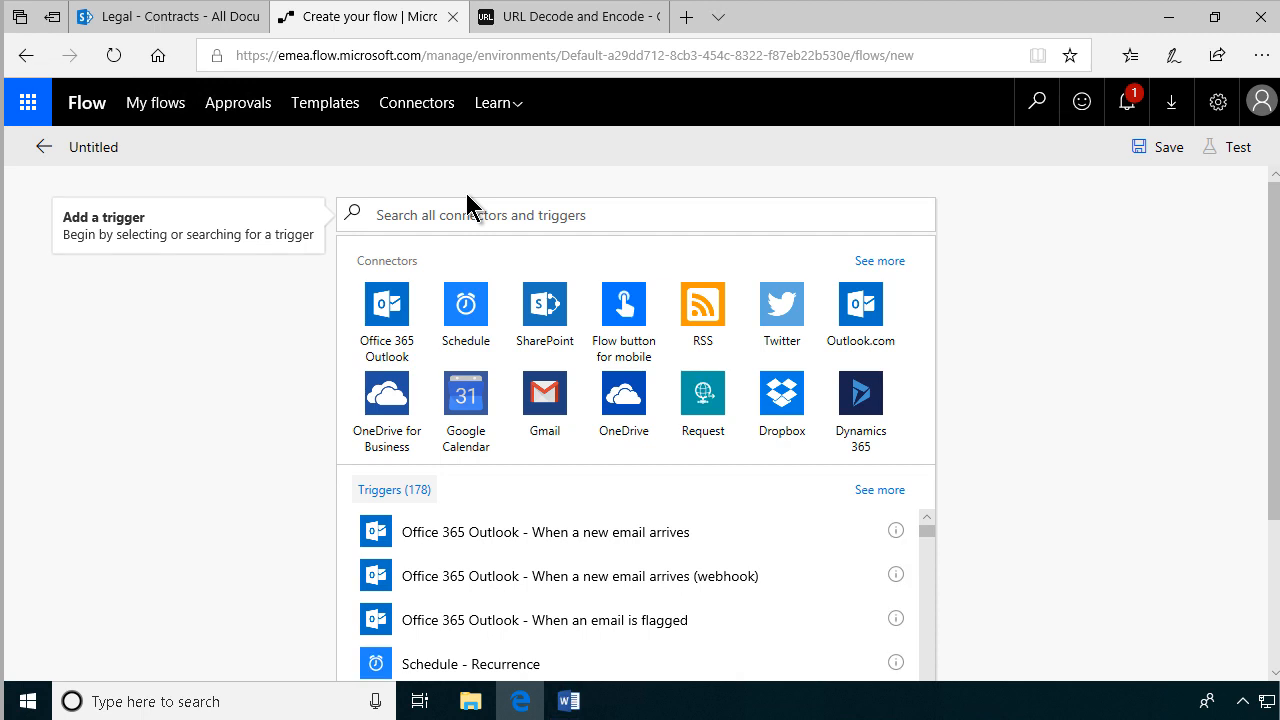
mouse_move(484, 344)
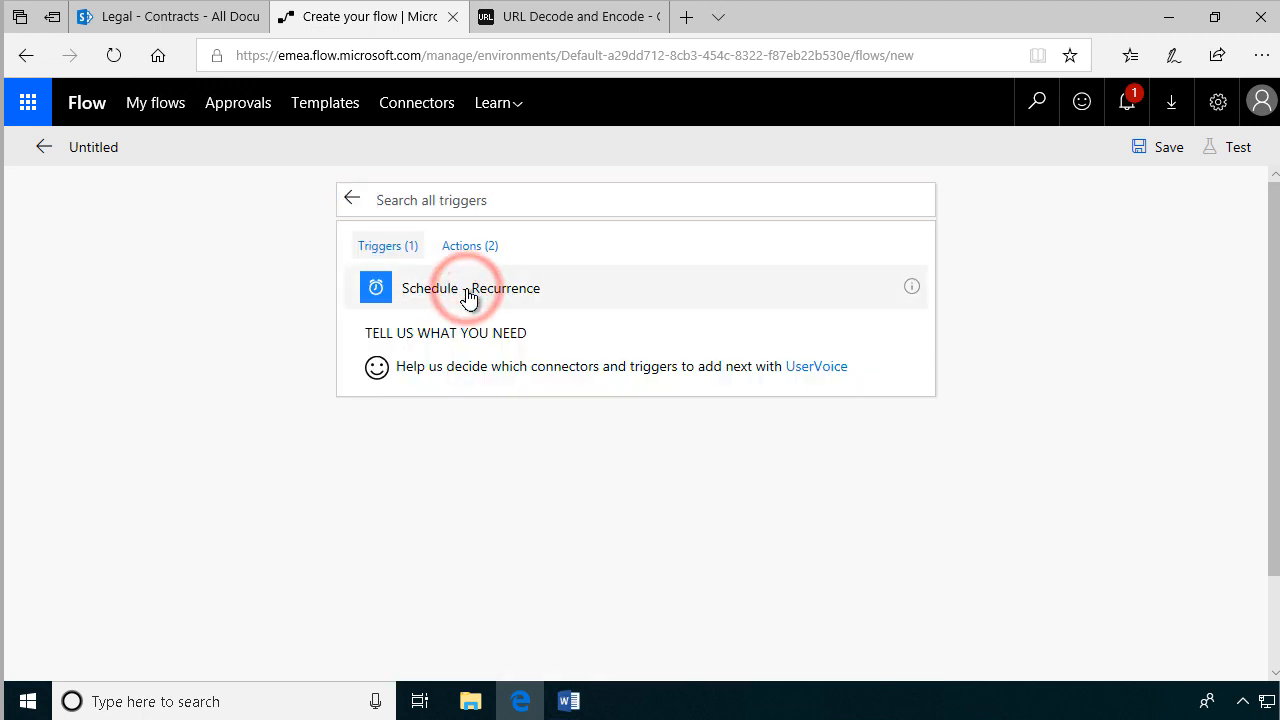
click(472, 288)
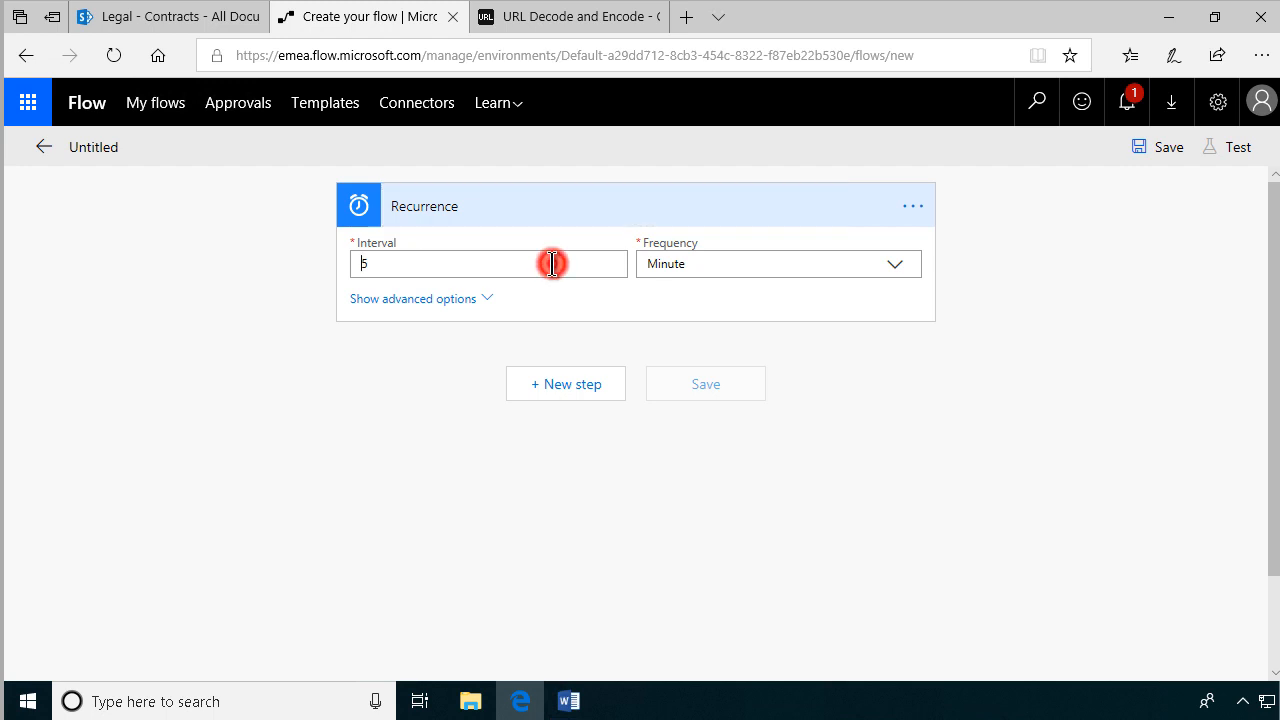
text(1)
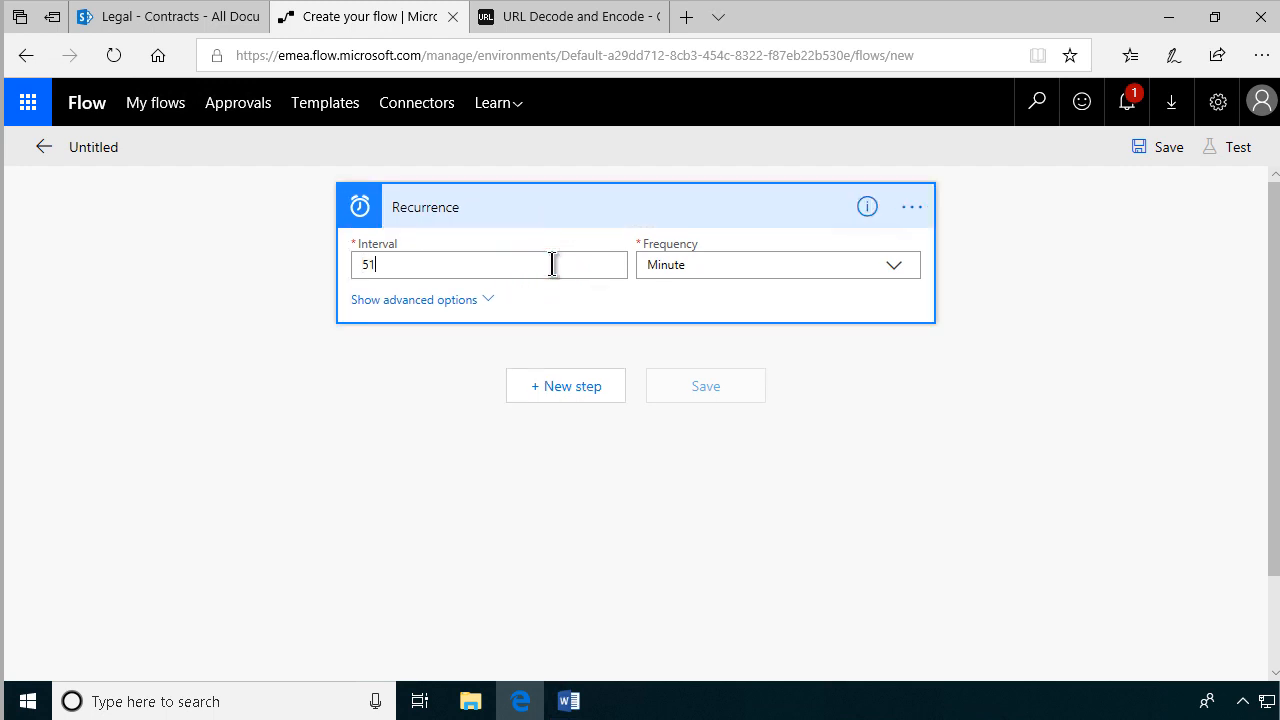
Set the recurrence frequency to Day and glance at the advanced scheduling options.
click(778, 264)
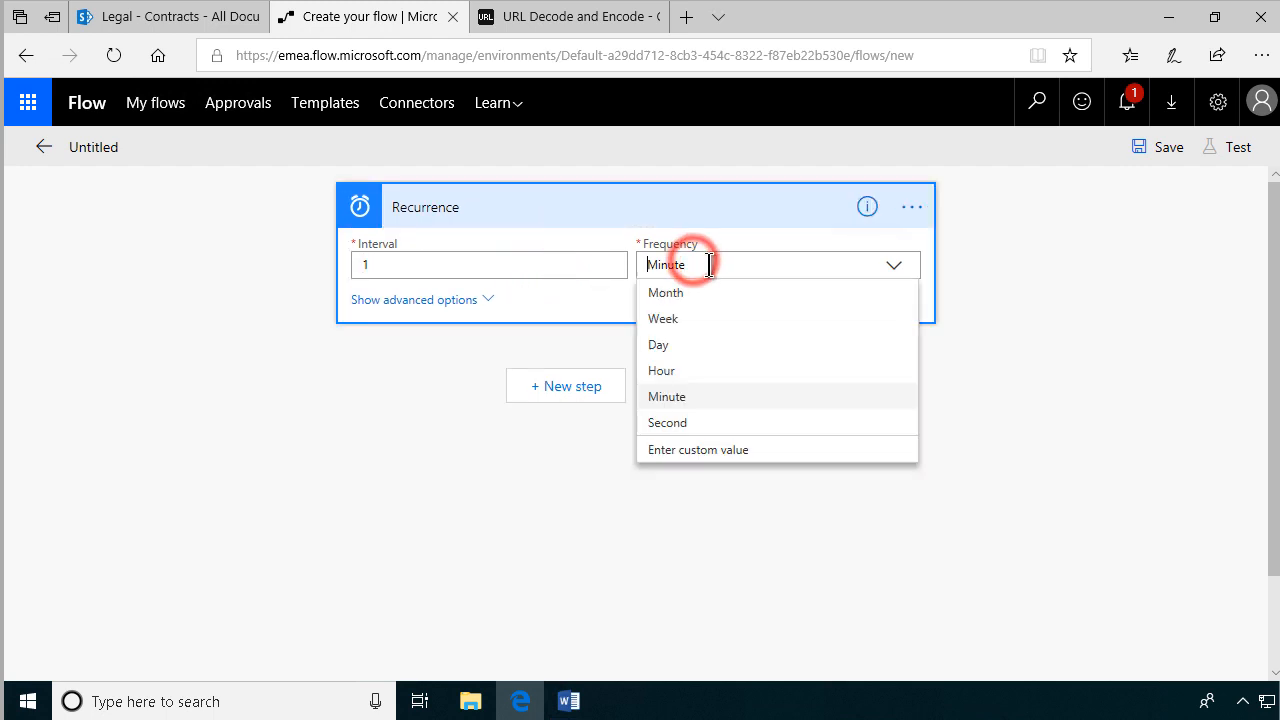
click(658, 344)
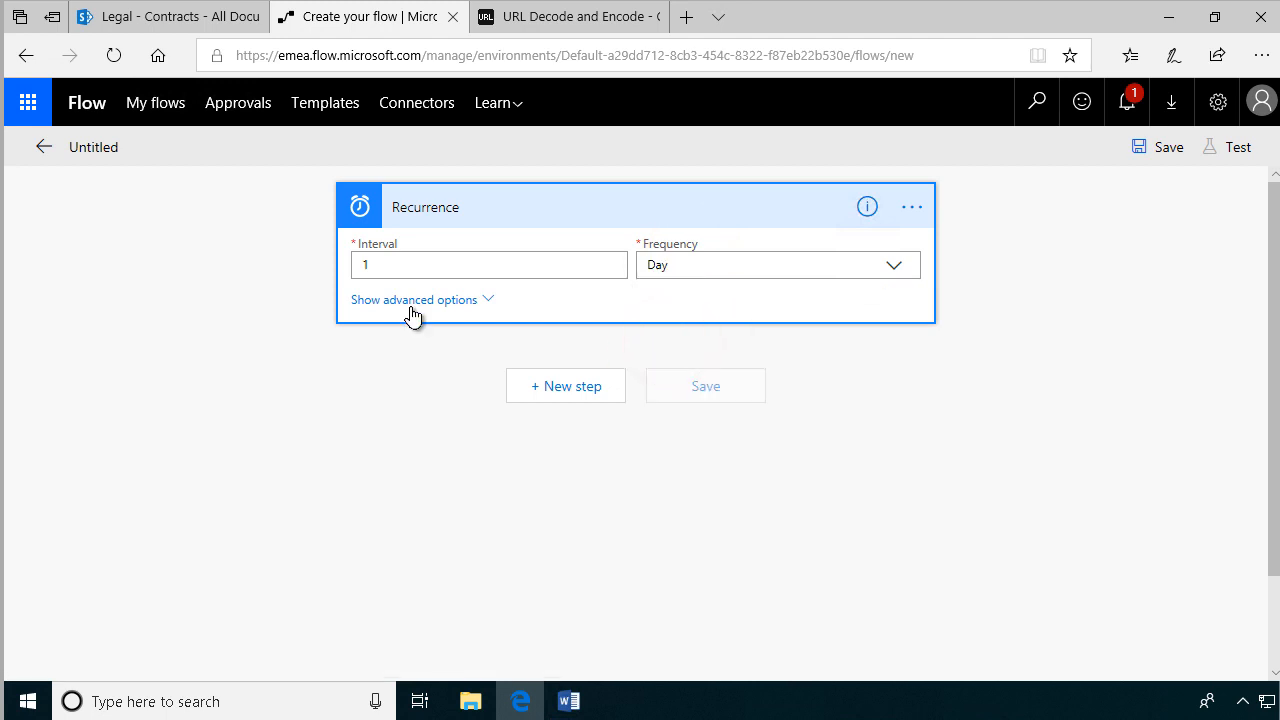
click(414, 300)
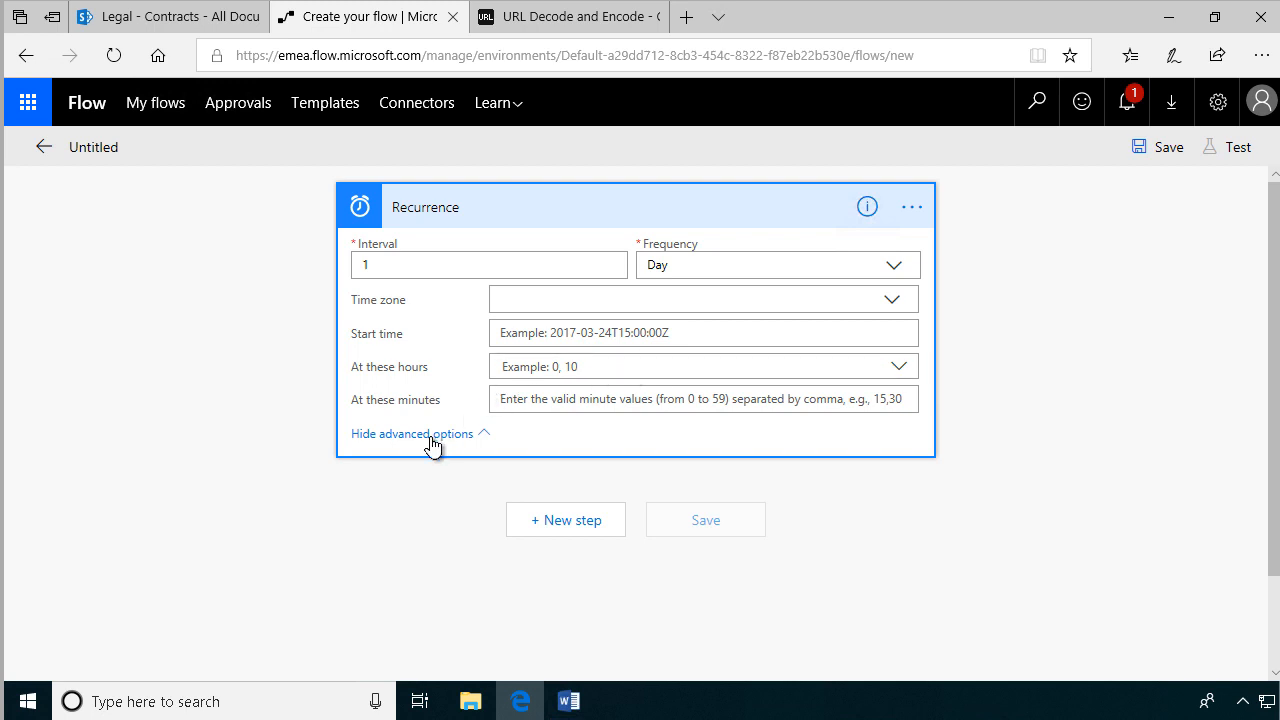
mouse_move(420, 440)
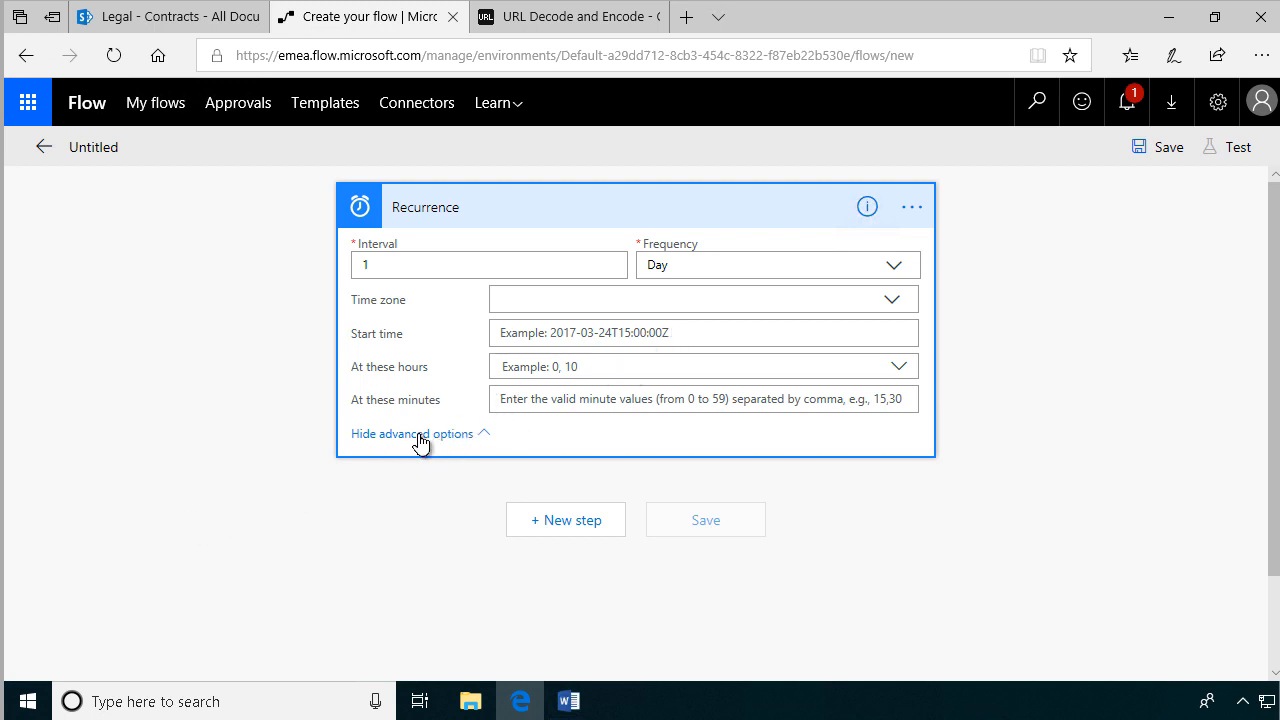
click(412, 432)
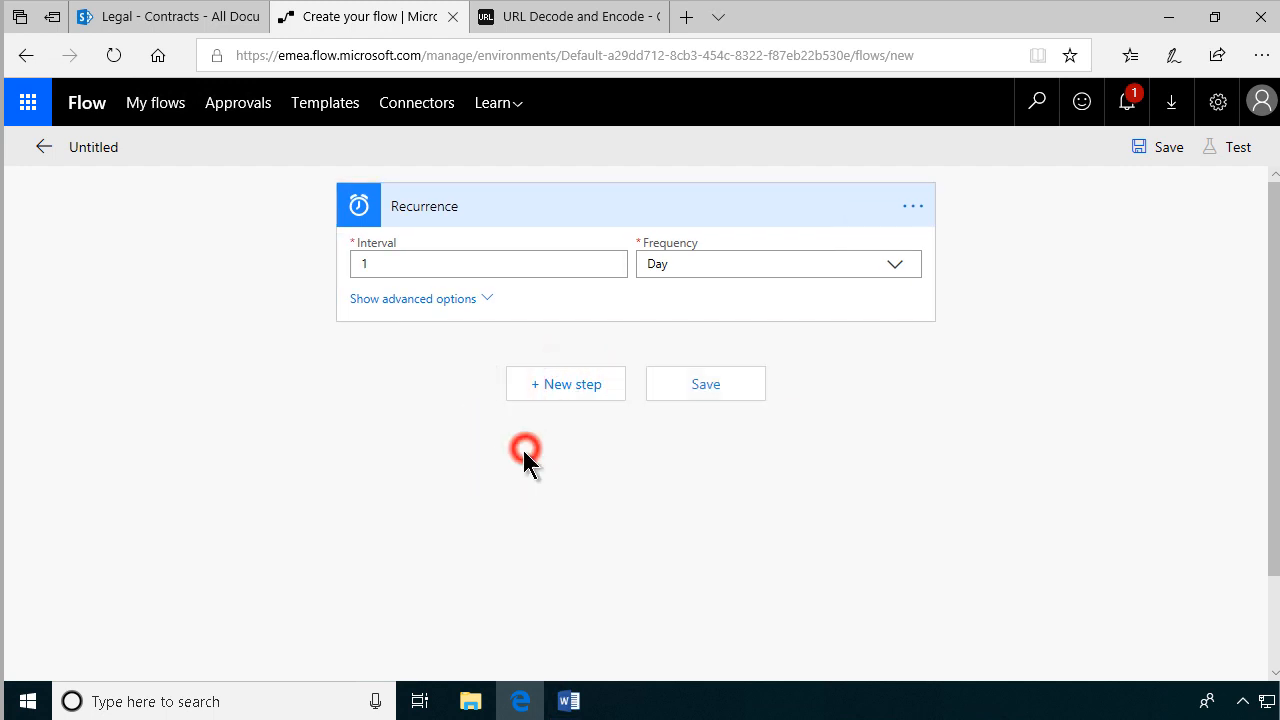
Add a SharePoint Get items action after the Recurrence trigger.
click(564, 384)
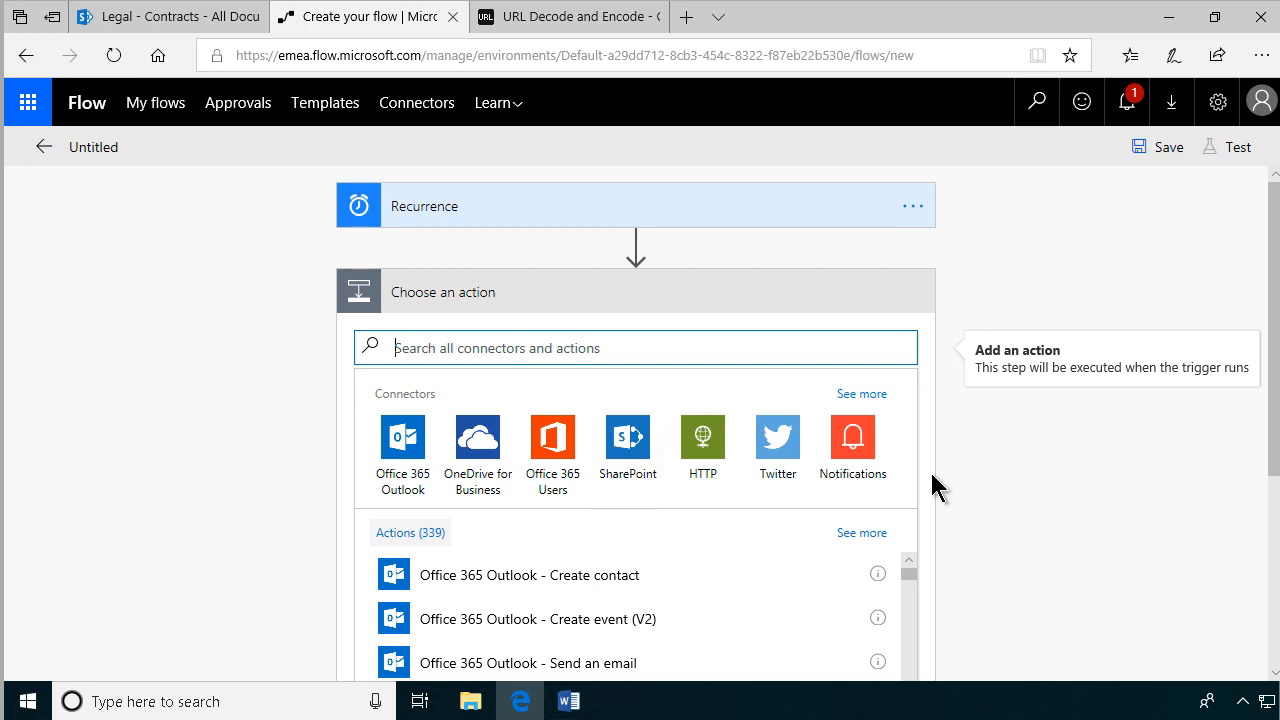
scroll(down, 3)
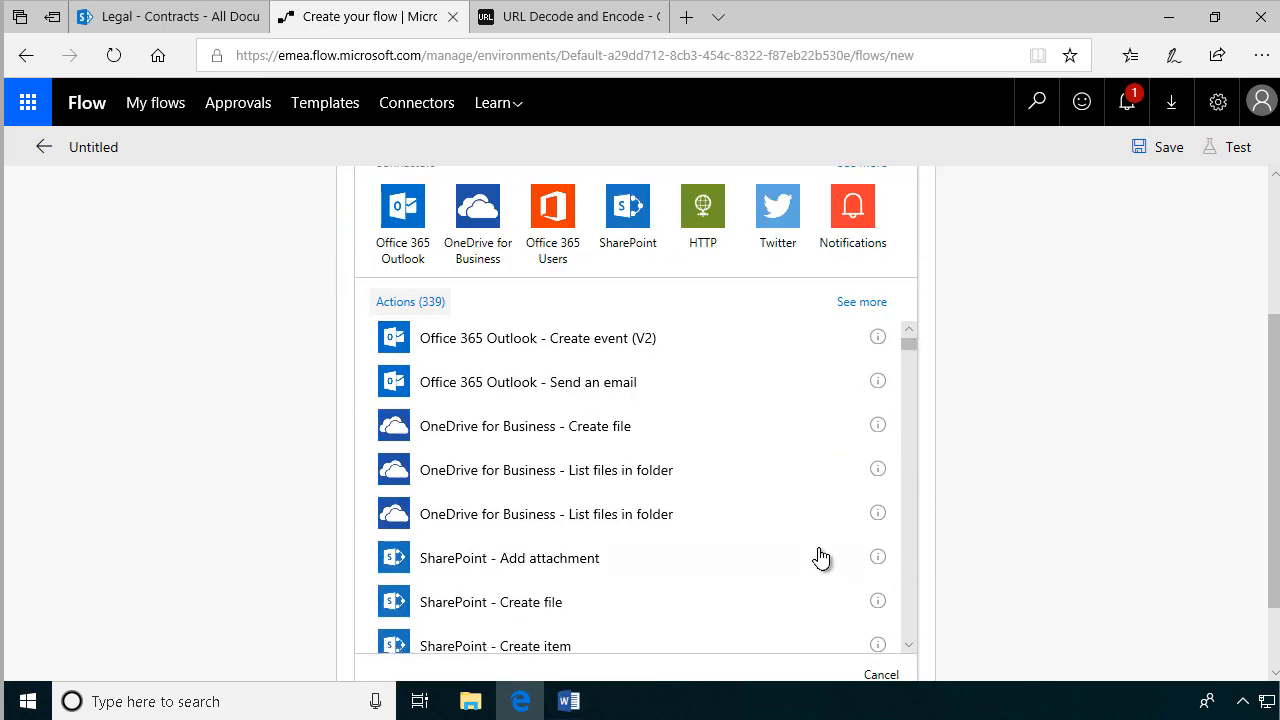
scroll(down, 3)
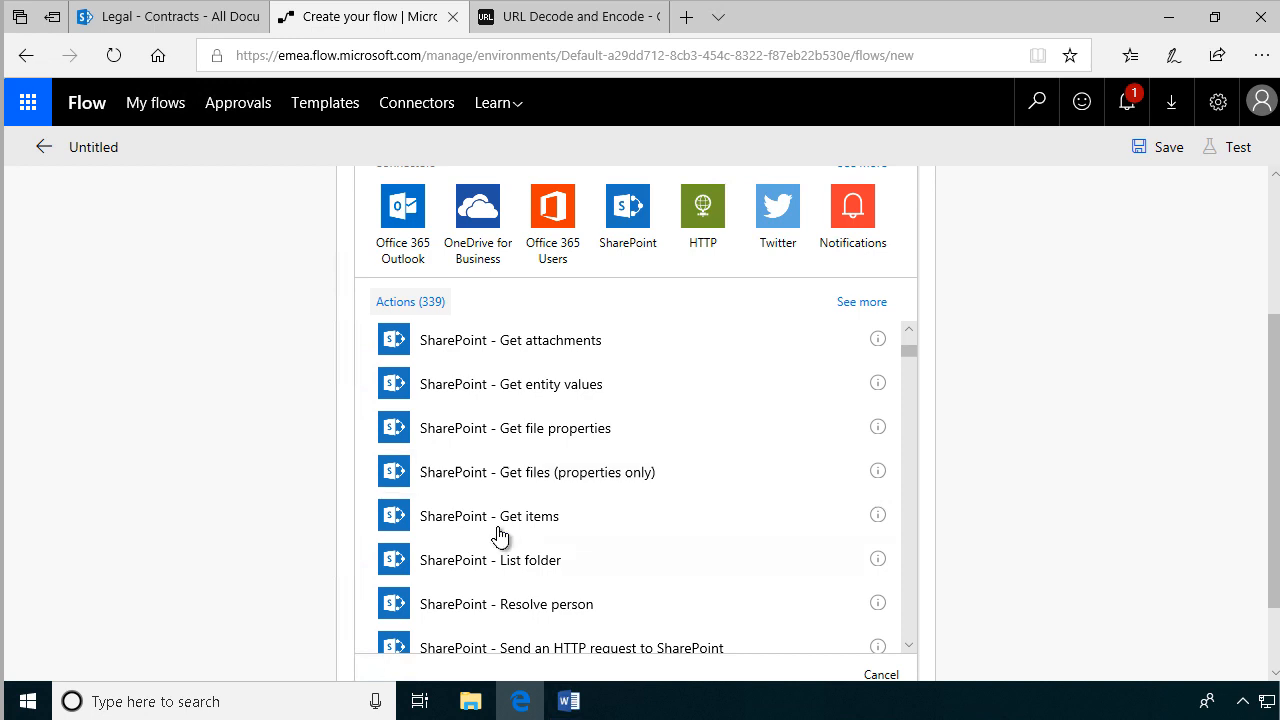
click(488, 516)
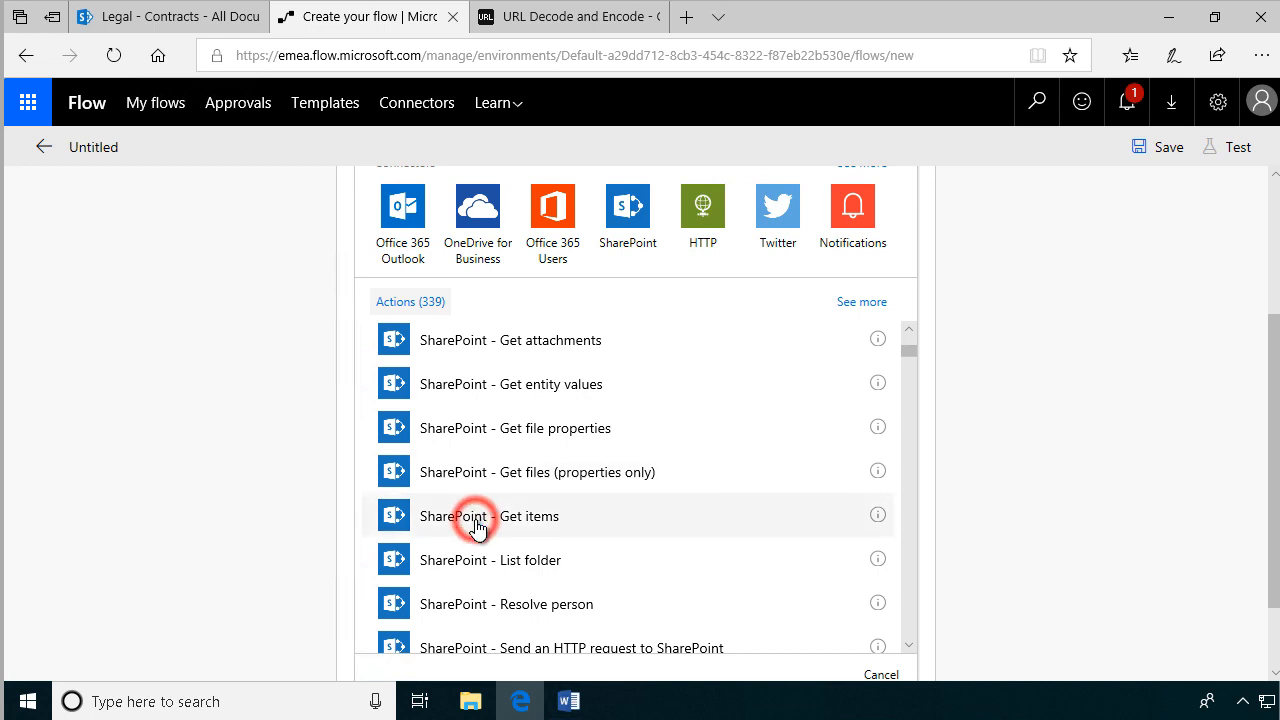
Point Get items at the Legal site with the custom list name Contracts.
click(488, 516)
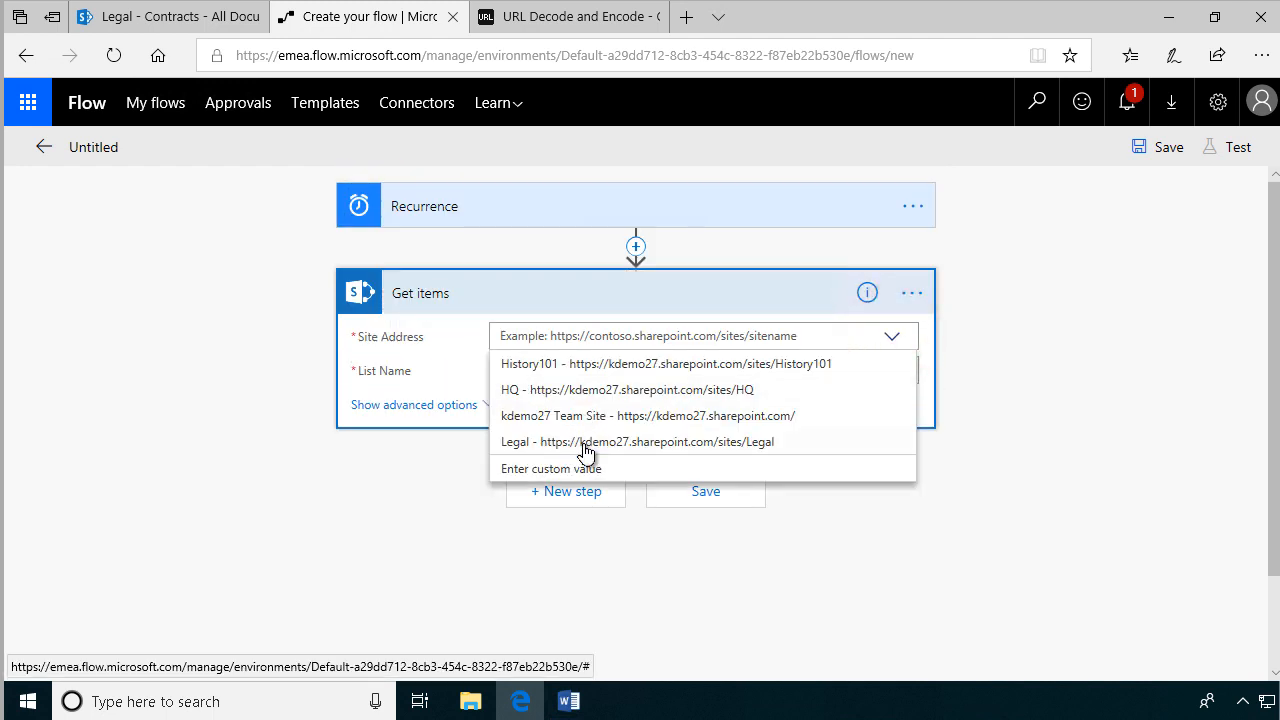
click(638, 442)
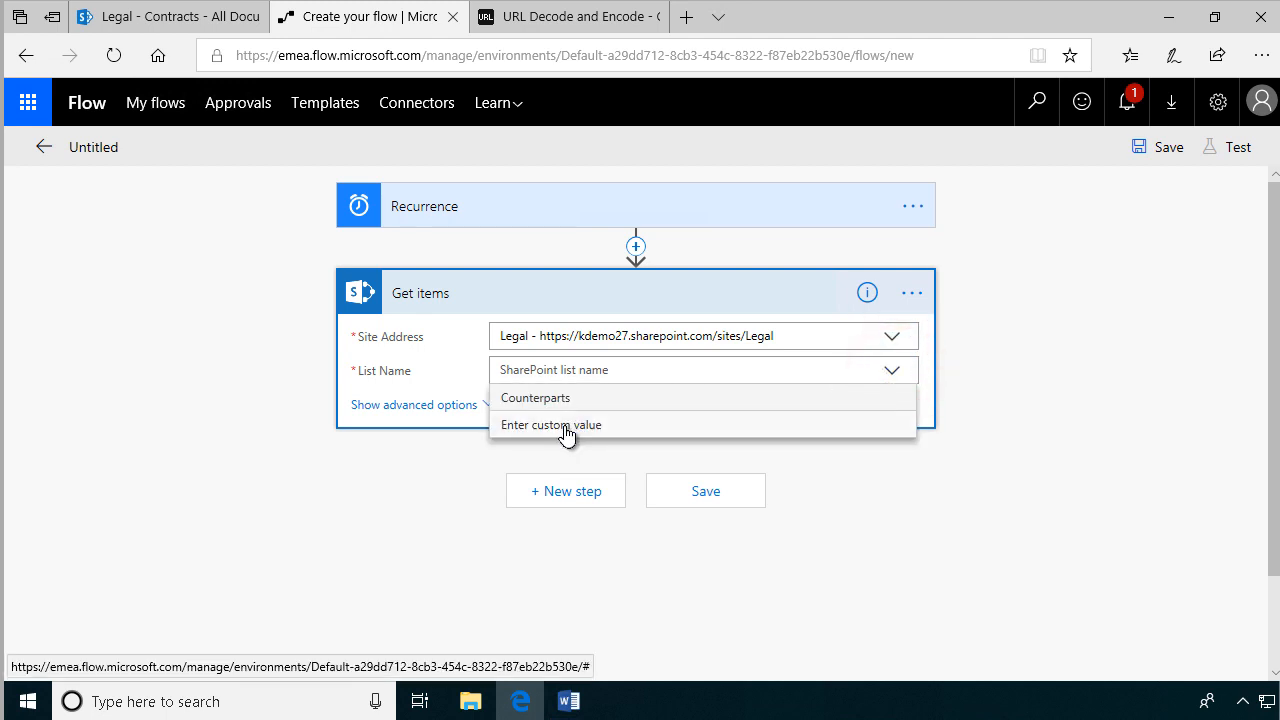
click(552, 424)
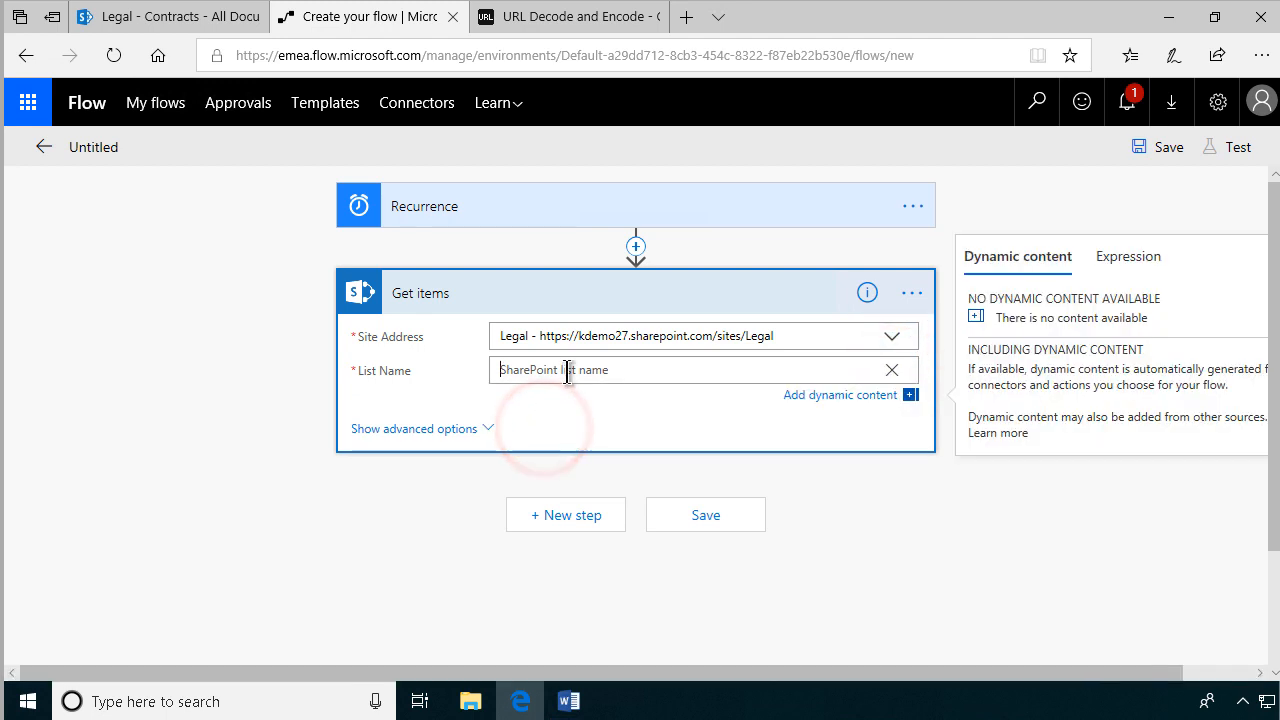
text(Contra)
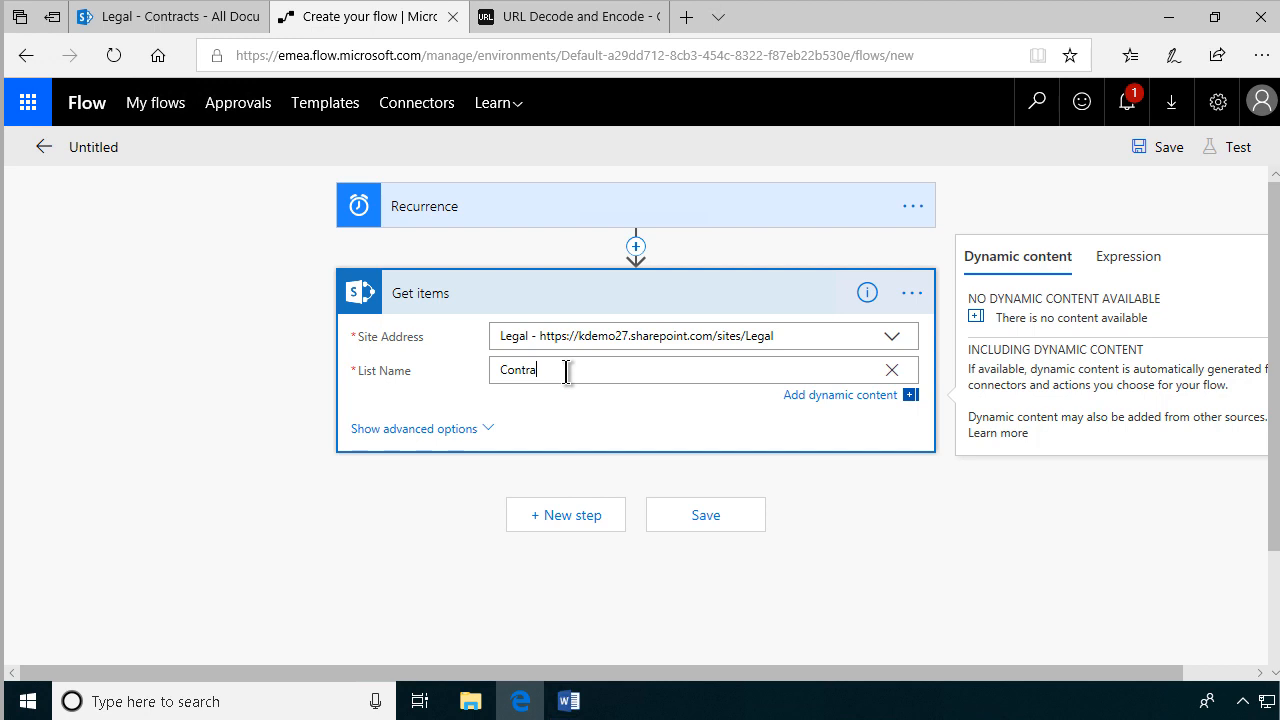
text(cts)
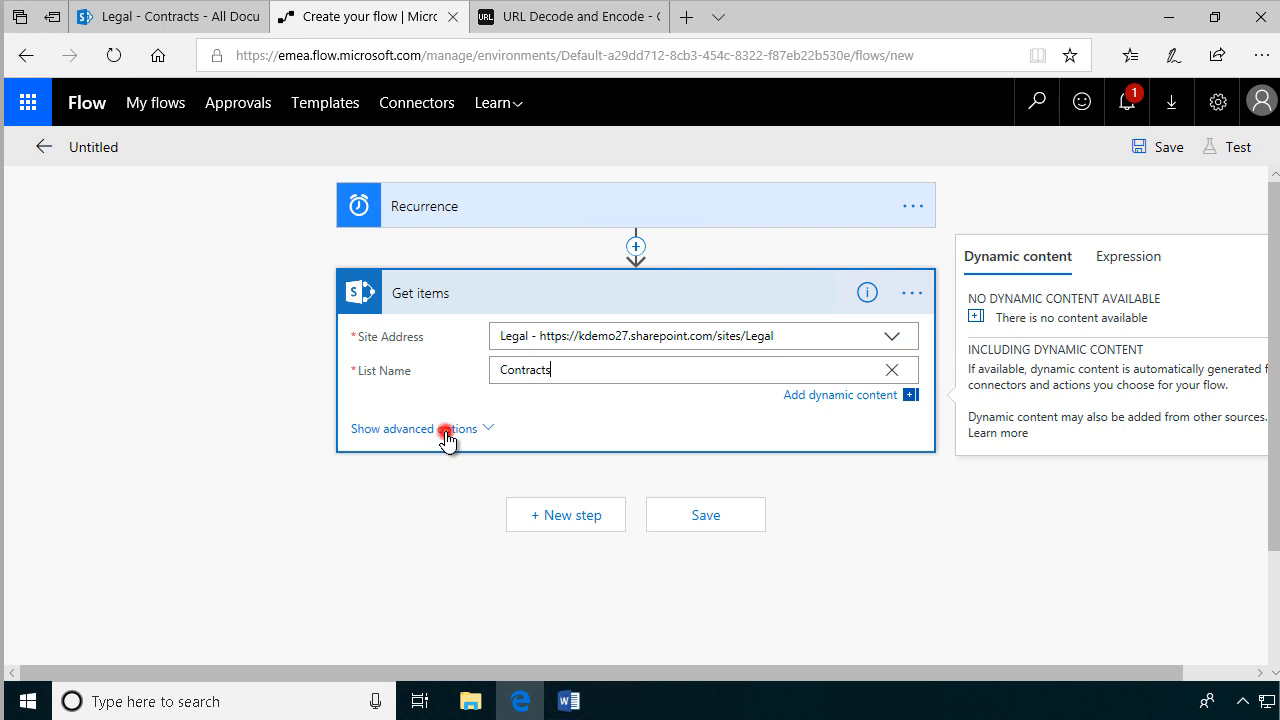
Show Get items' advanced options, focus the Filter Query, then return to the SharePoint tab.
click(414, 428)
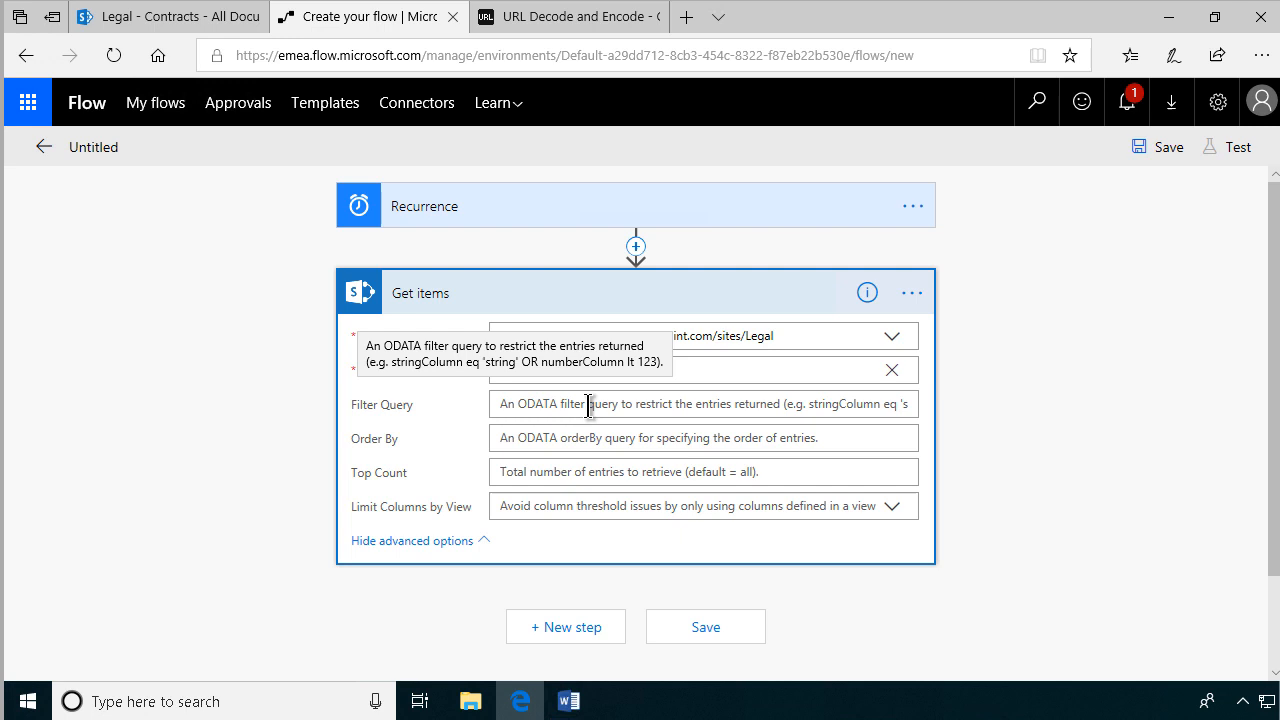
click(588, 404)
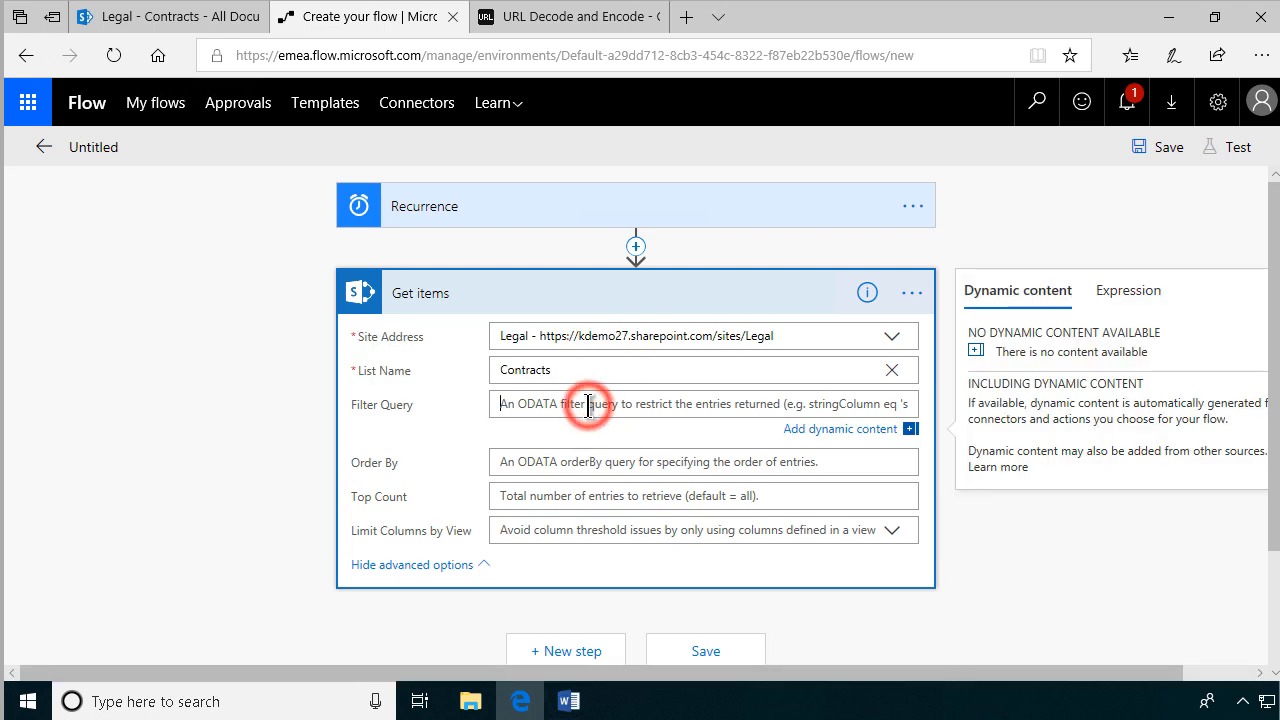
click(588, 404)
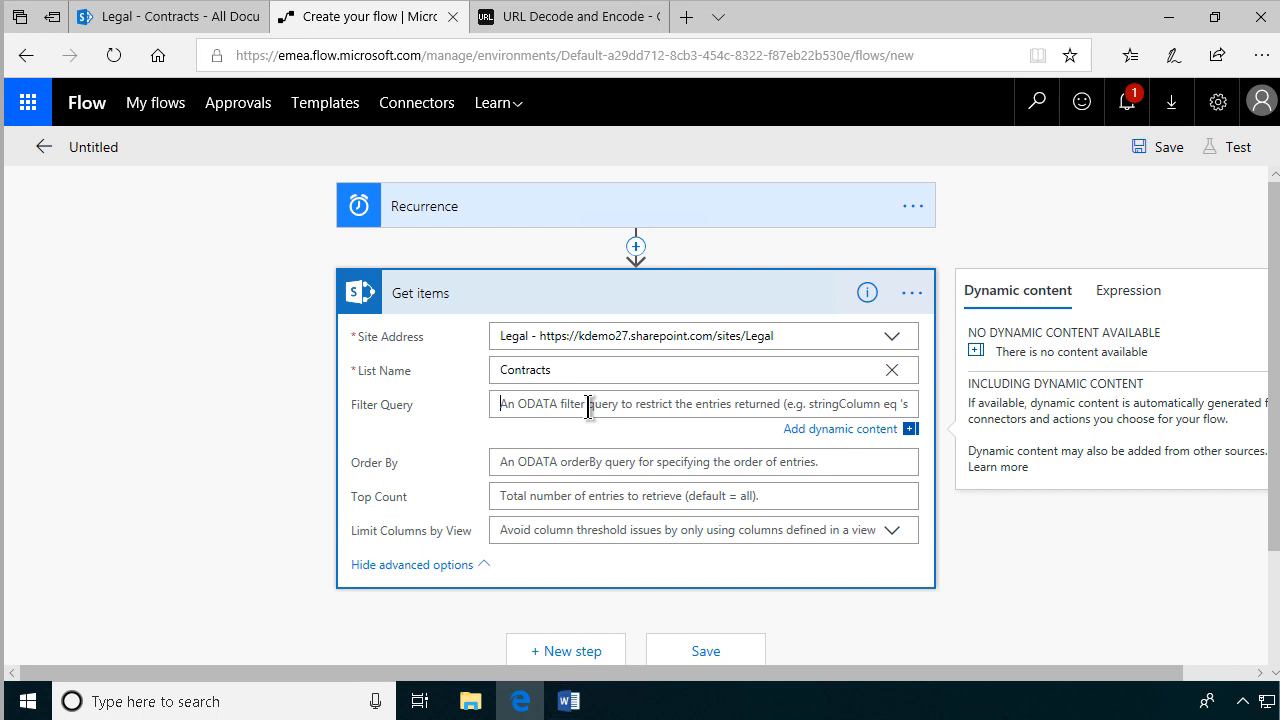
click(168, 16)
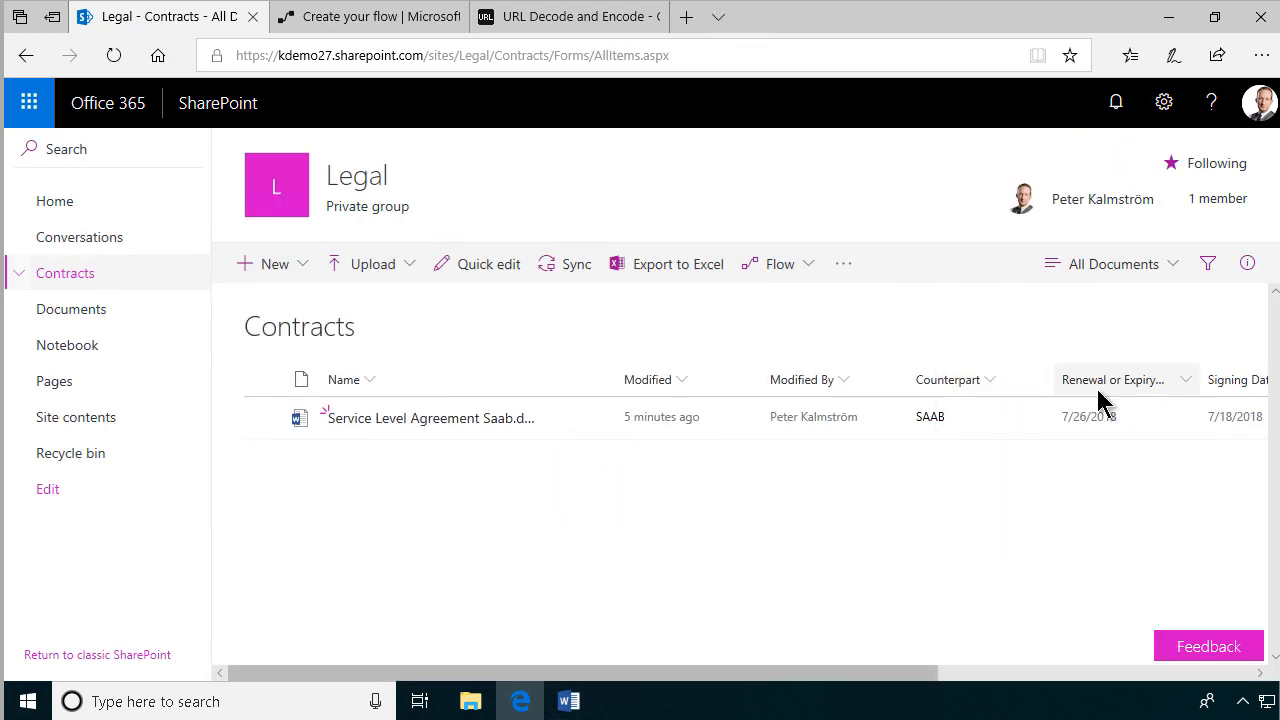
Open Library settings and the Renewal or Expiry Date column's edit page.
click(1164, 102)
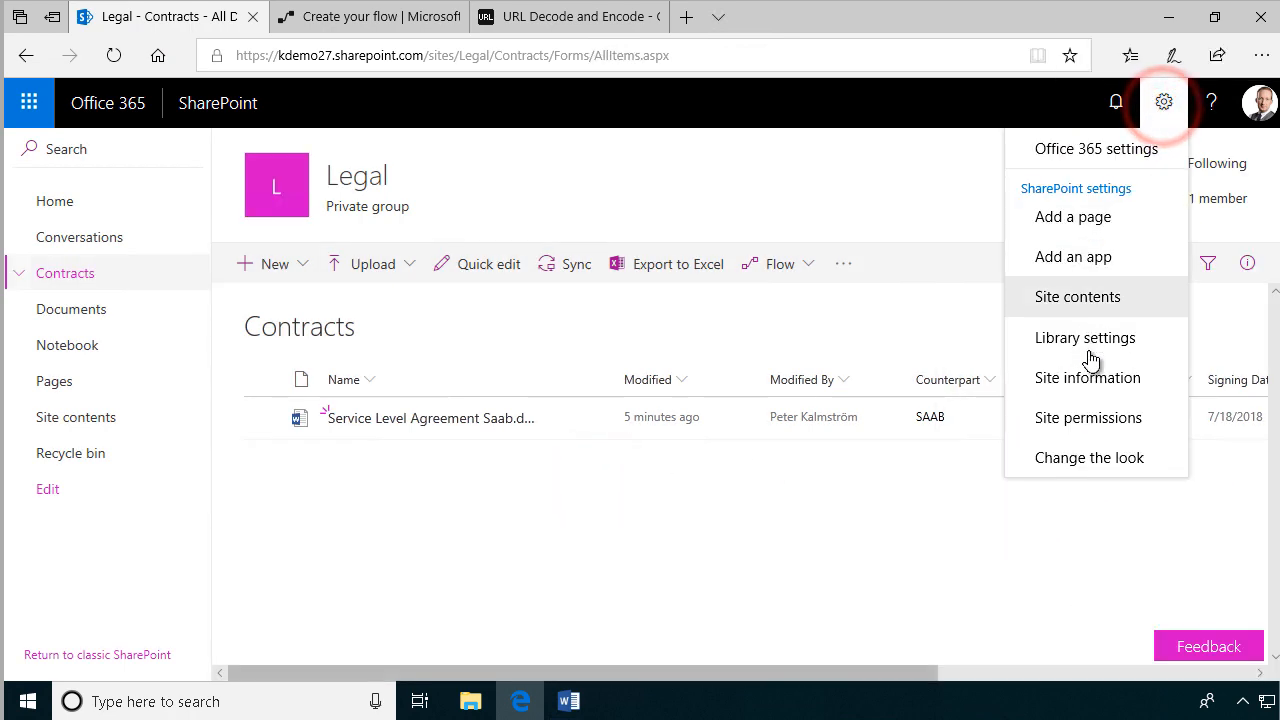
click(1084, 336)
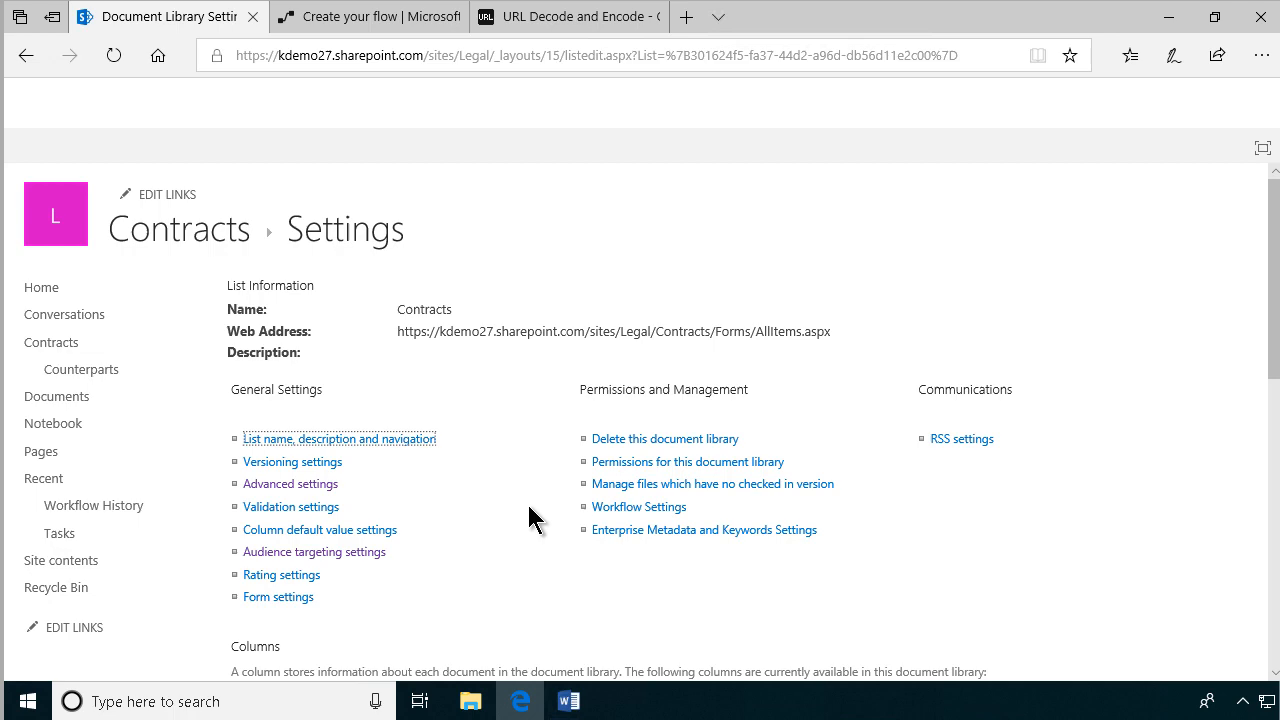
scroll(down, 3)
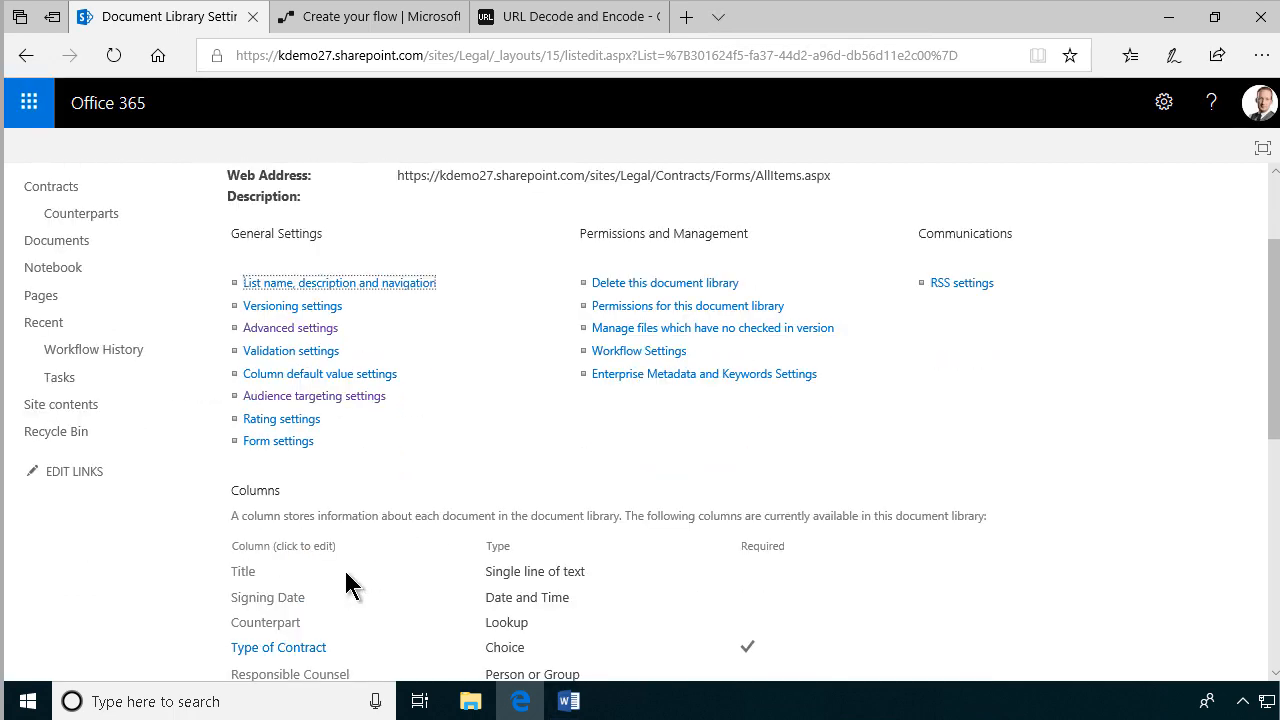
click(296, 544)
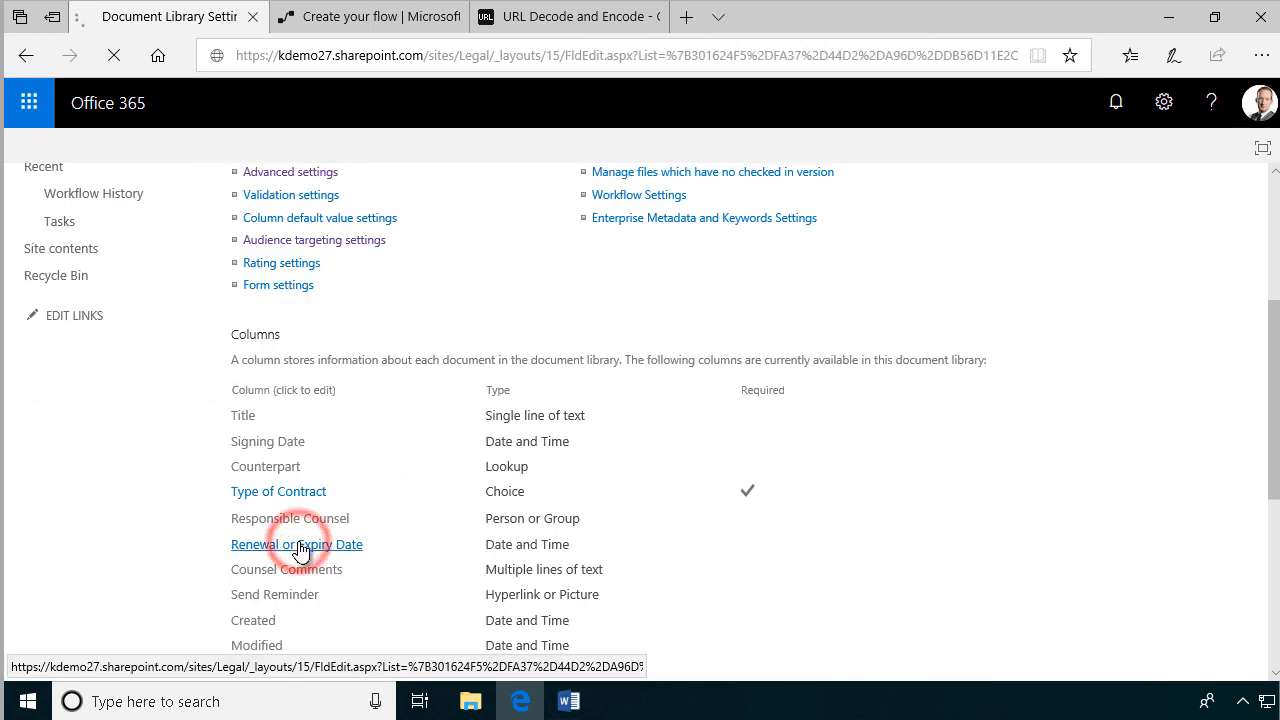
click(296, 544)
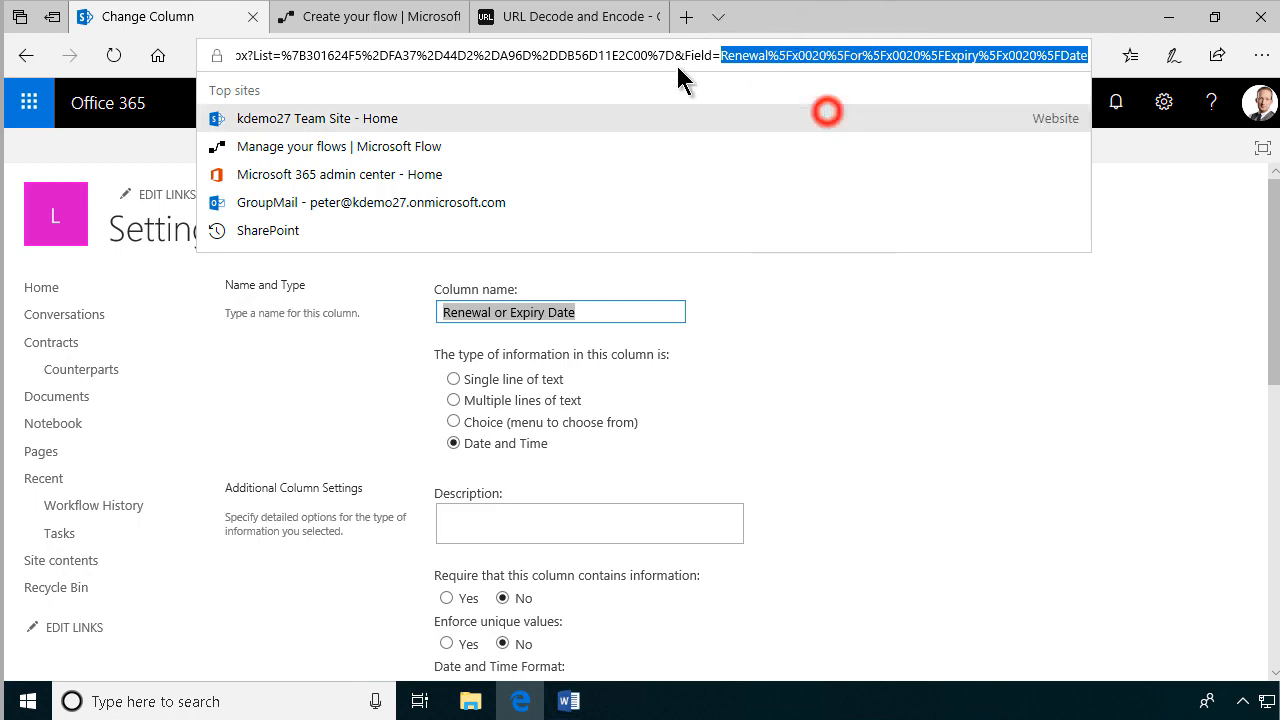
Select the encoded Field= name in the address bar, then return to the flow tab.
click(568, 16)
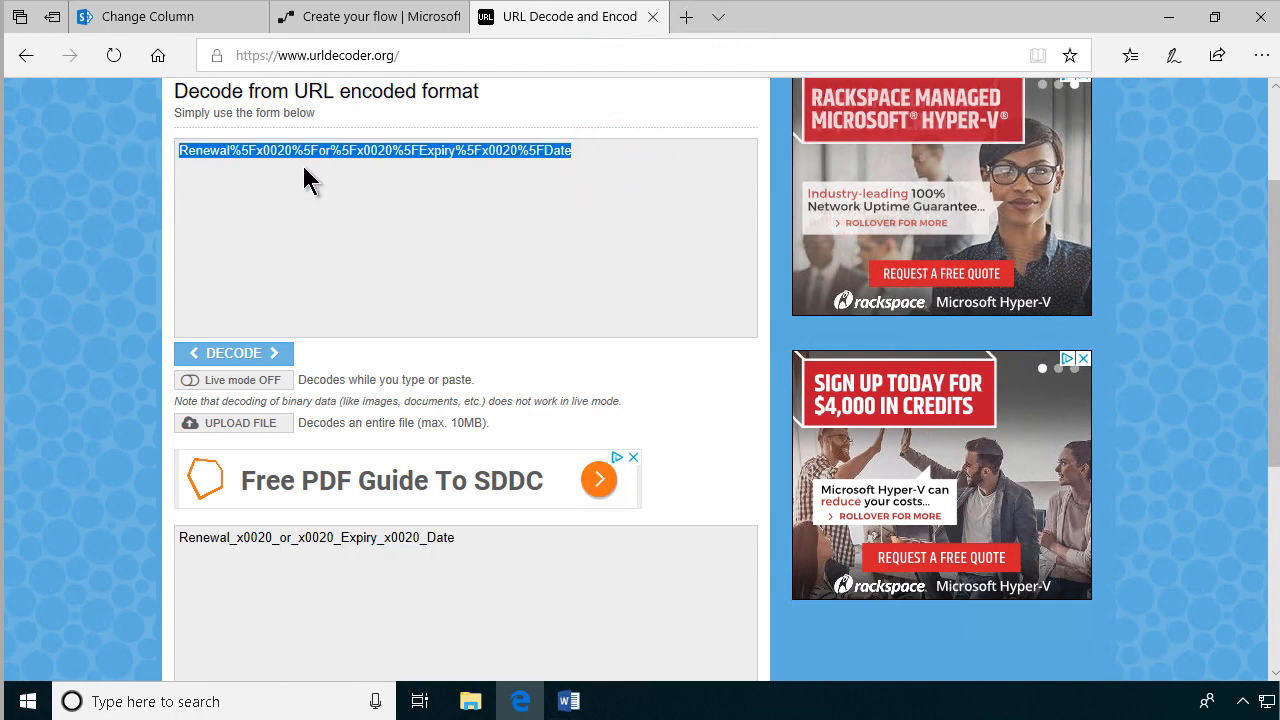
mouse_move(240, 358)
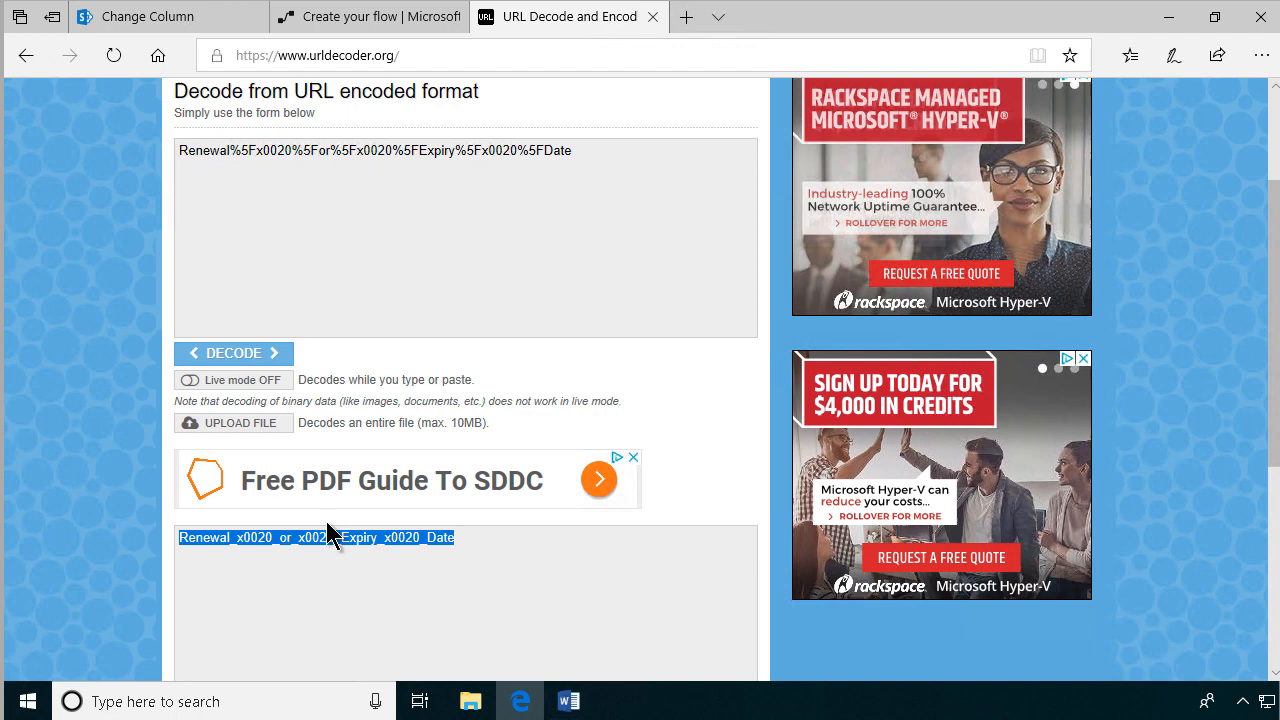
mouse_move(458, 536)
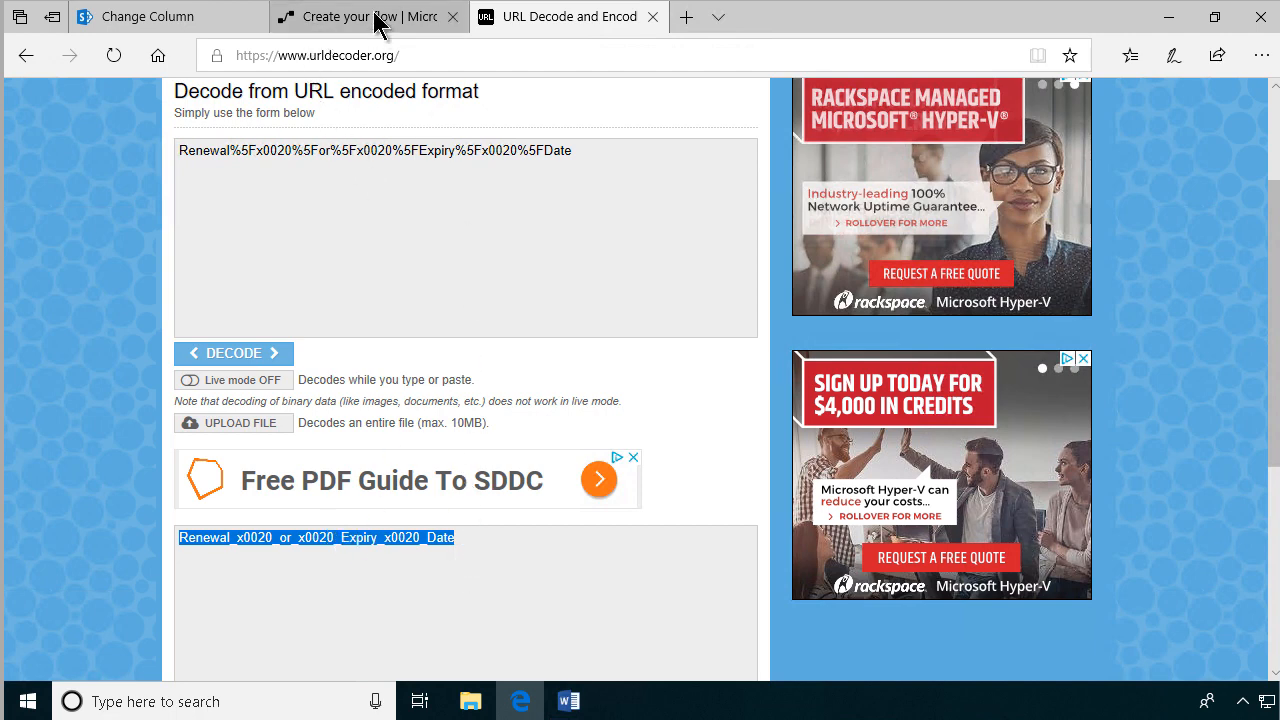
click(360, 16)
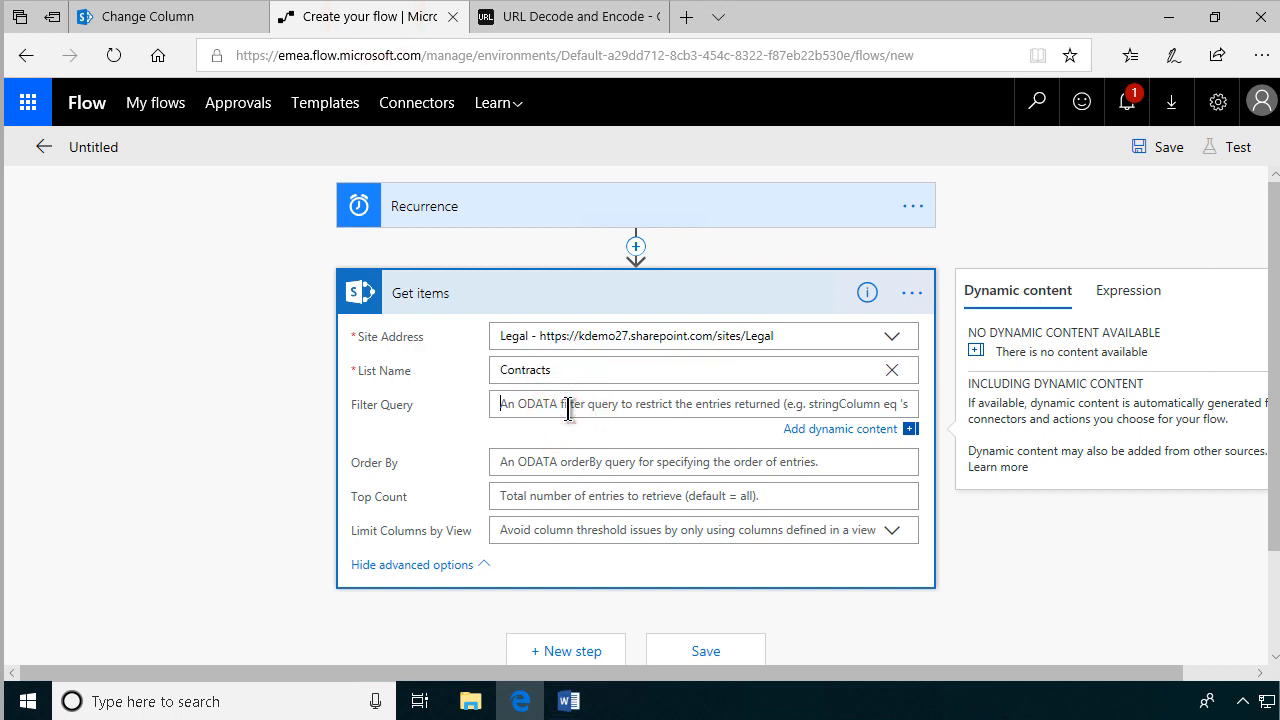
Enter Renewal_x0020_or_x0020_Expiry_x0020_Date eq in Filter Query and switch to Expression.
text(Renewal_x0020_or_x0020_Expiry_x0020_Date)
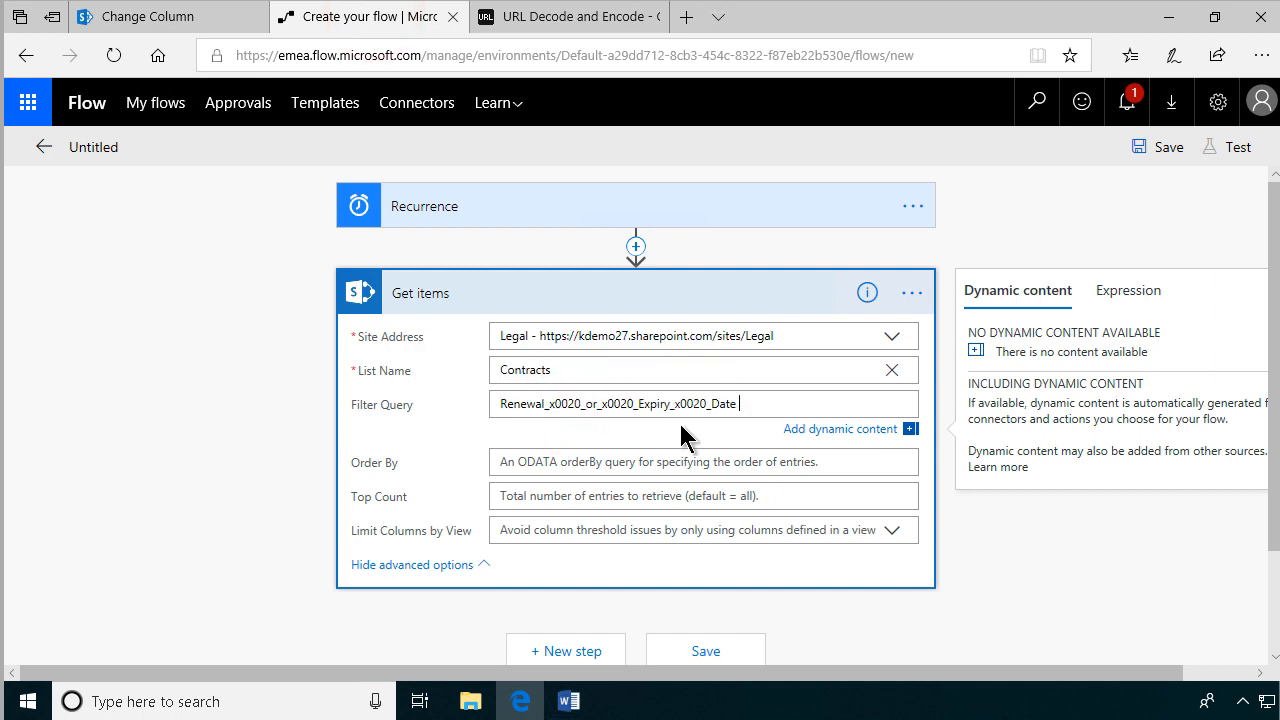
text(eq ')
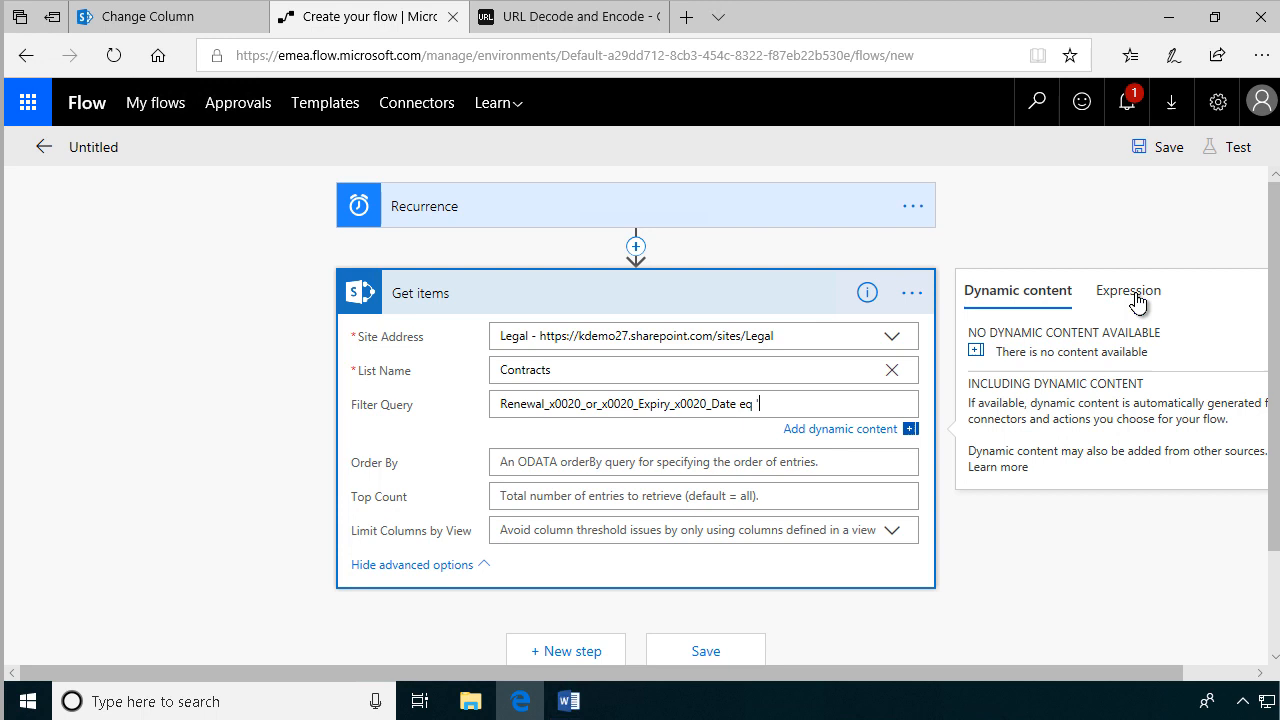
click(1128, 290)
text(format)
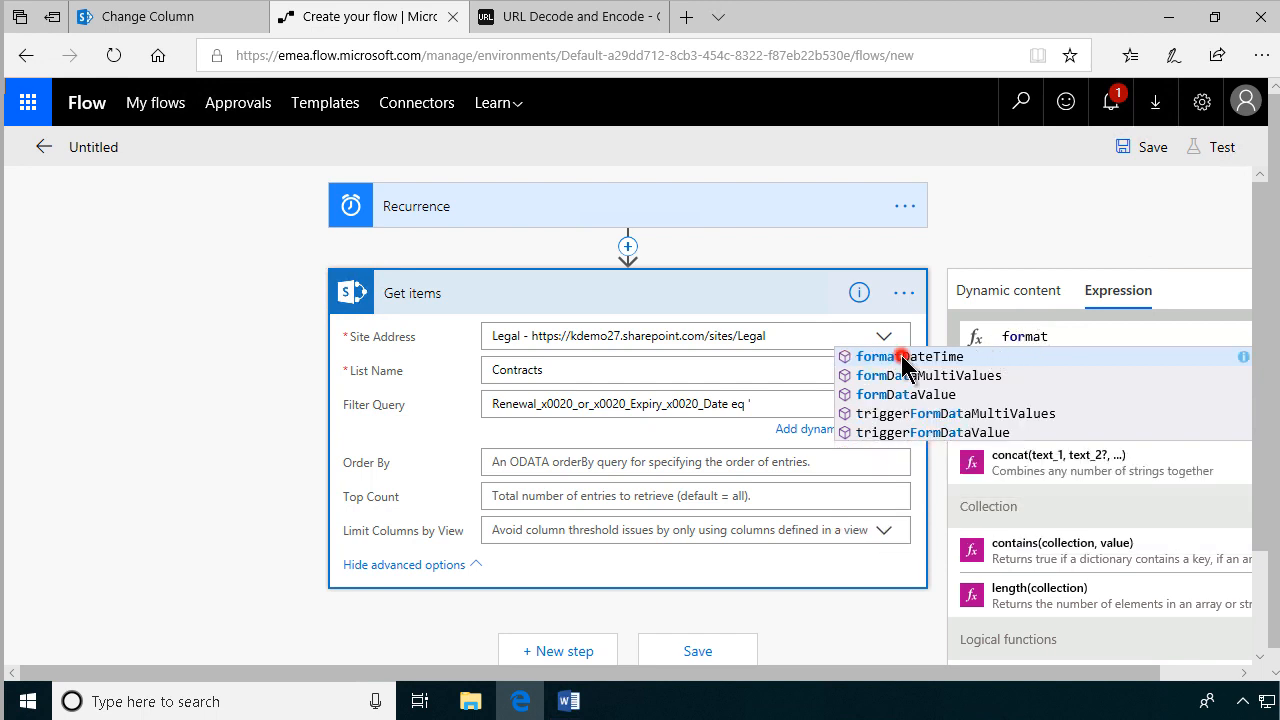
Build formatDateTime(addDays(utcNow(),-7 from the function list.
click(912, 356)
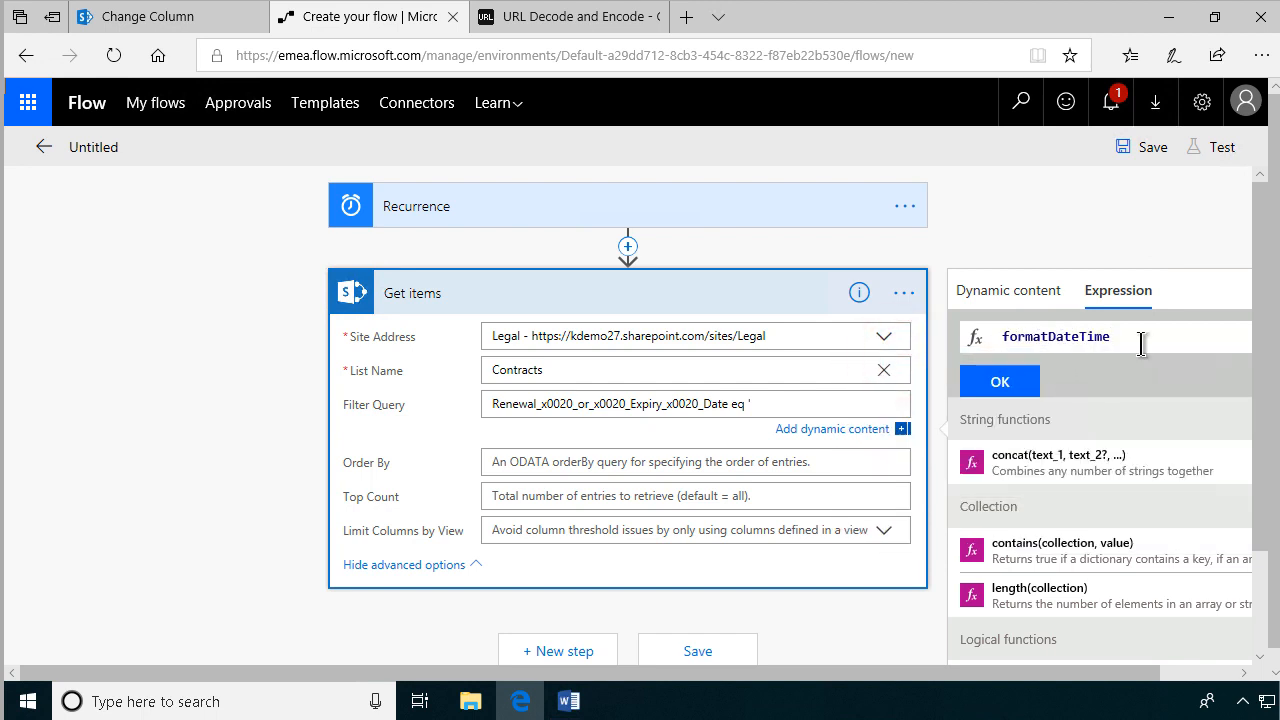
text((add)
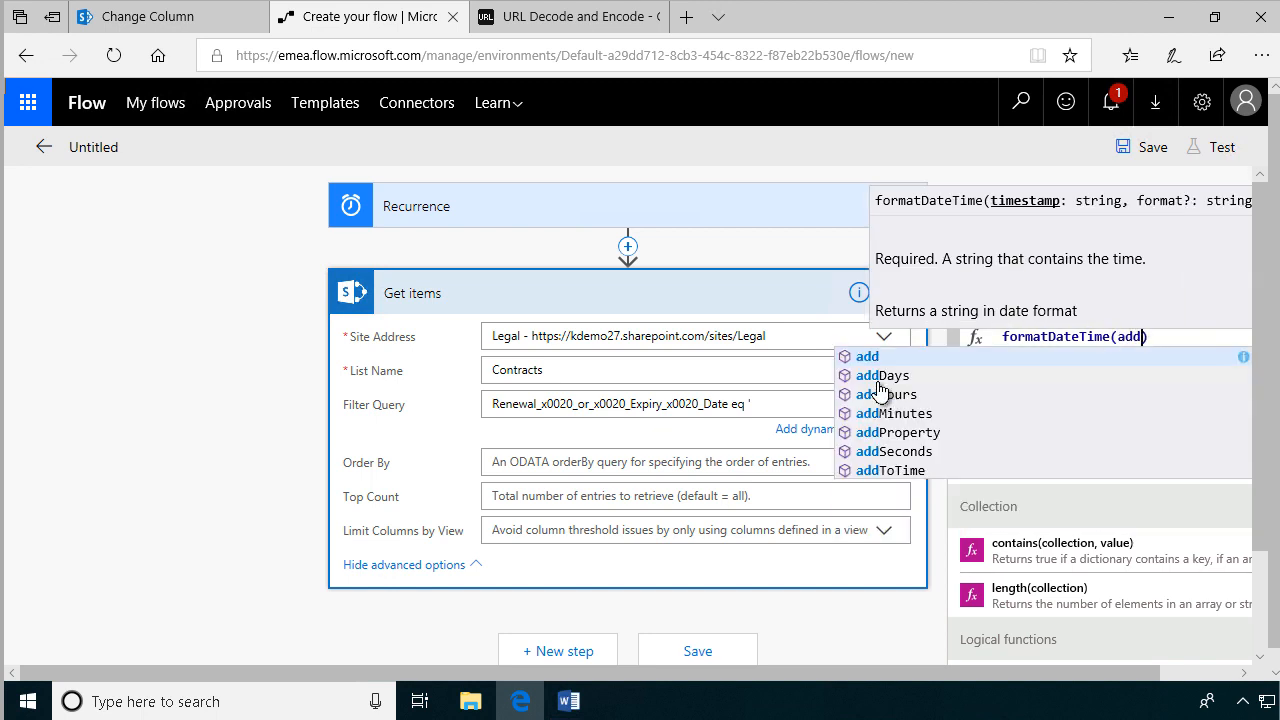
click(884, 376)
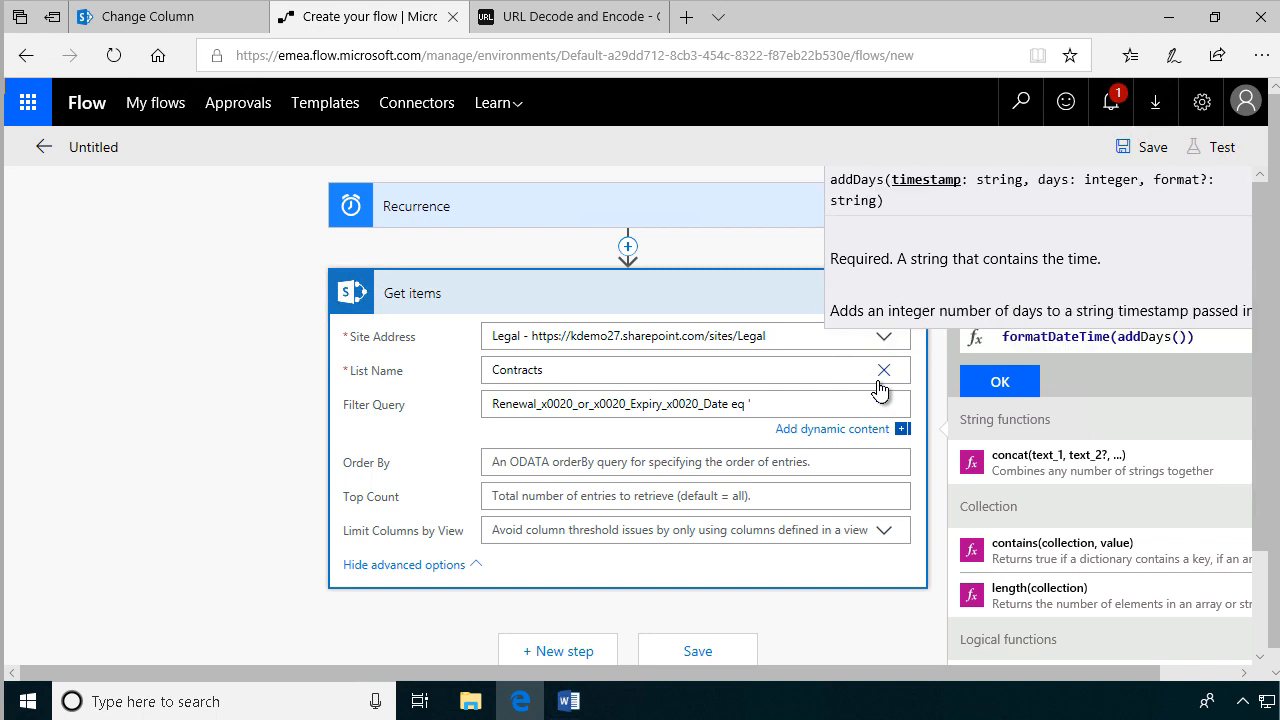
text(utc)
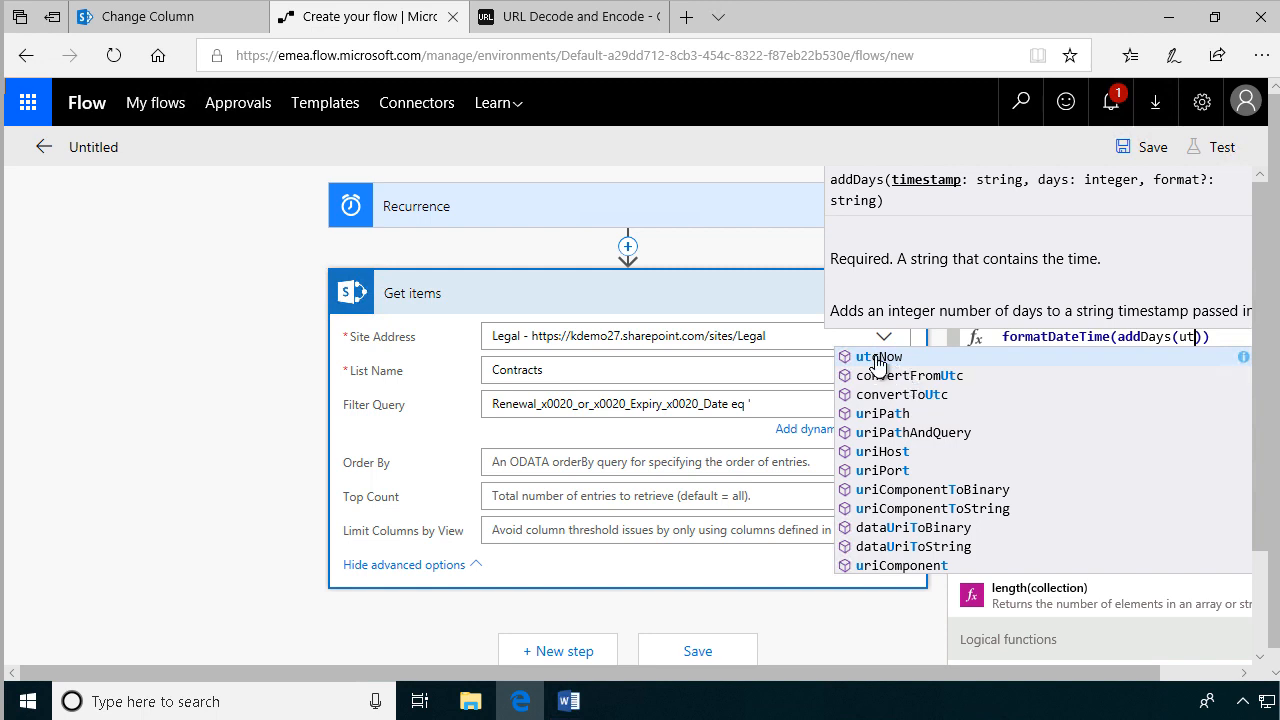
click(872, 356)
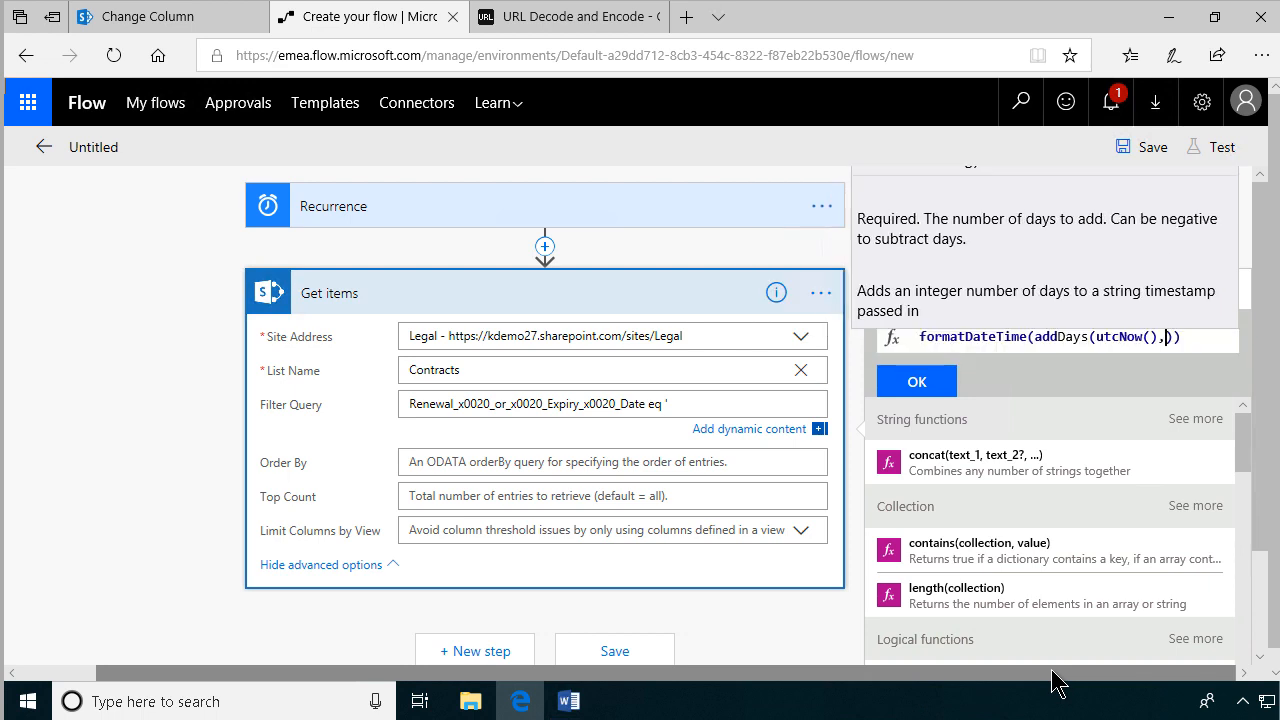
text(-)
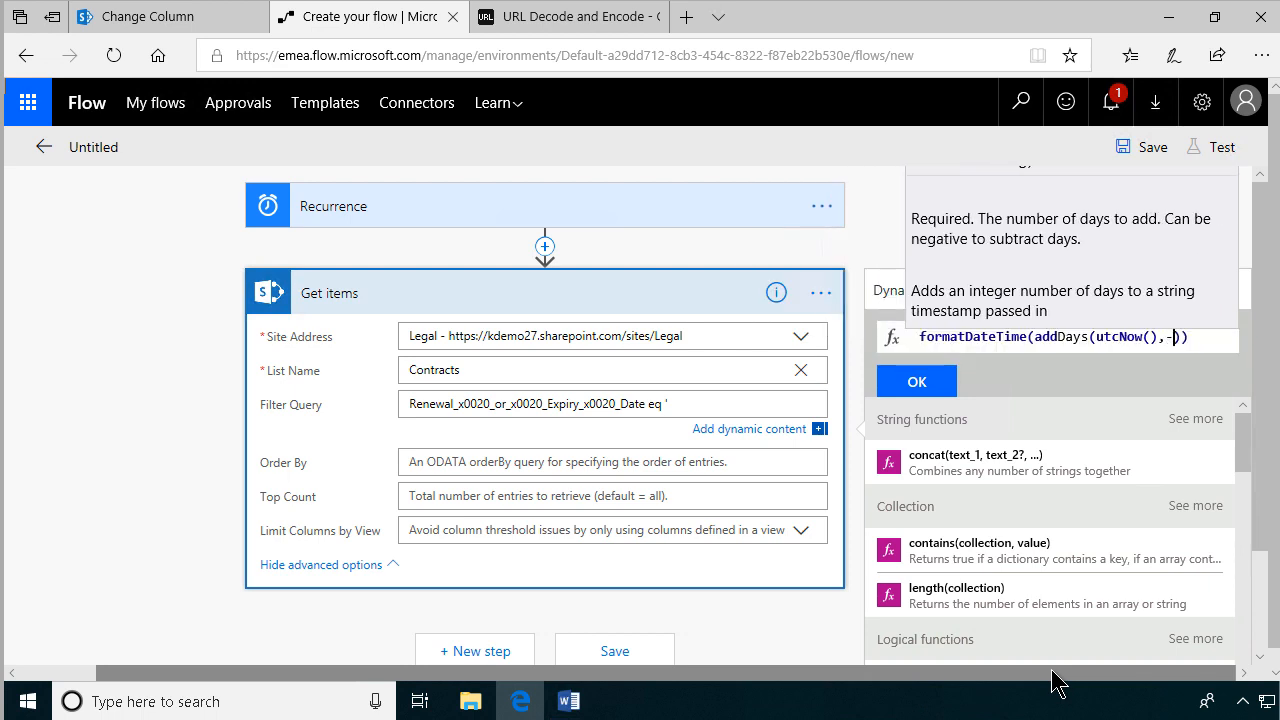
text(7)
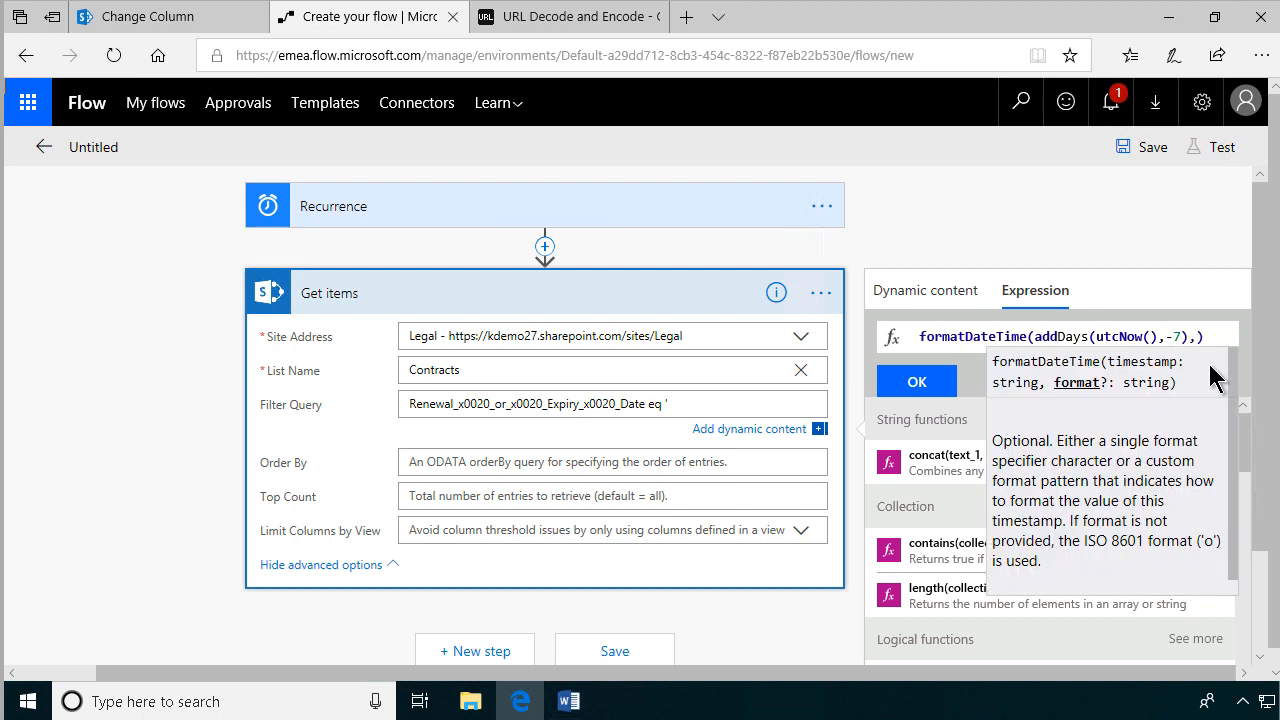
Finish the expression with the 'yyyy-MM-dd' format and confirm with OK.
text(')
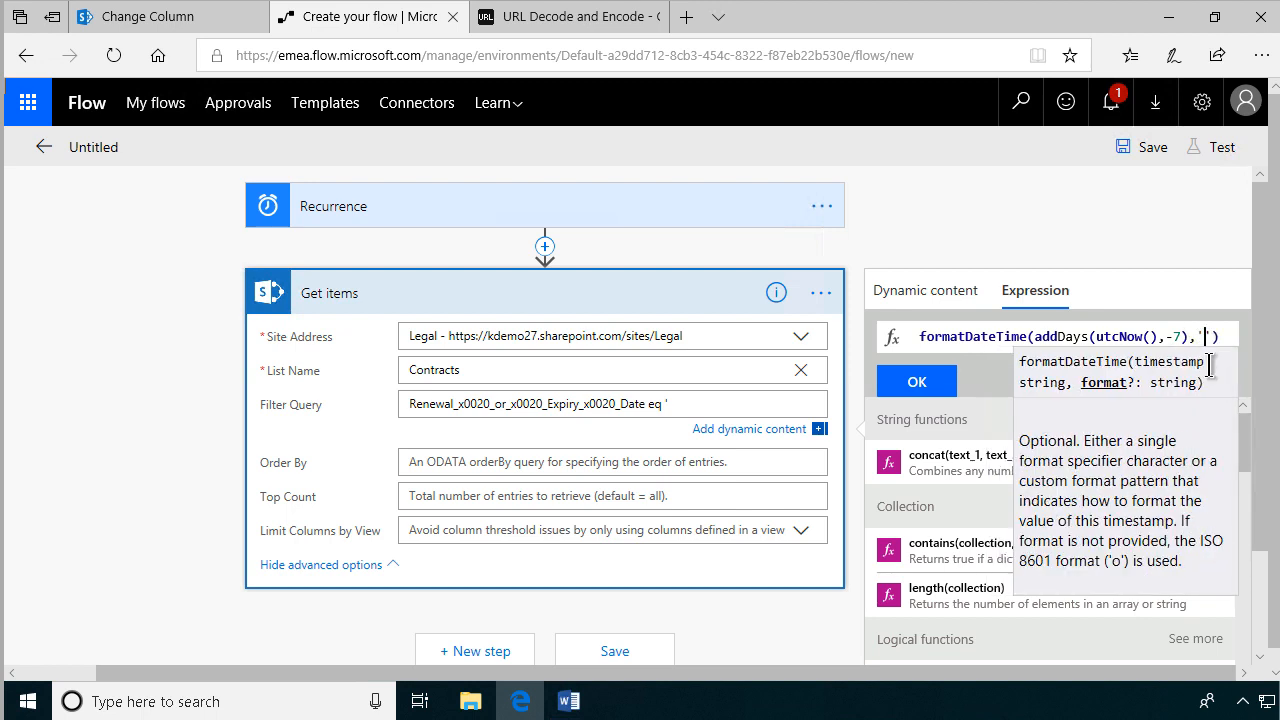
text(yy)
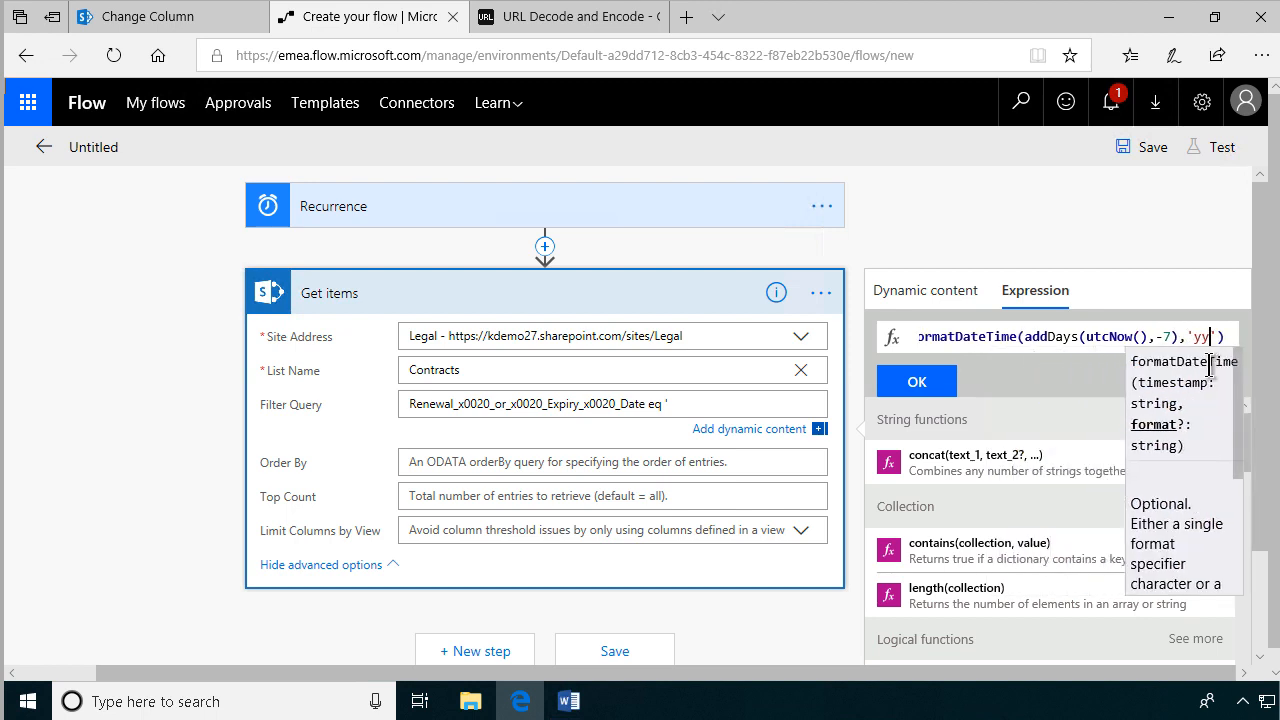
text(yy-MM)
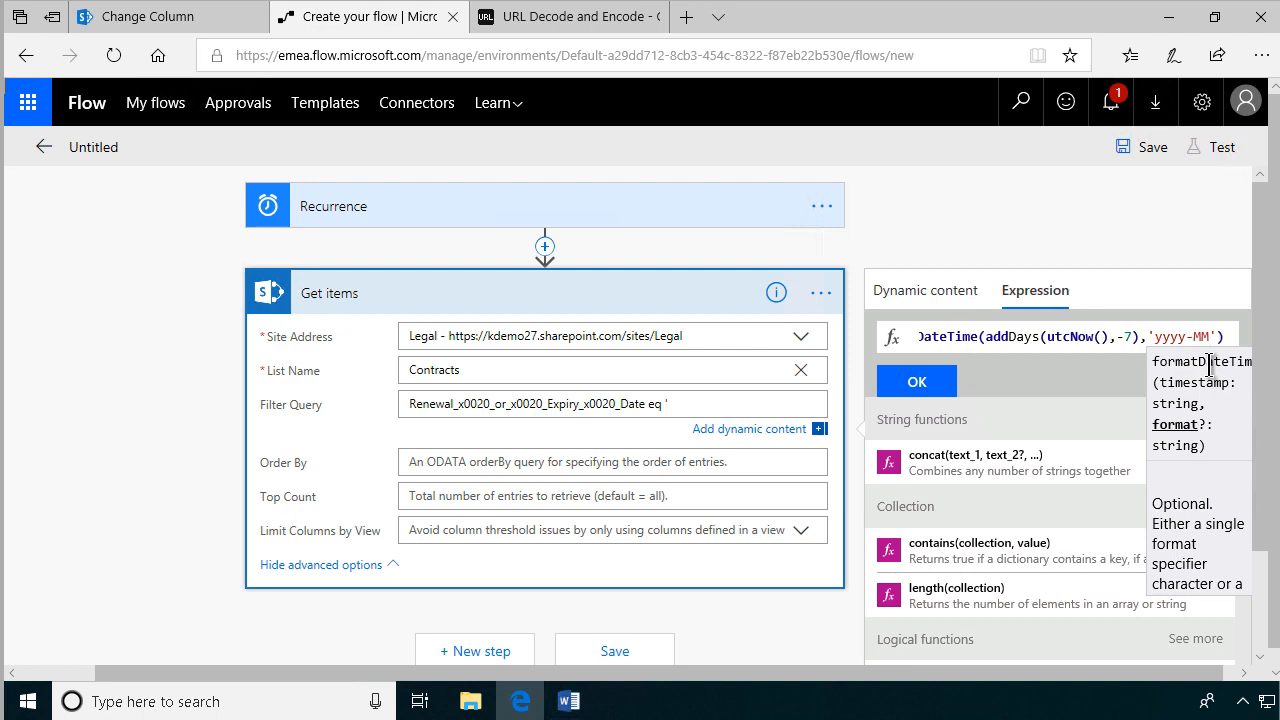
text(-dd)
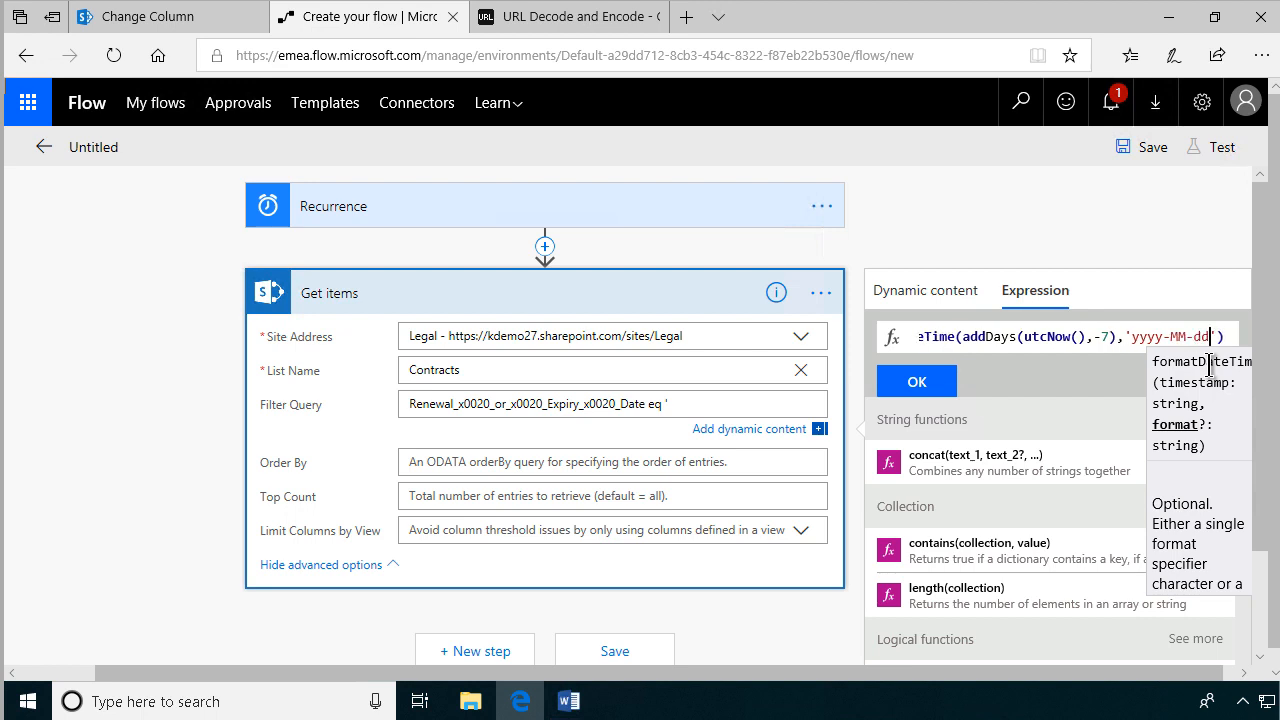
mouse_move(1024, 370)
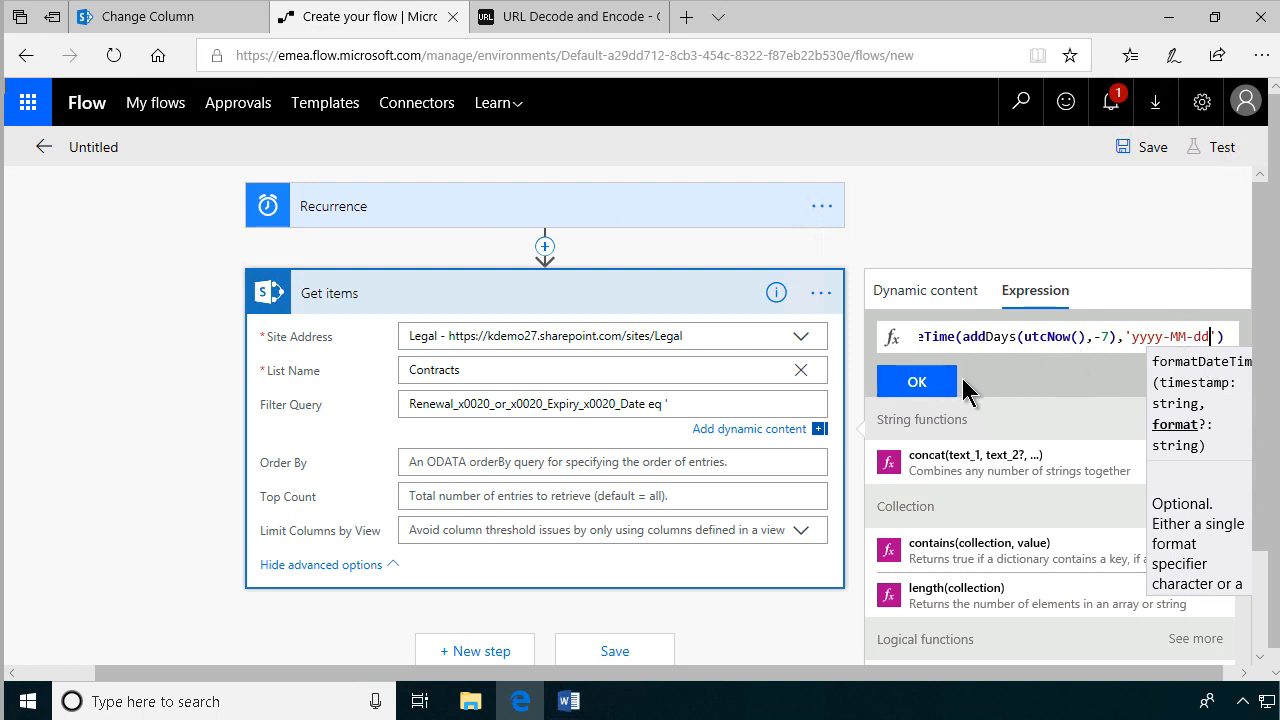
click(916, 380)
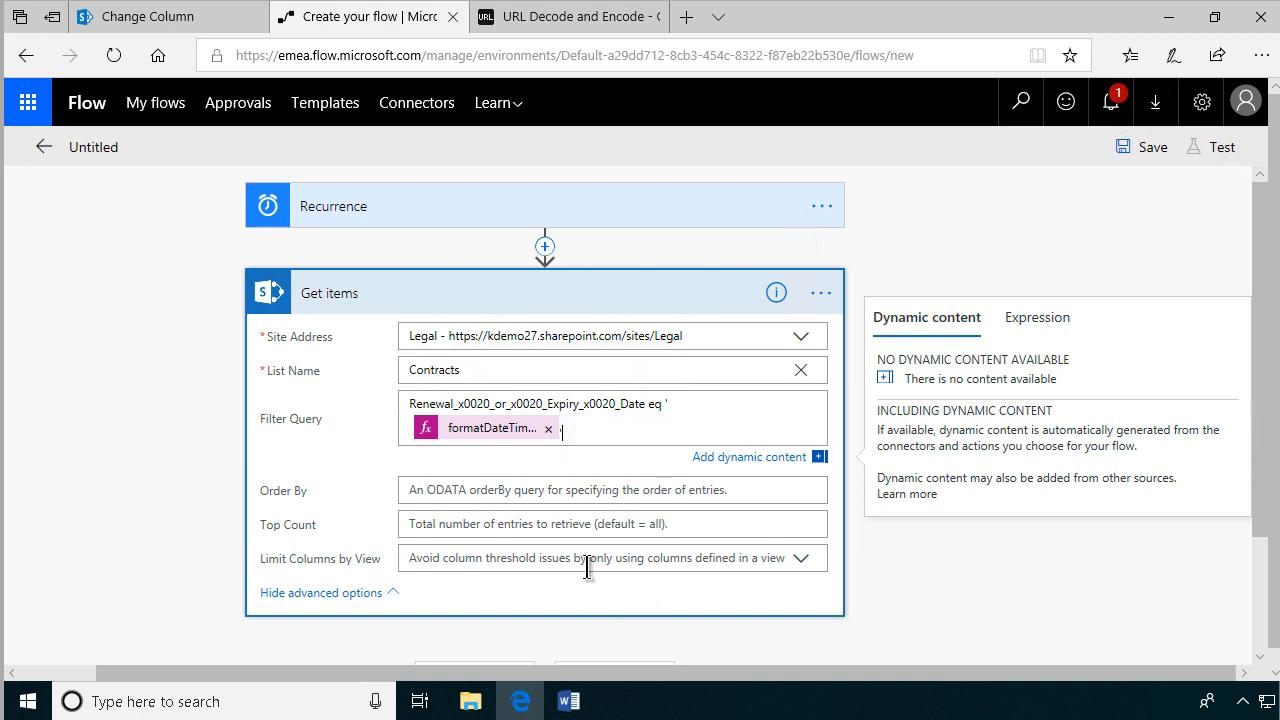
mouse_move(604, 600)
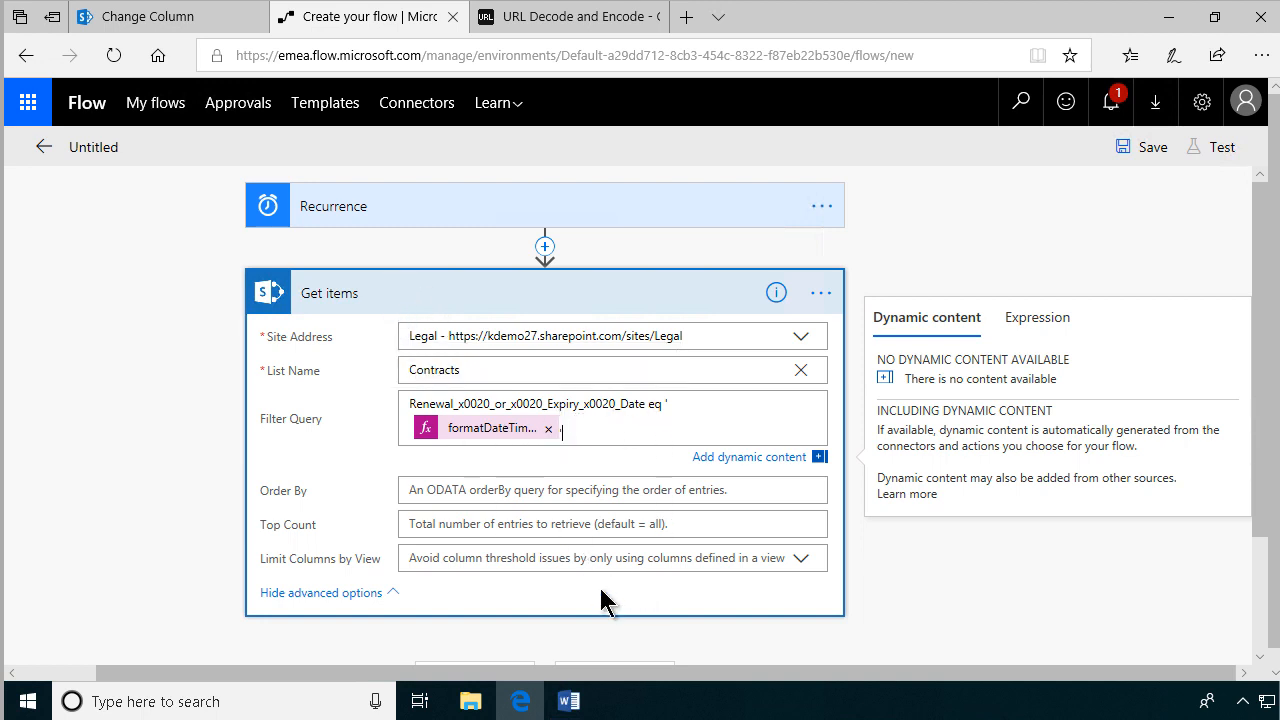
Add a new step and reveal the More group of step types, including loops.
scroll(down, 3)
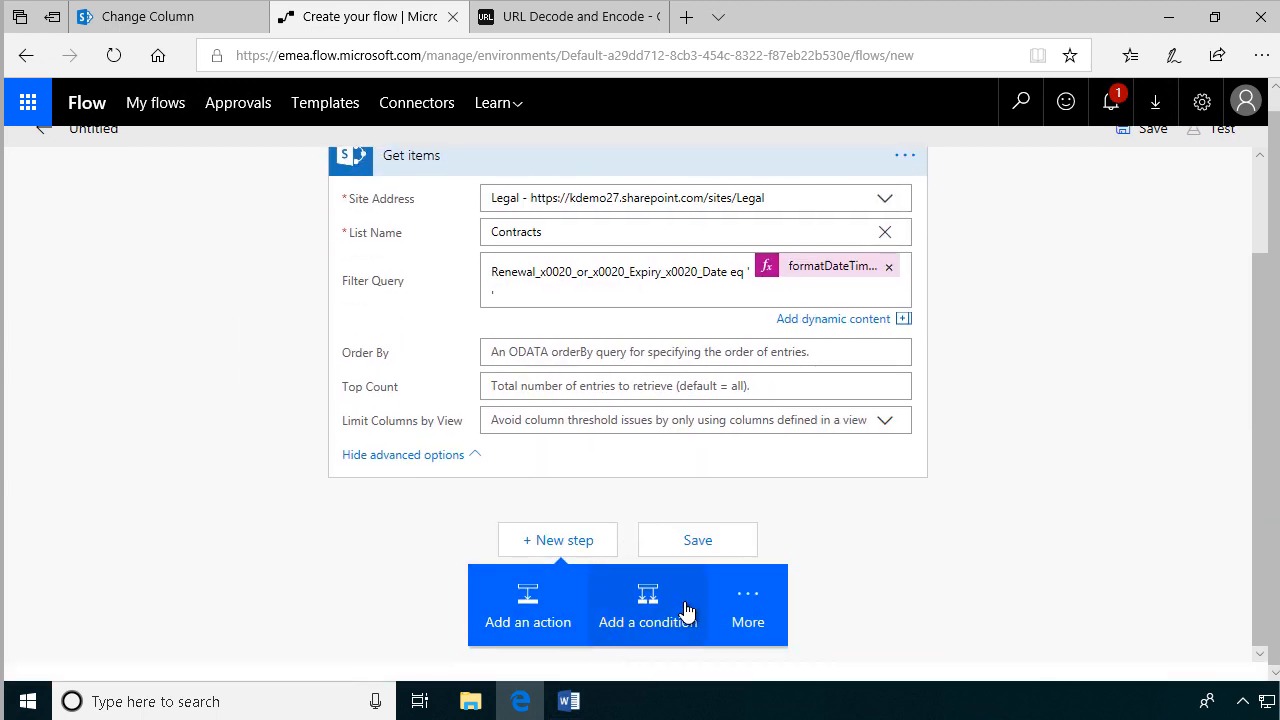
click(748, 604)
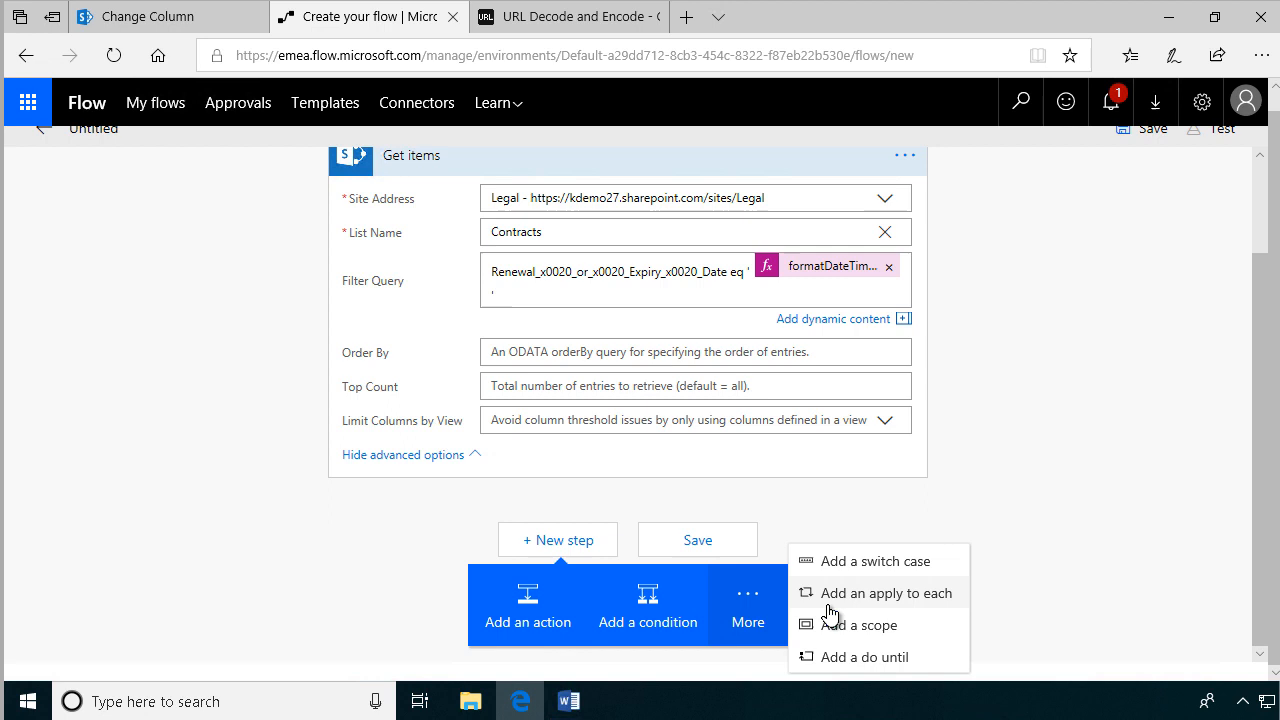
mouse_move(852, 604)
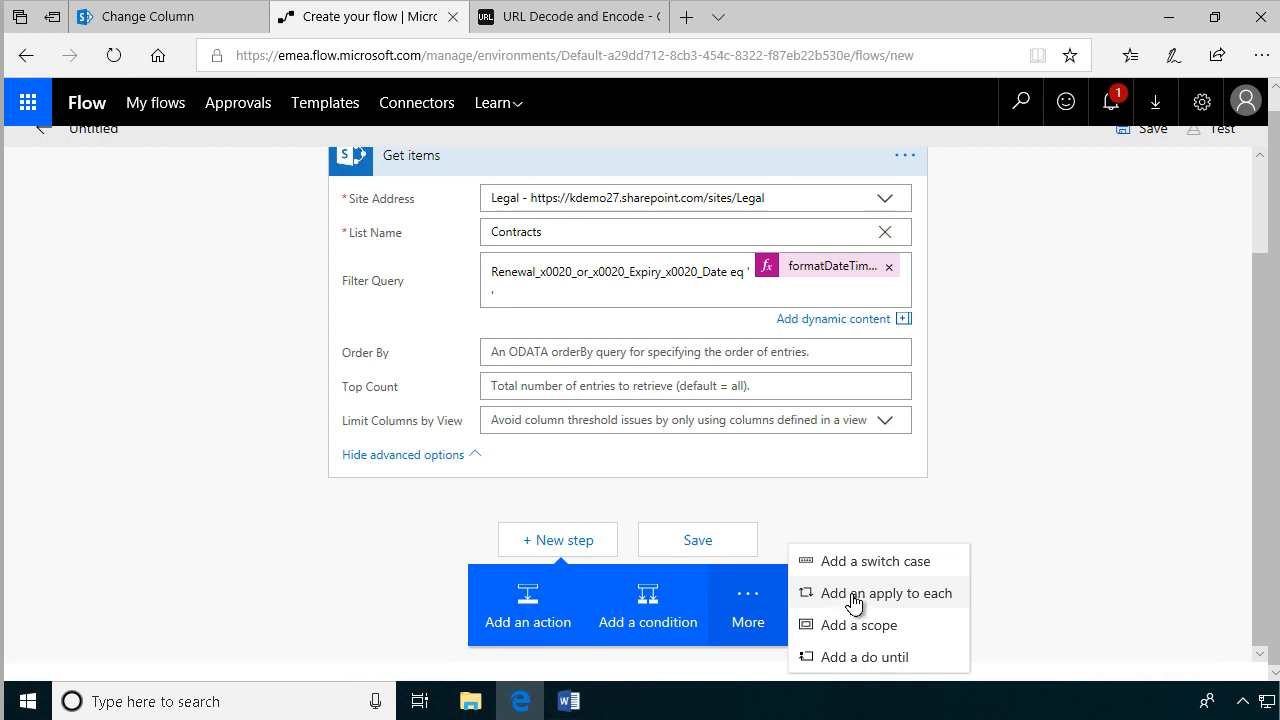
mouse_move(856, 590)
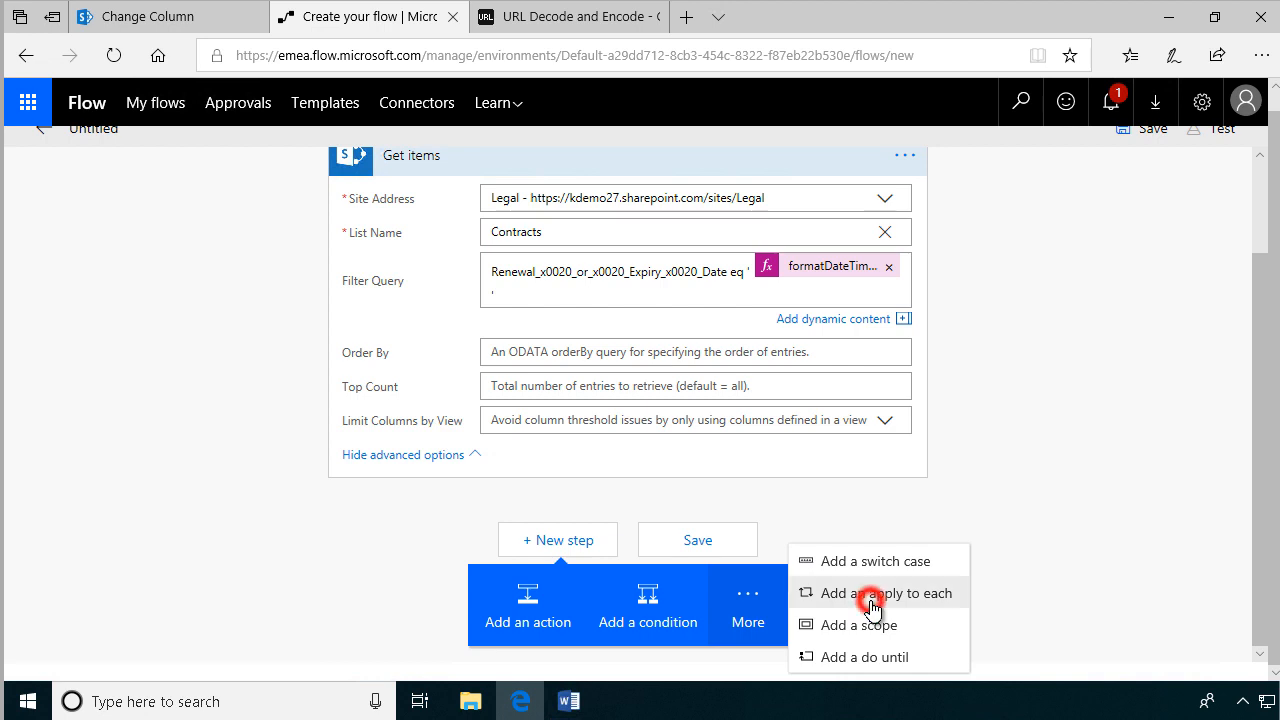
Add an Apply to each over Get items' value and start an Office 365 Outlook action inside it.
click(888, 592)
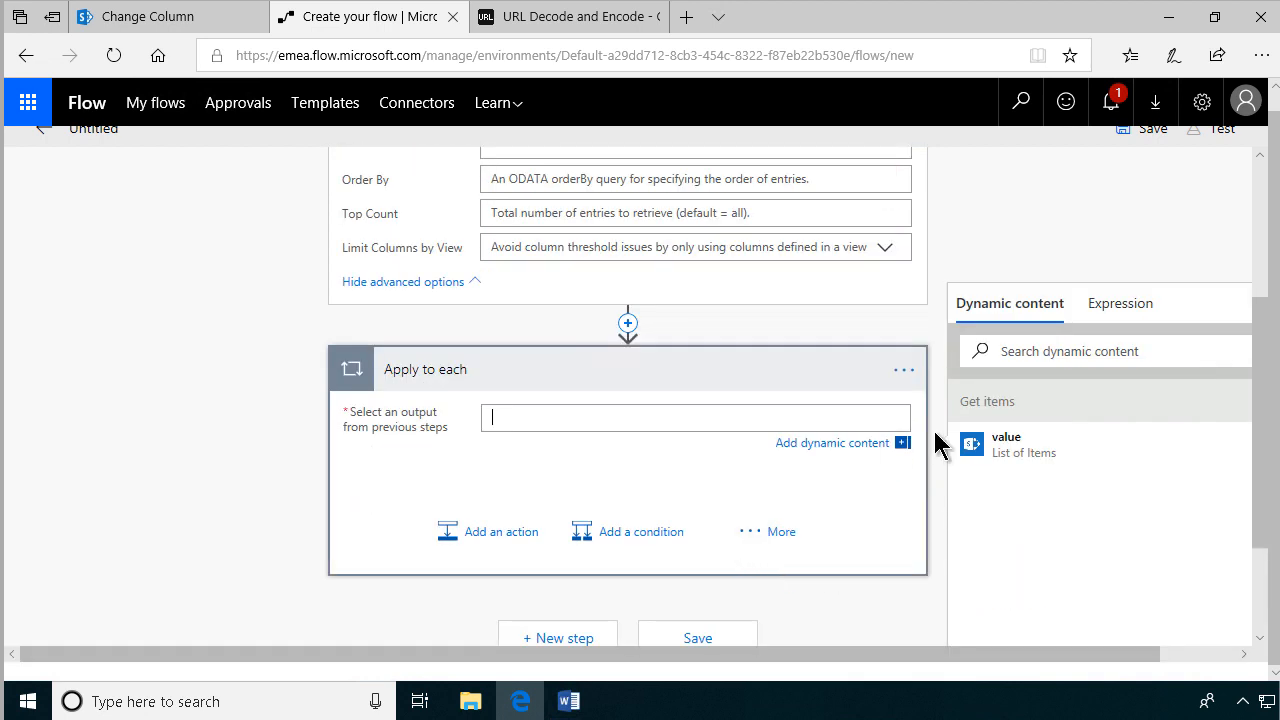
mouse_move(960, 464)
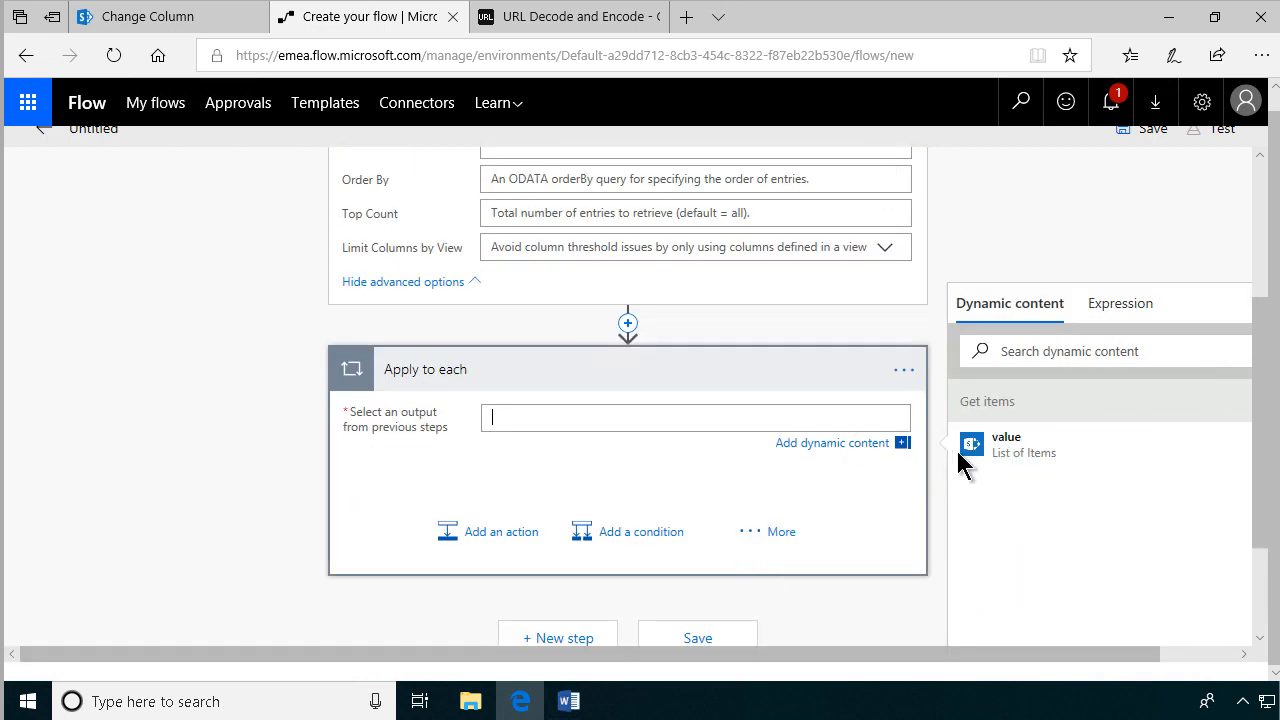
click(1006, 444)
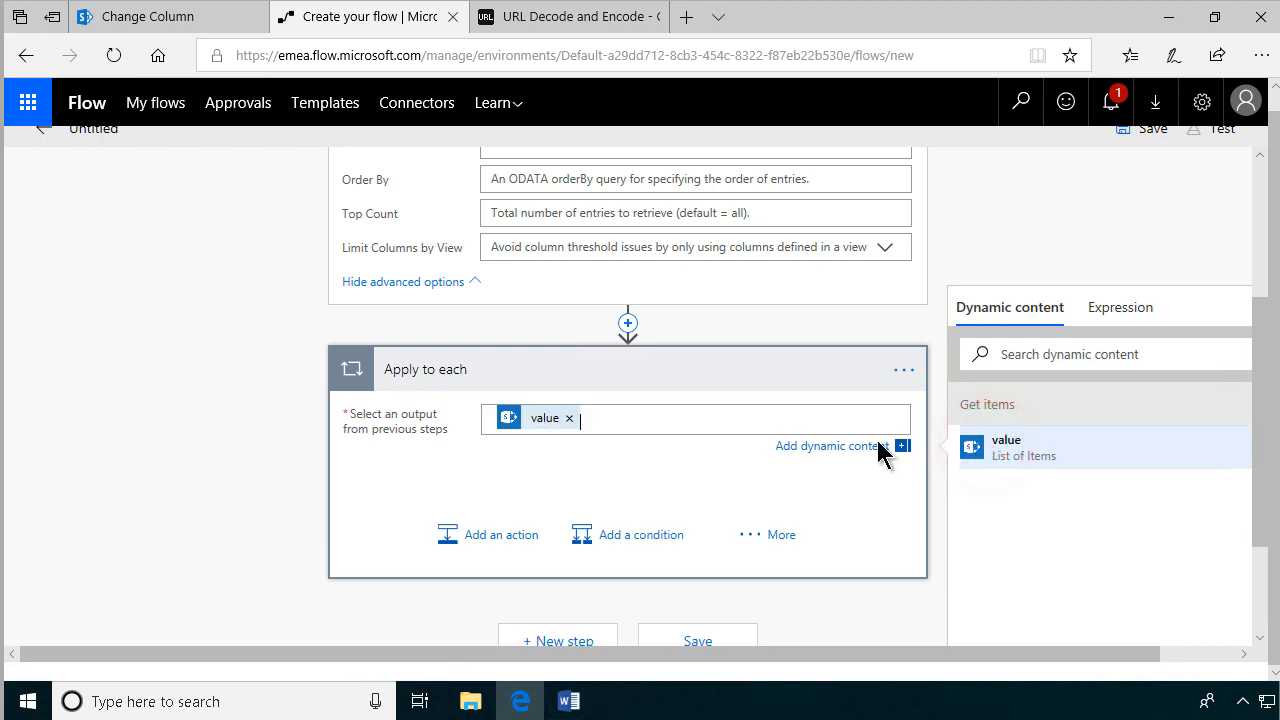
mouse_move(524, 538)
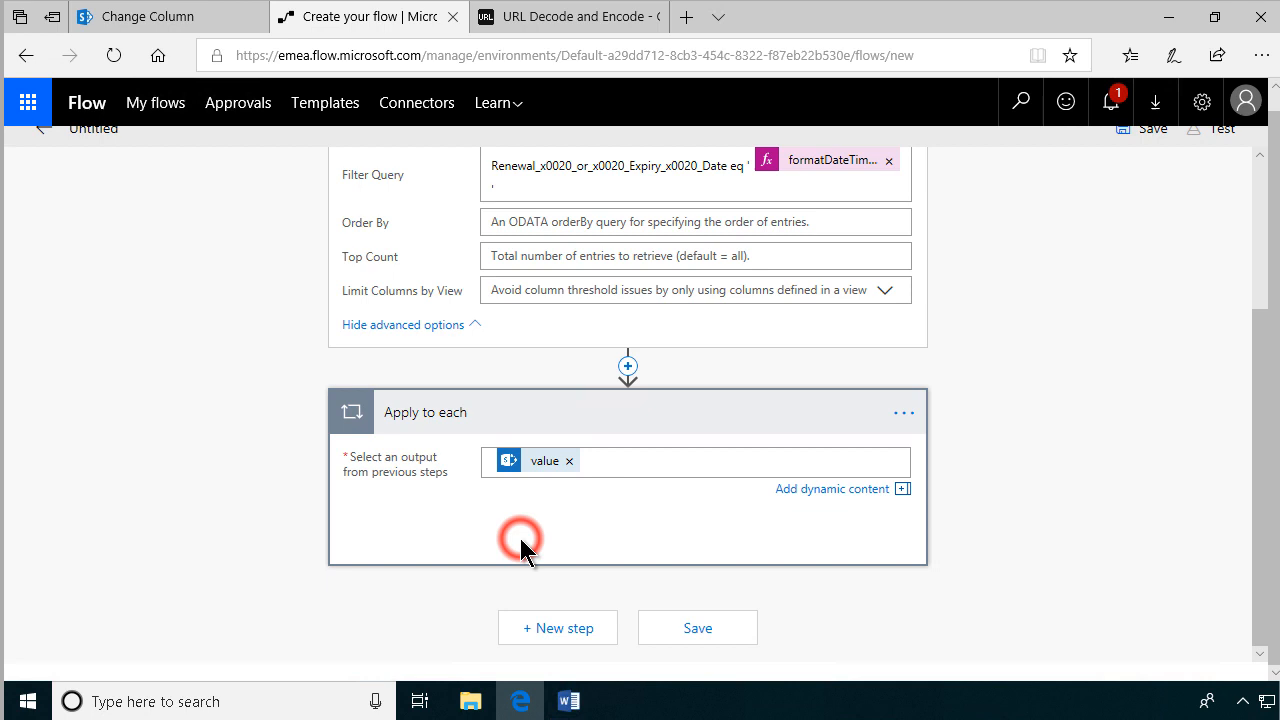
click(520, 538)
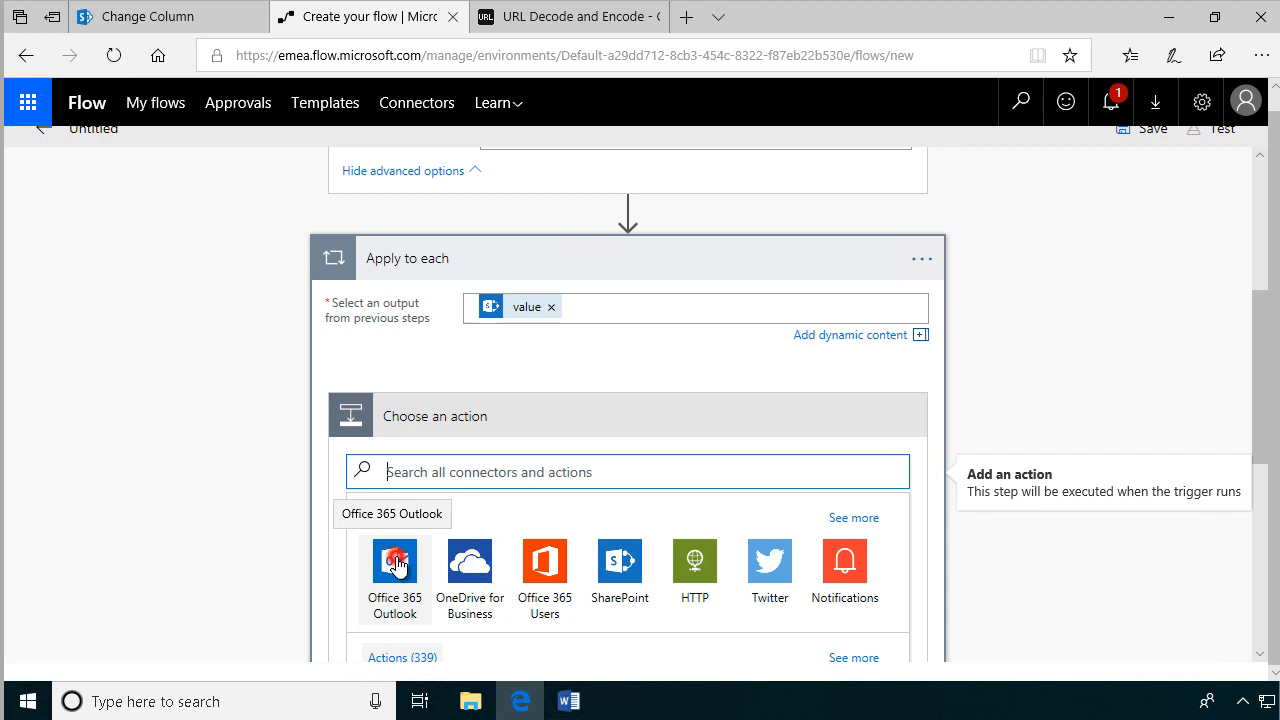
click(394, 560)
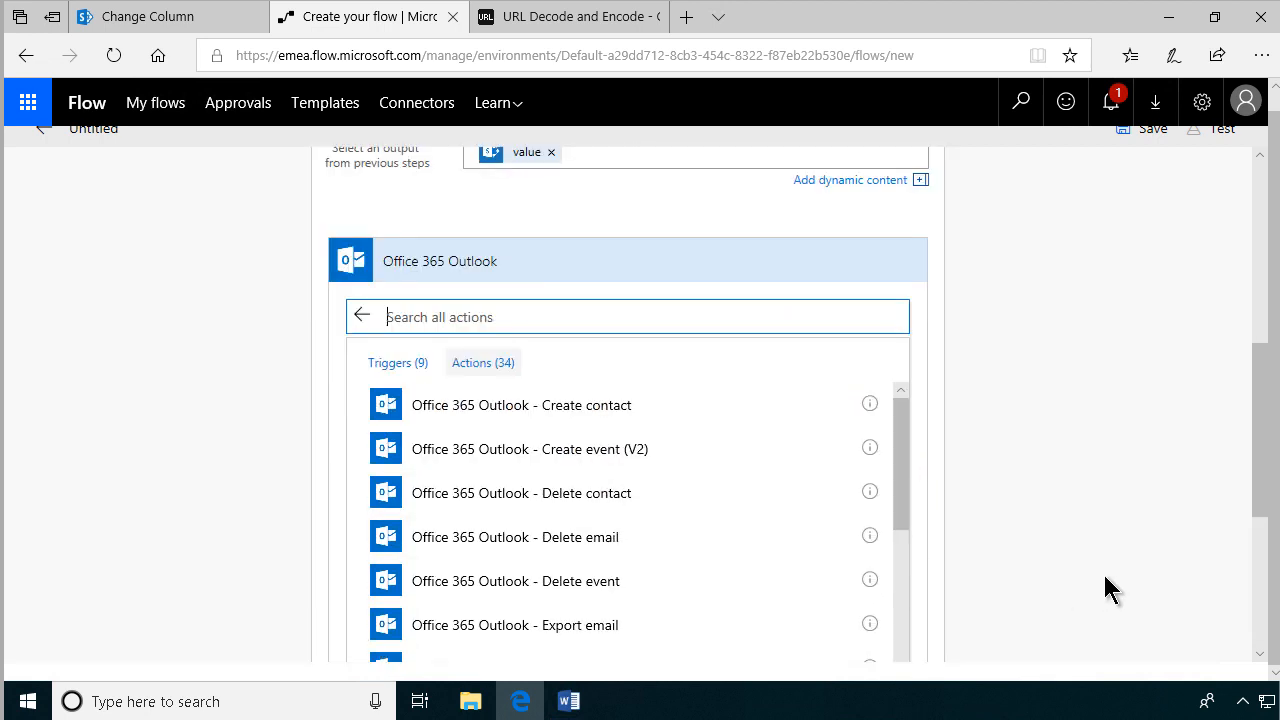
Add the Office 365 Outlook 'Send an email' action inside the Apply to each loop.
scroll(down, 3)
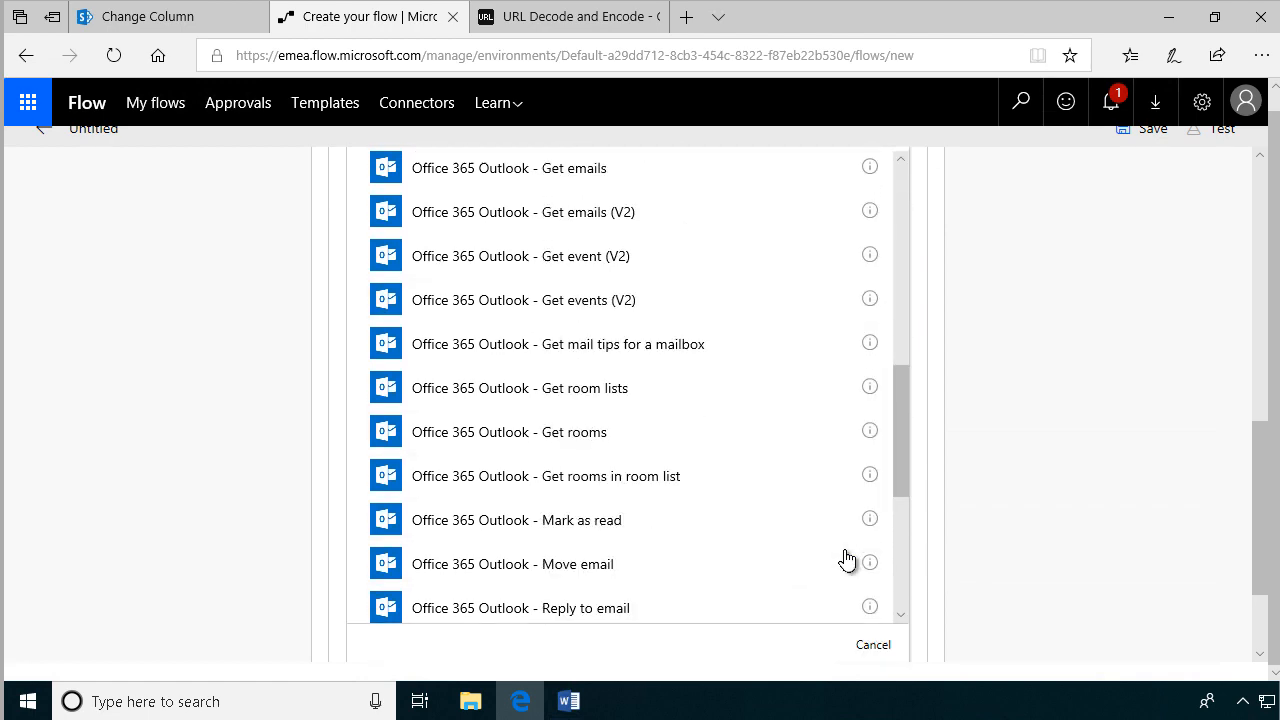
scroll(down, 3)
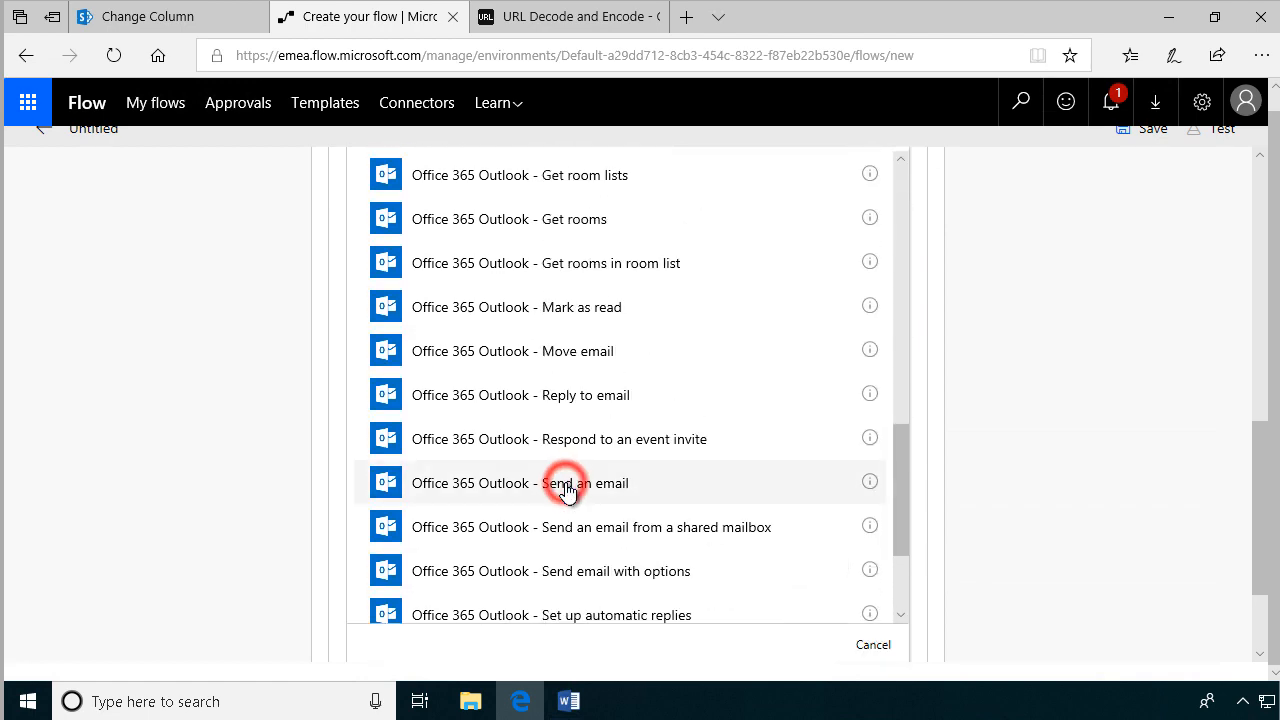
click(568, 482)
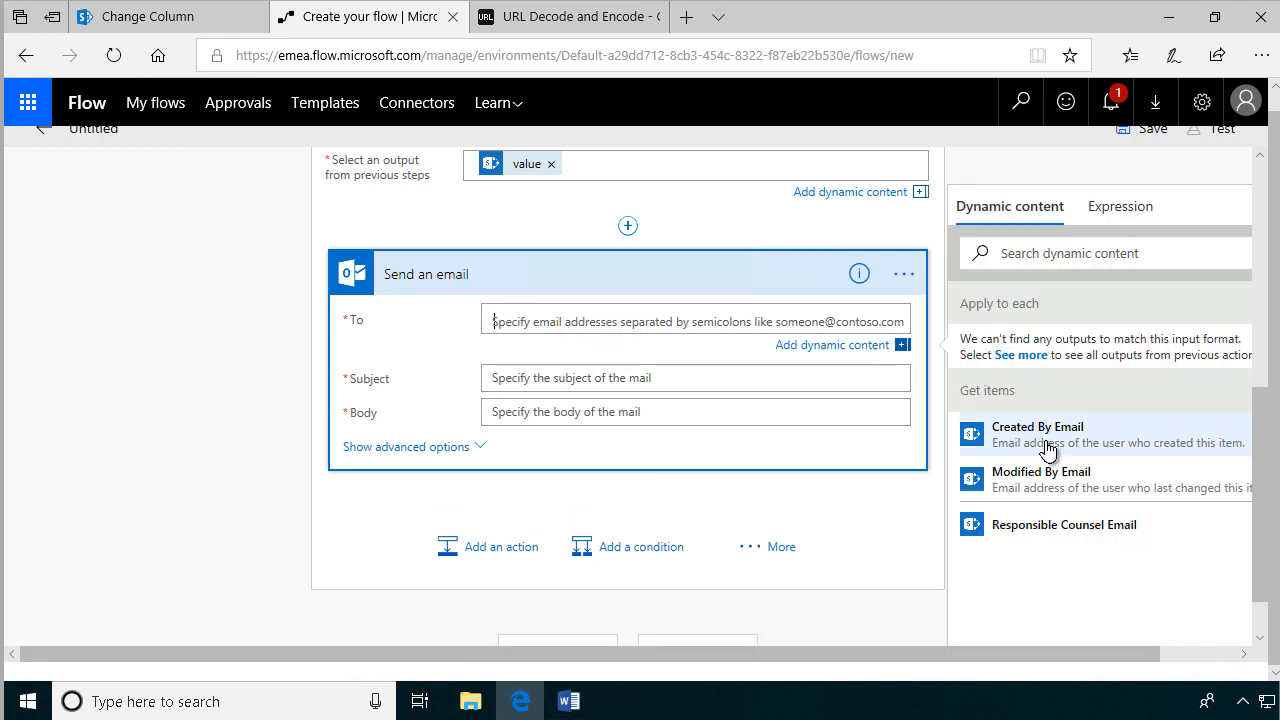
mouse_move(1064, 524)
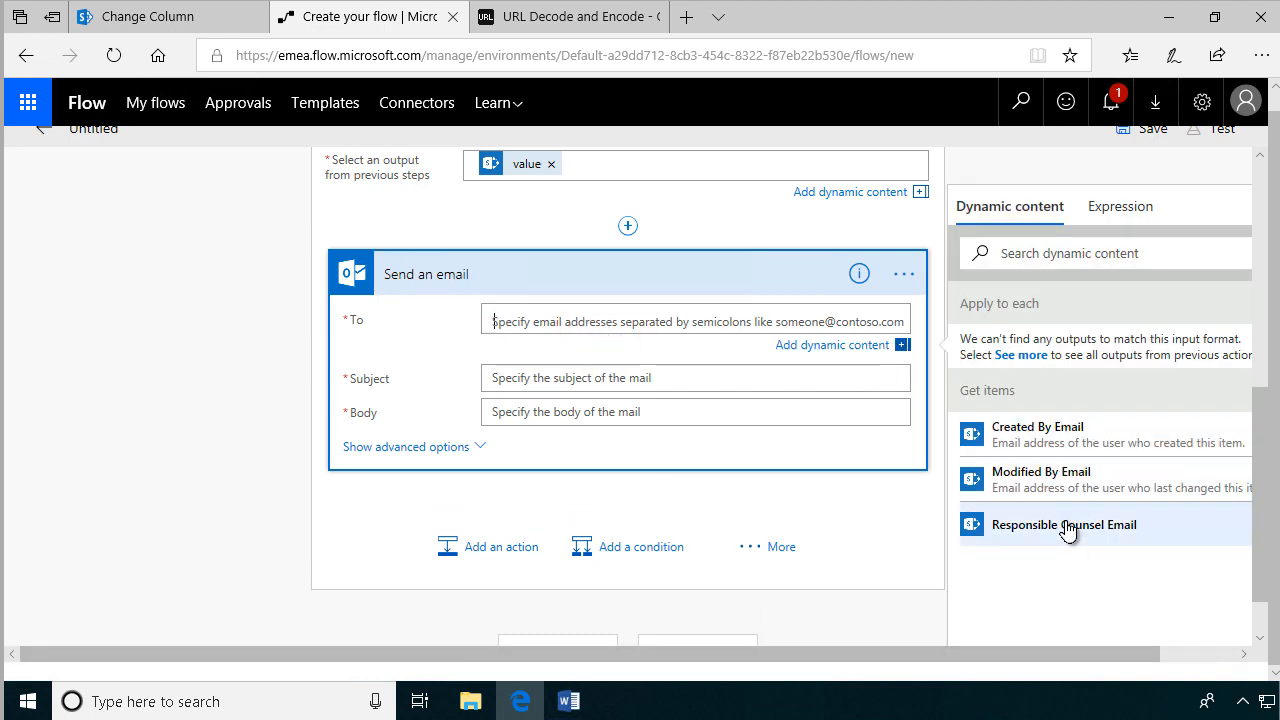
Address the email to Responsible Counsel Email with subject 'Contract to review: Name'.
click(1064, 524)
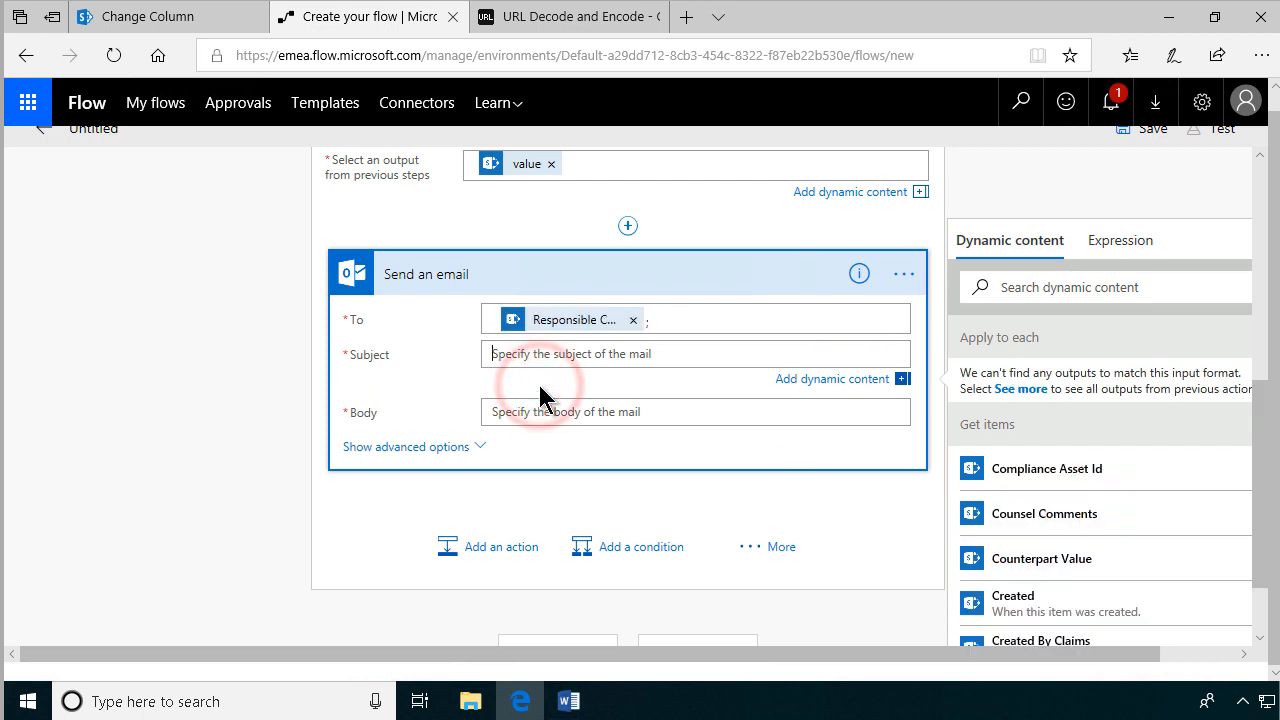
text(Contract)
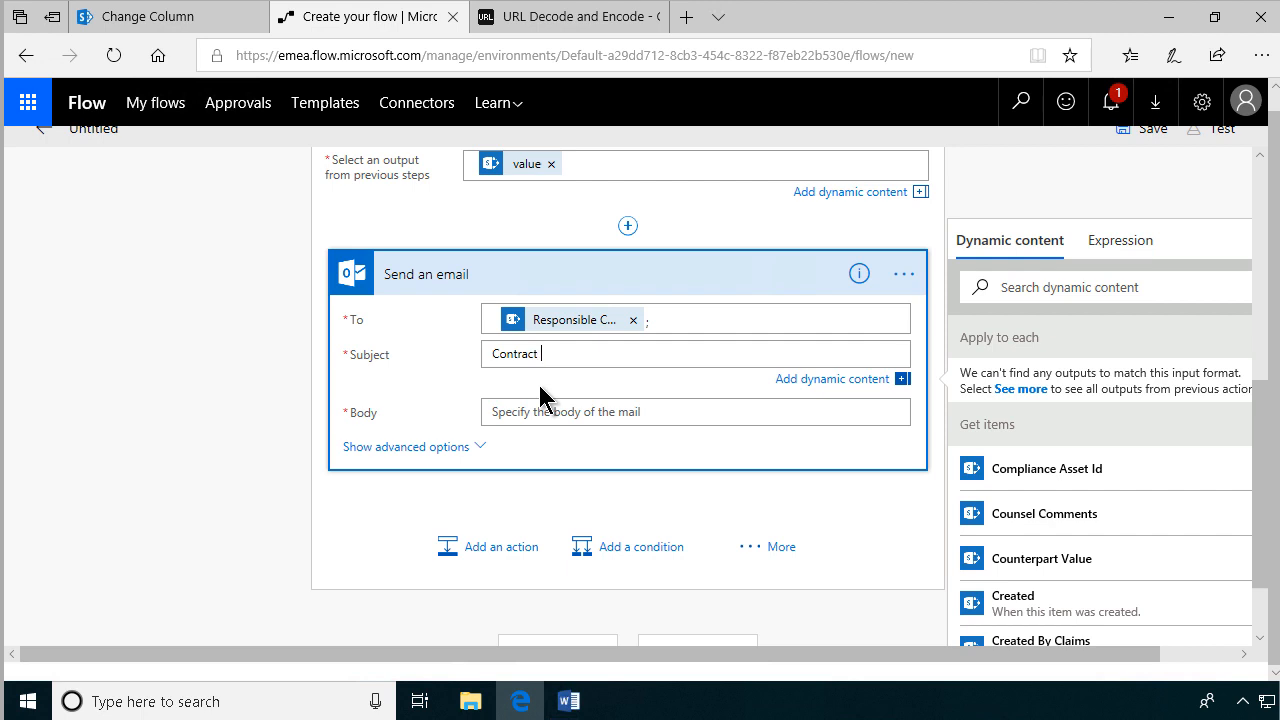
text(to review:)
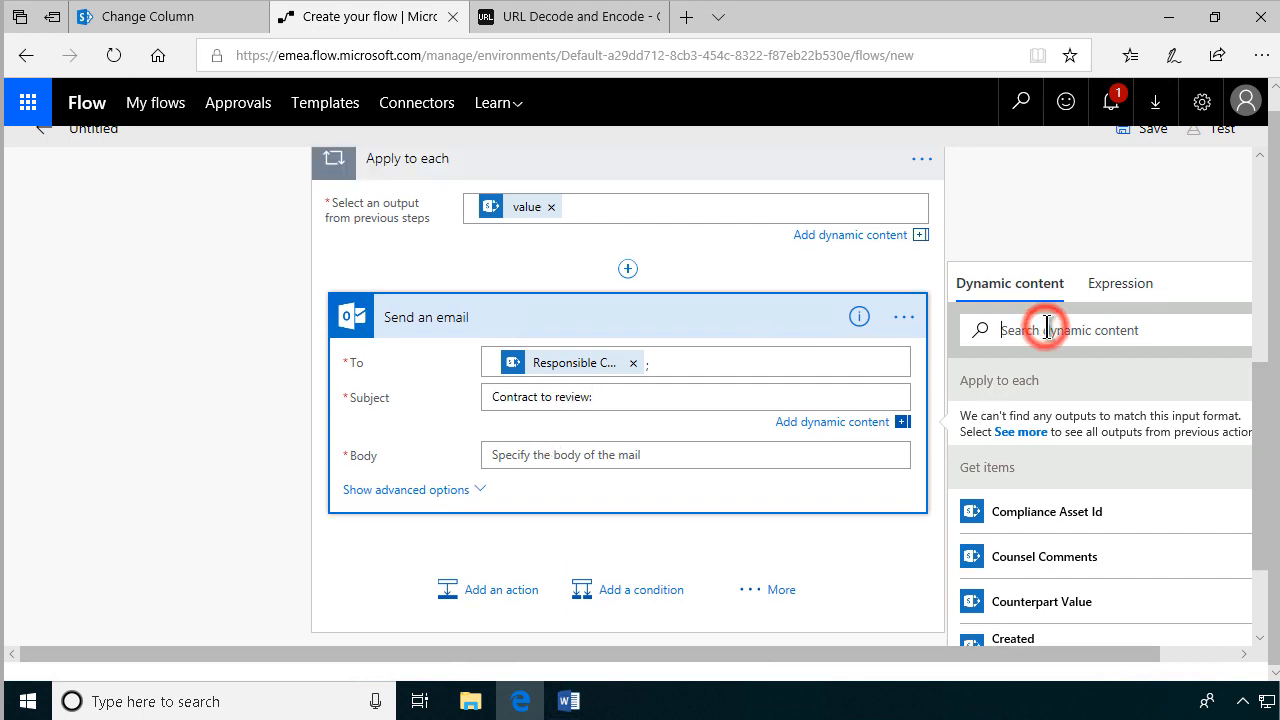
text(name)
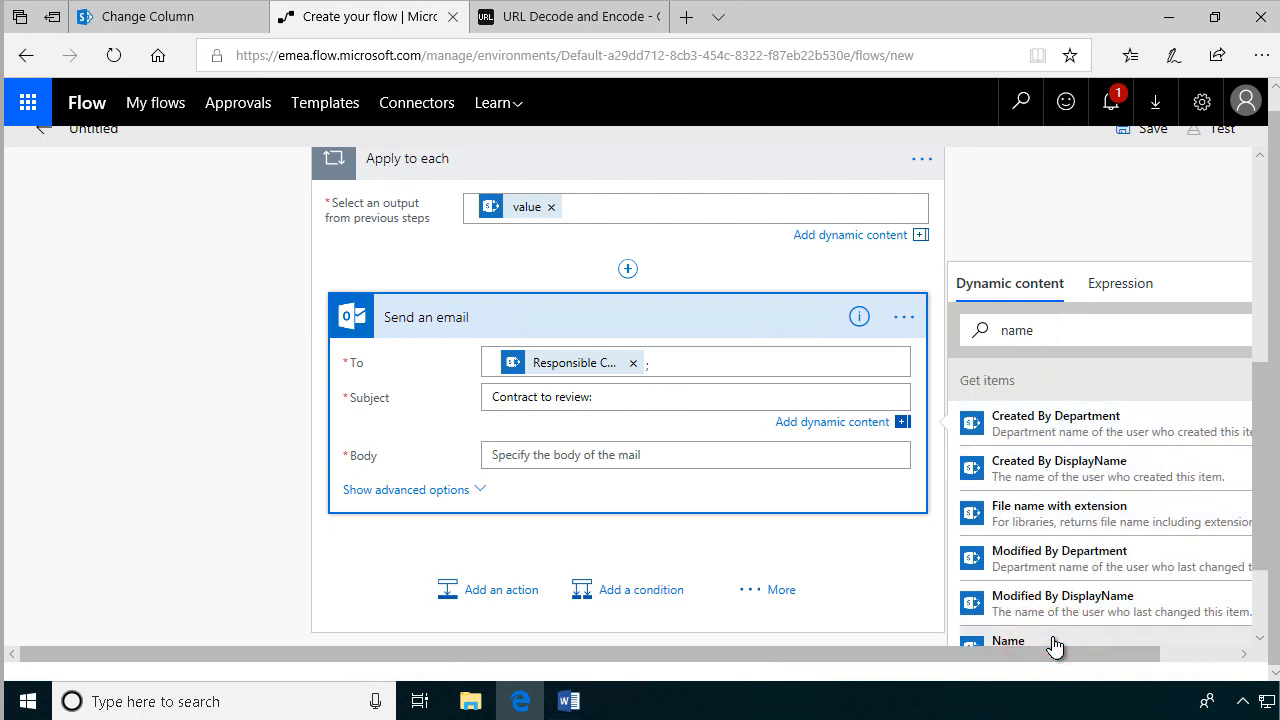
click(1008, 640)
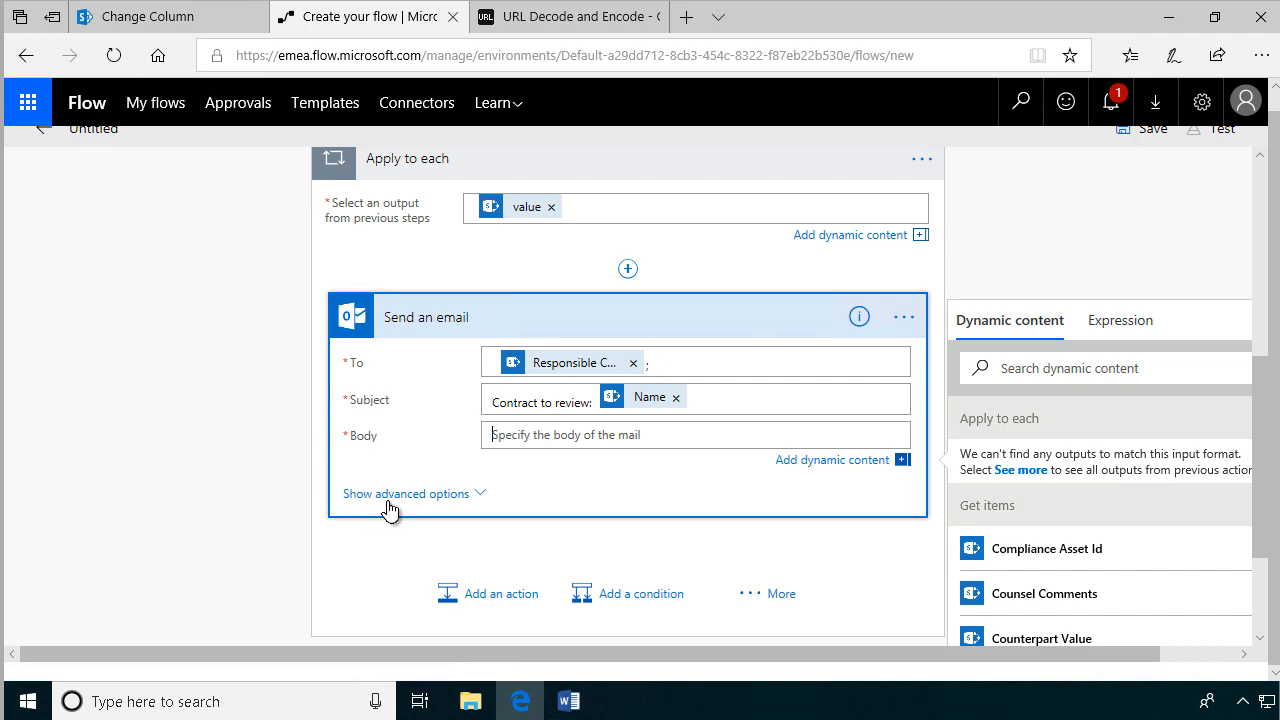
Enable Is HTML in advanced options and start the body with <a href=".
click(404, 492)
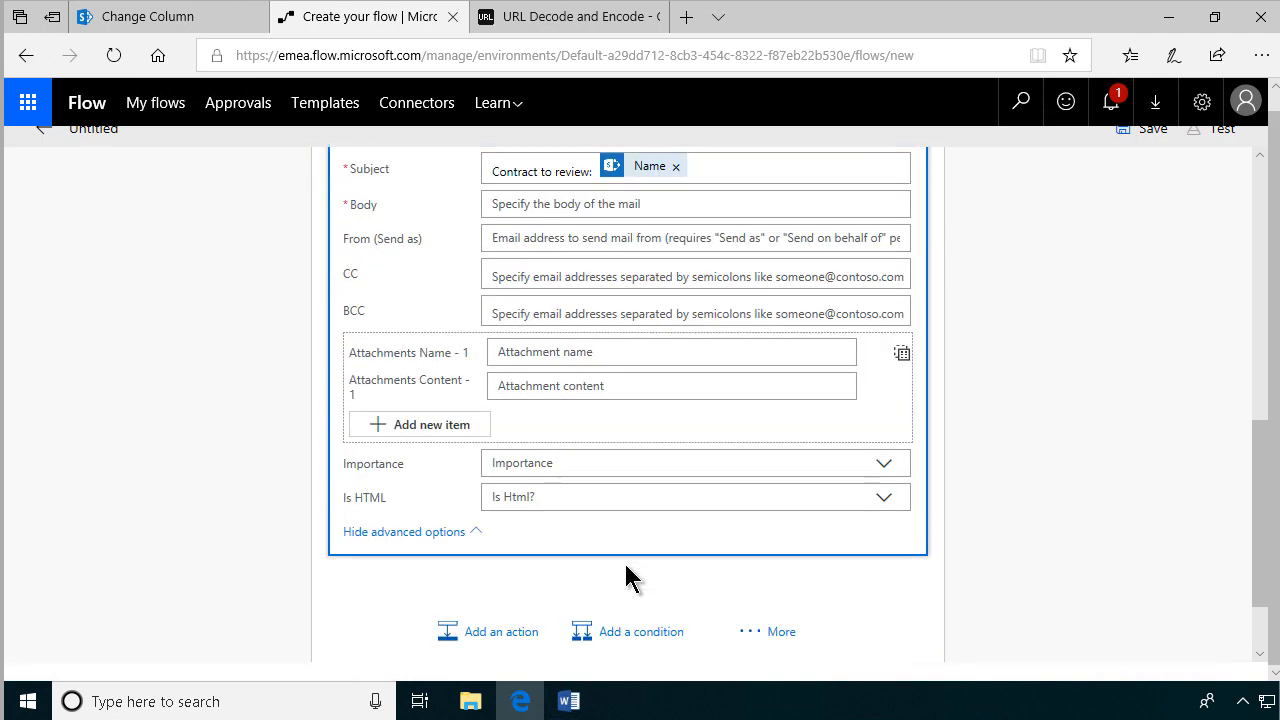
click(884, 496)
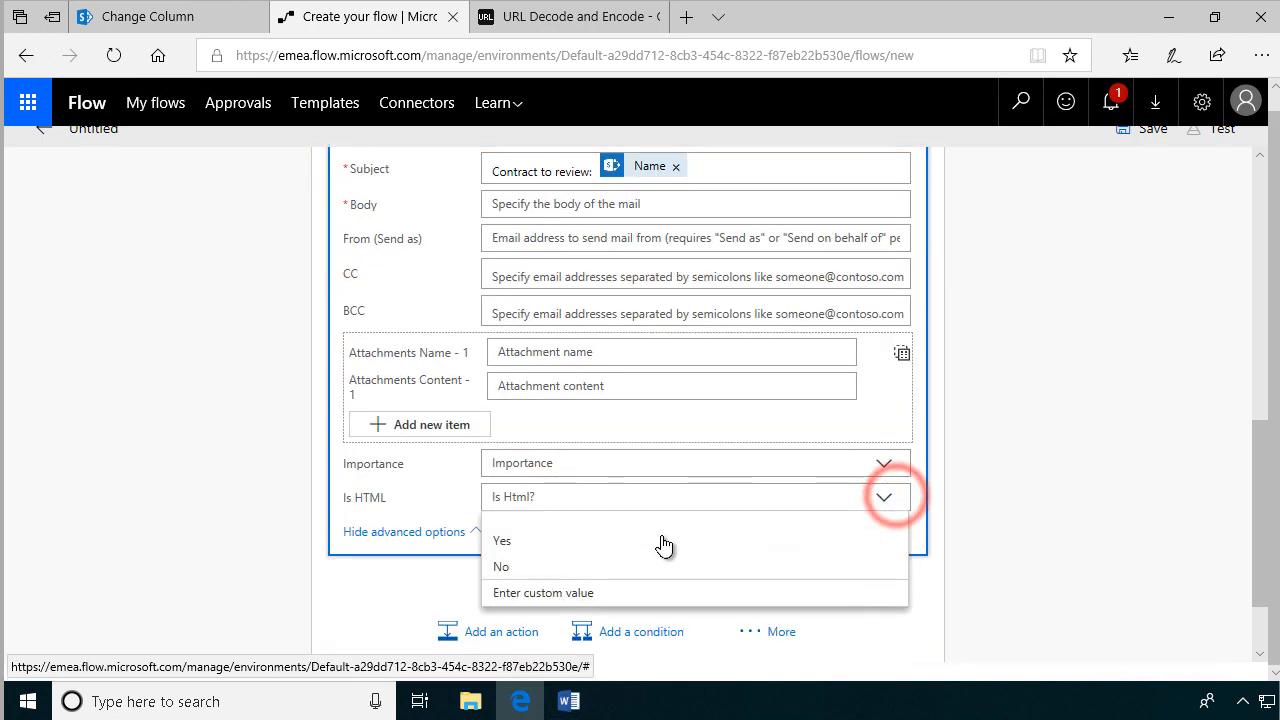
click(502, 540)
text(<)
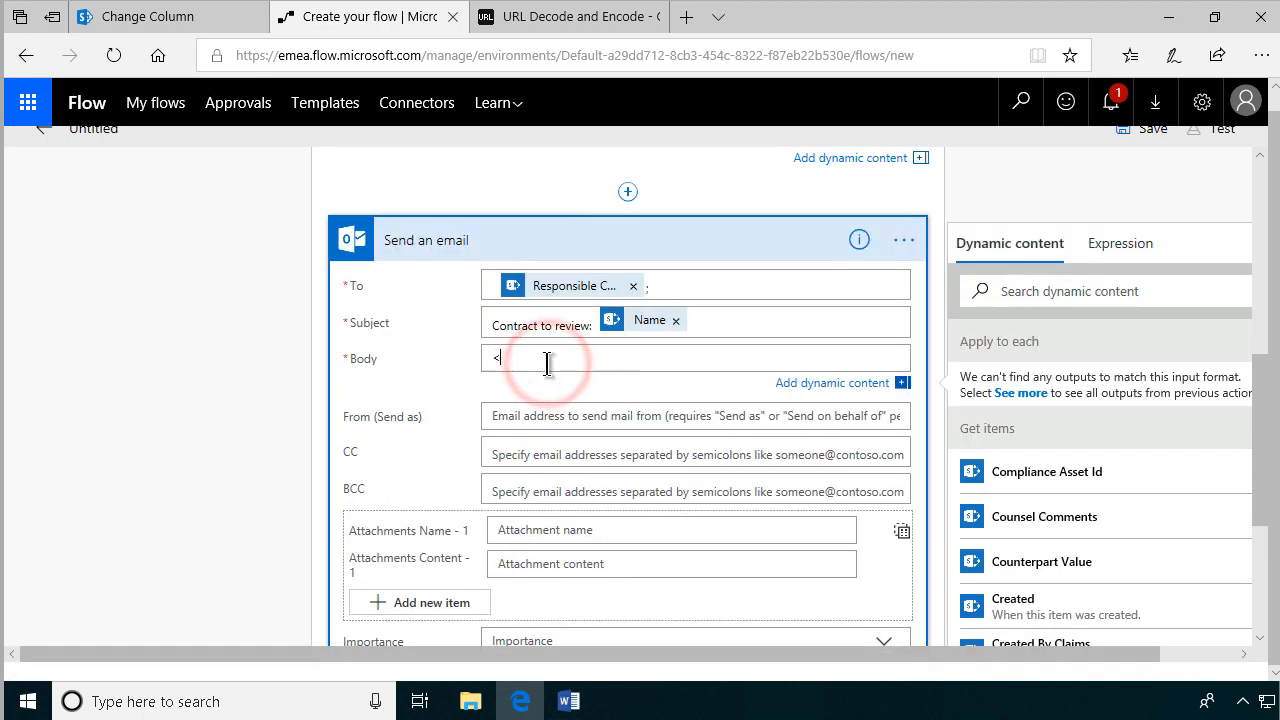
text(a)
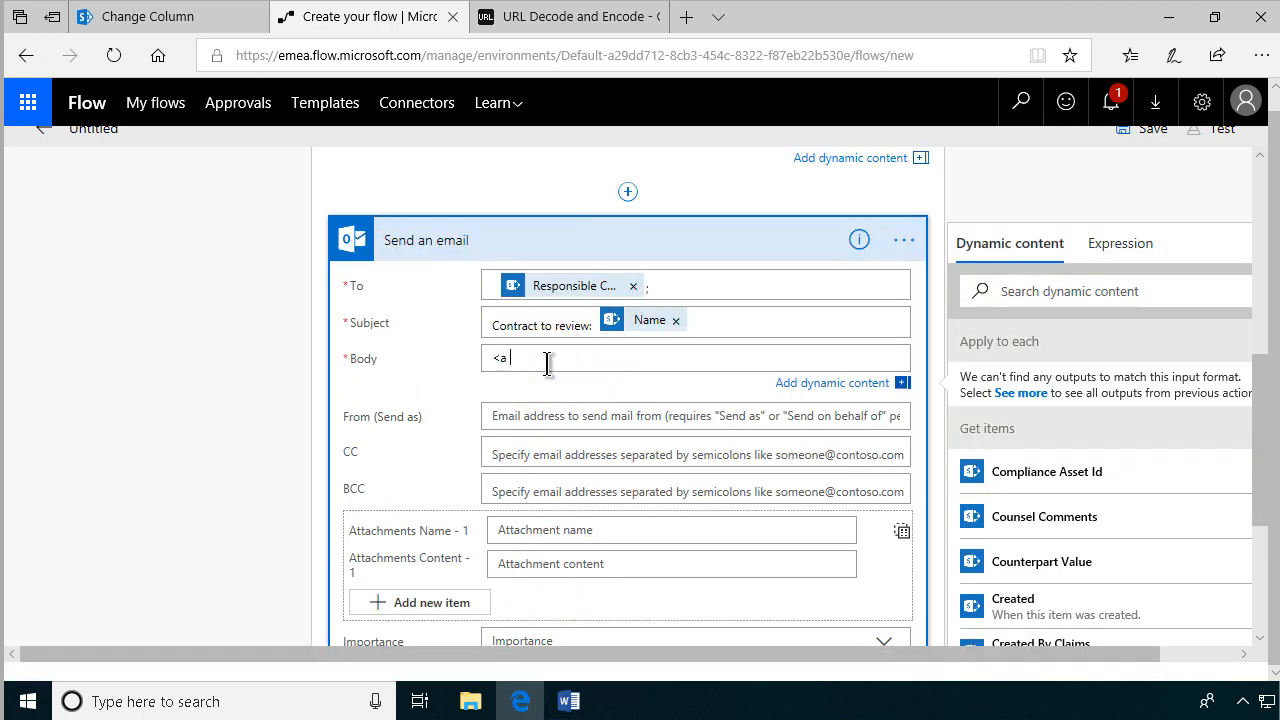
text(hre)
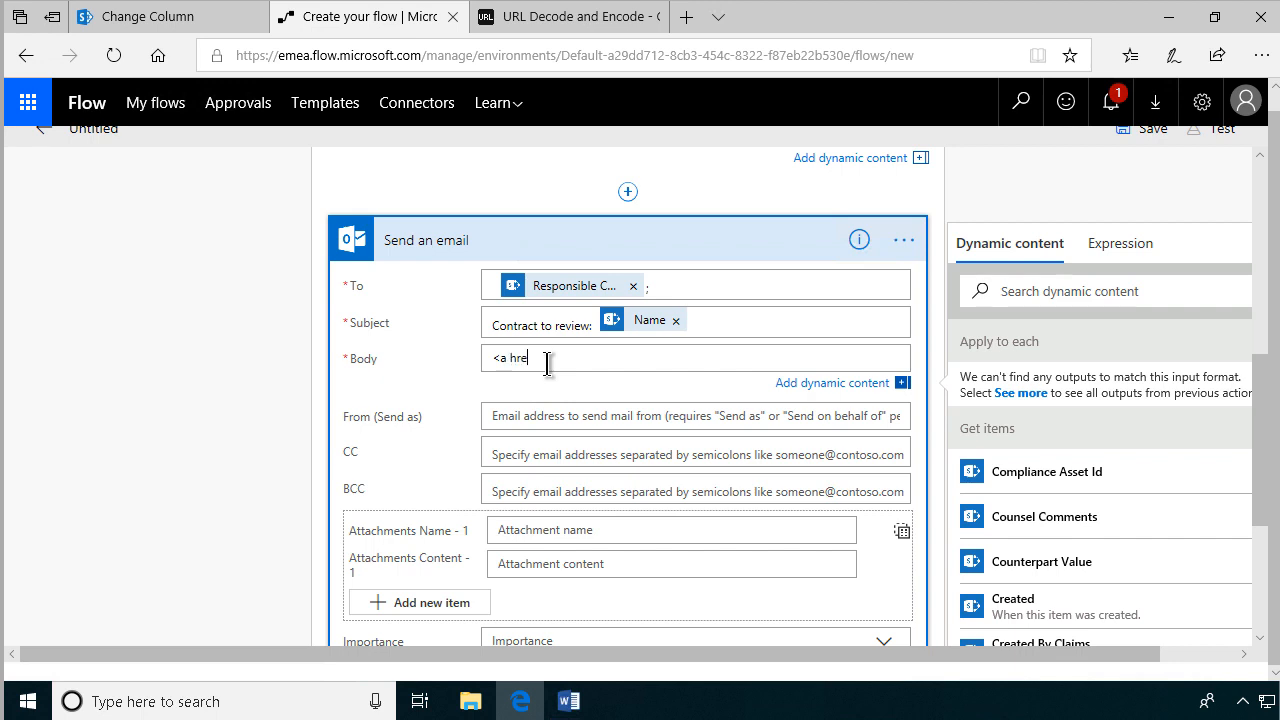
text(f=")
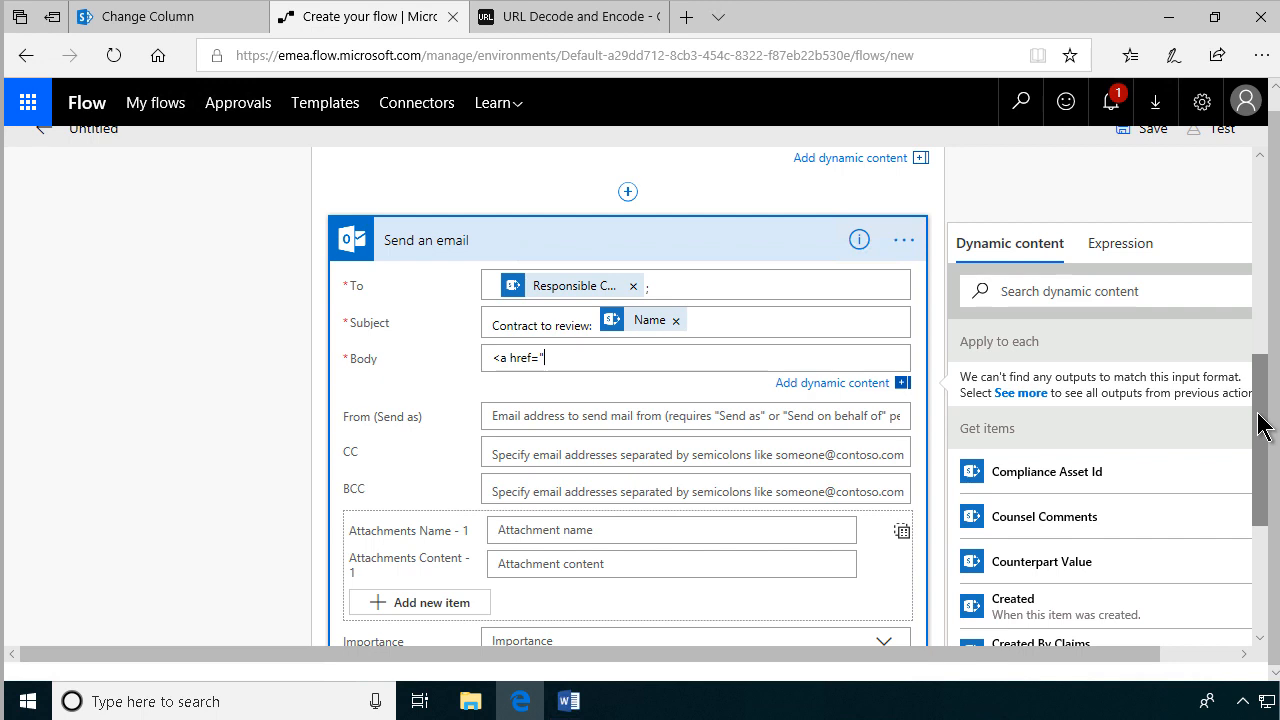
Insert the Link to item token as the address and finish the link with ">Click here</a>.
text(link)
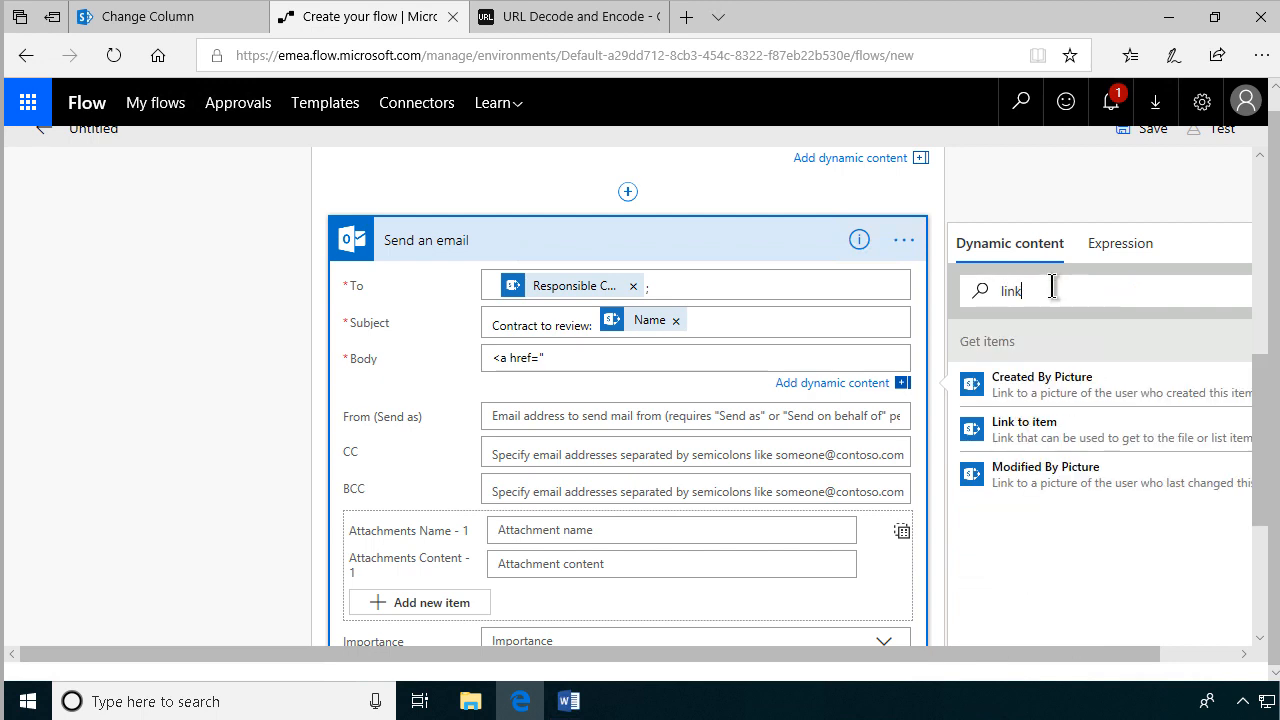
click(1024, 430)
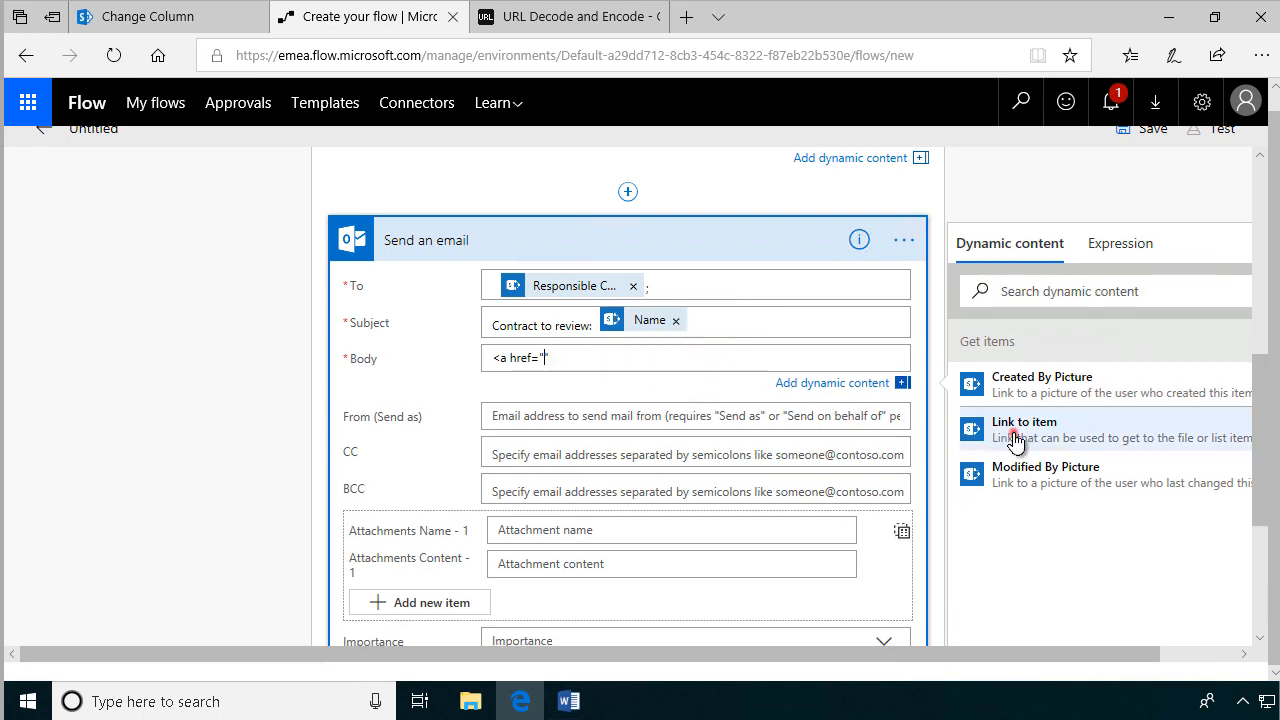
click(1024, 428)
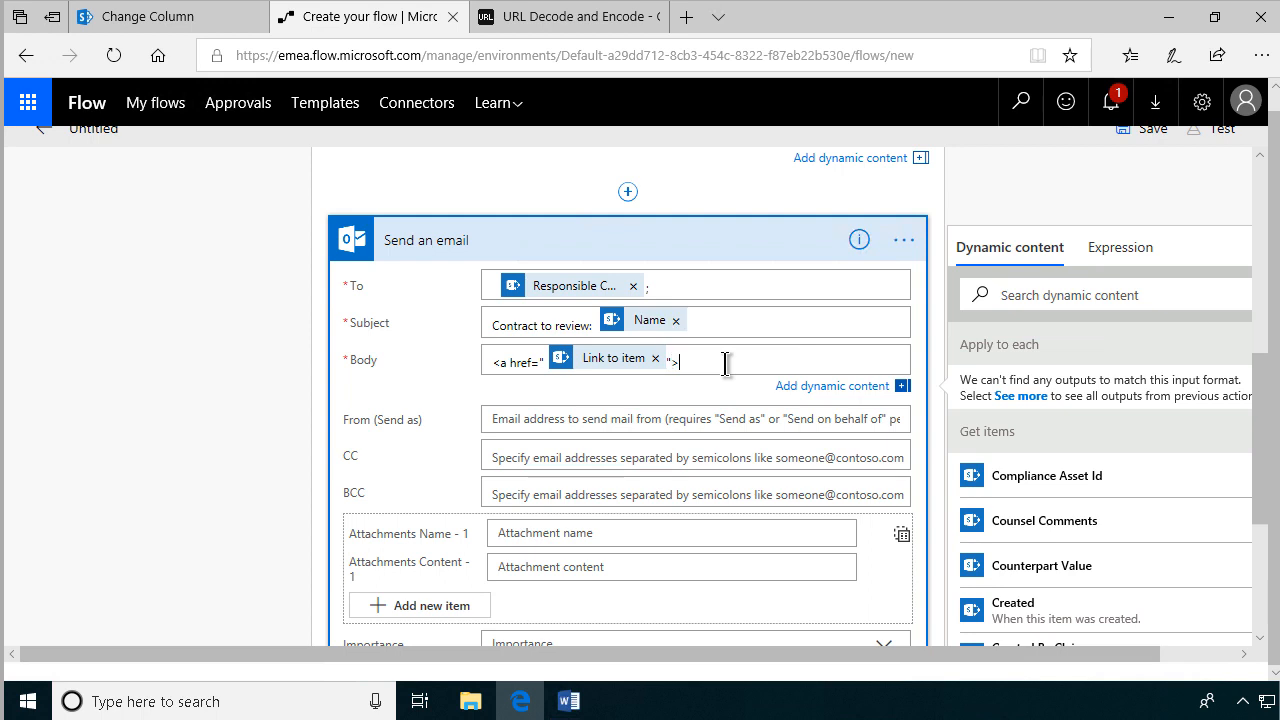
text(Click here)
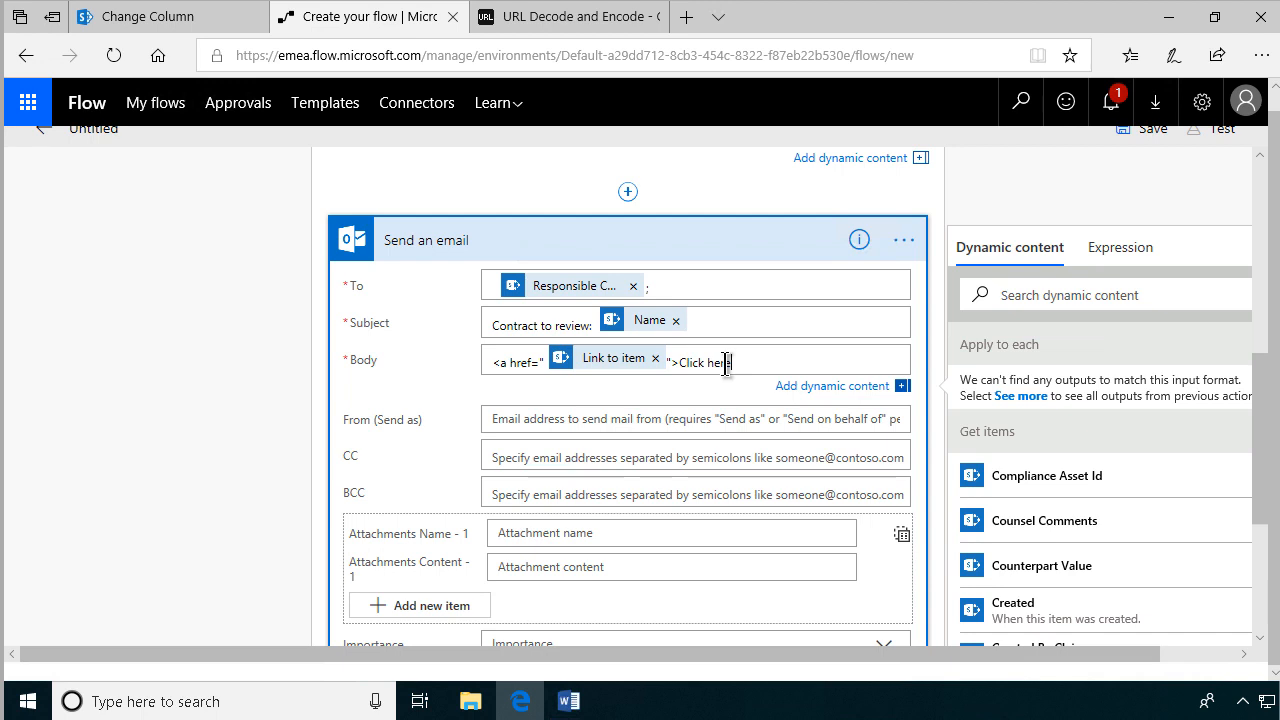
text(<)
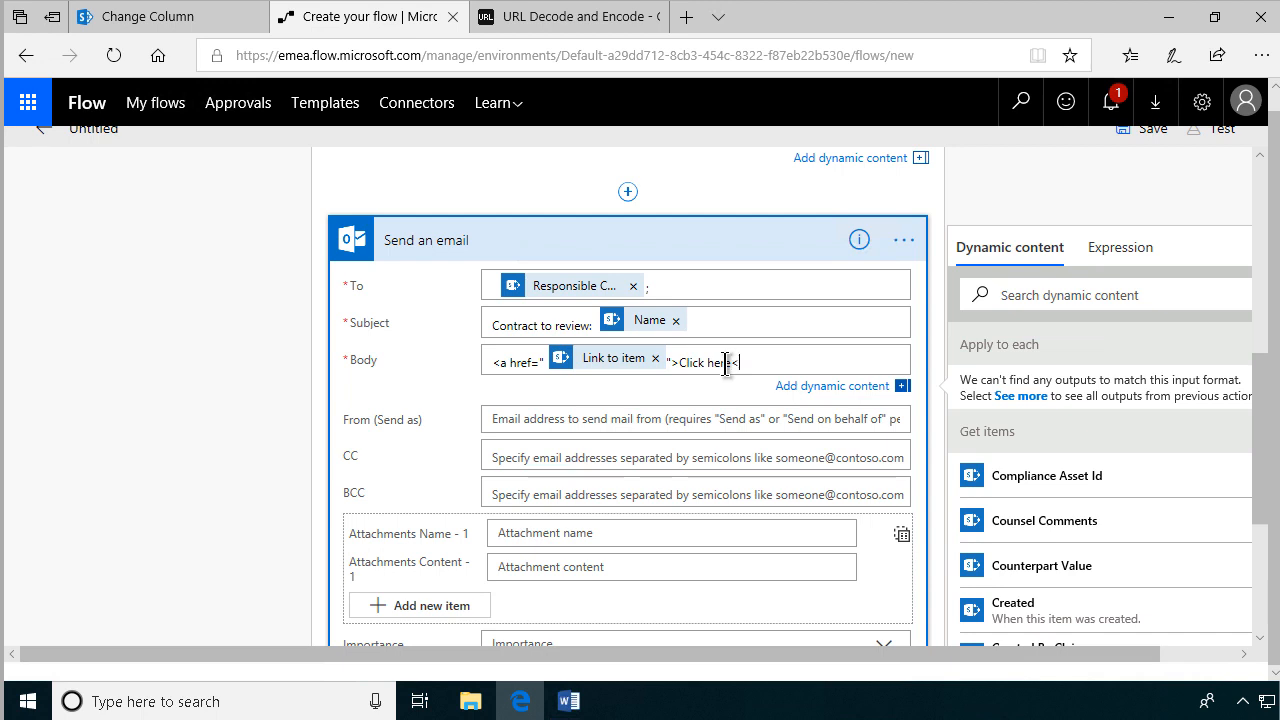
text(</a>)
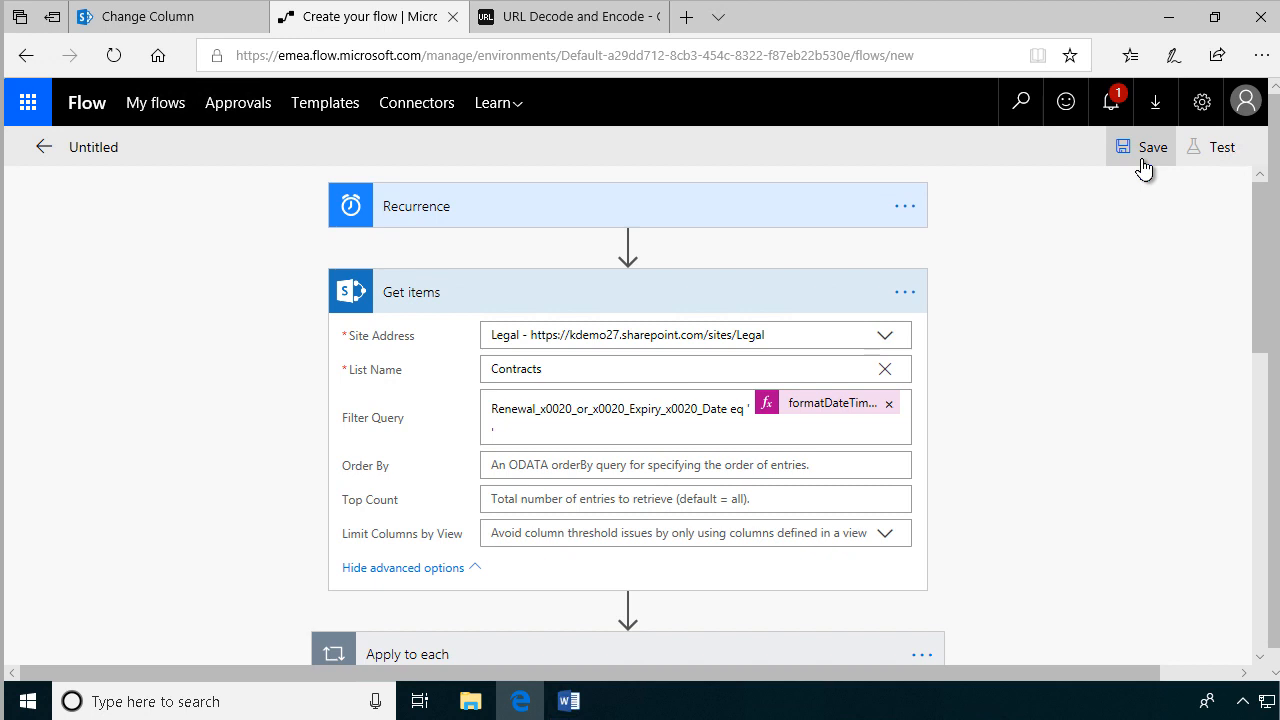
Save the flow and start a test using 'I'll perform the trigger action'.
click(1152, 148)
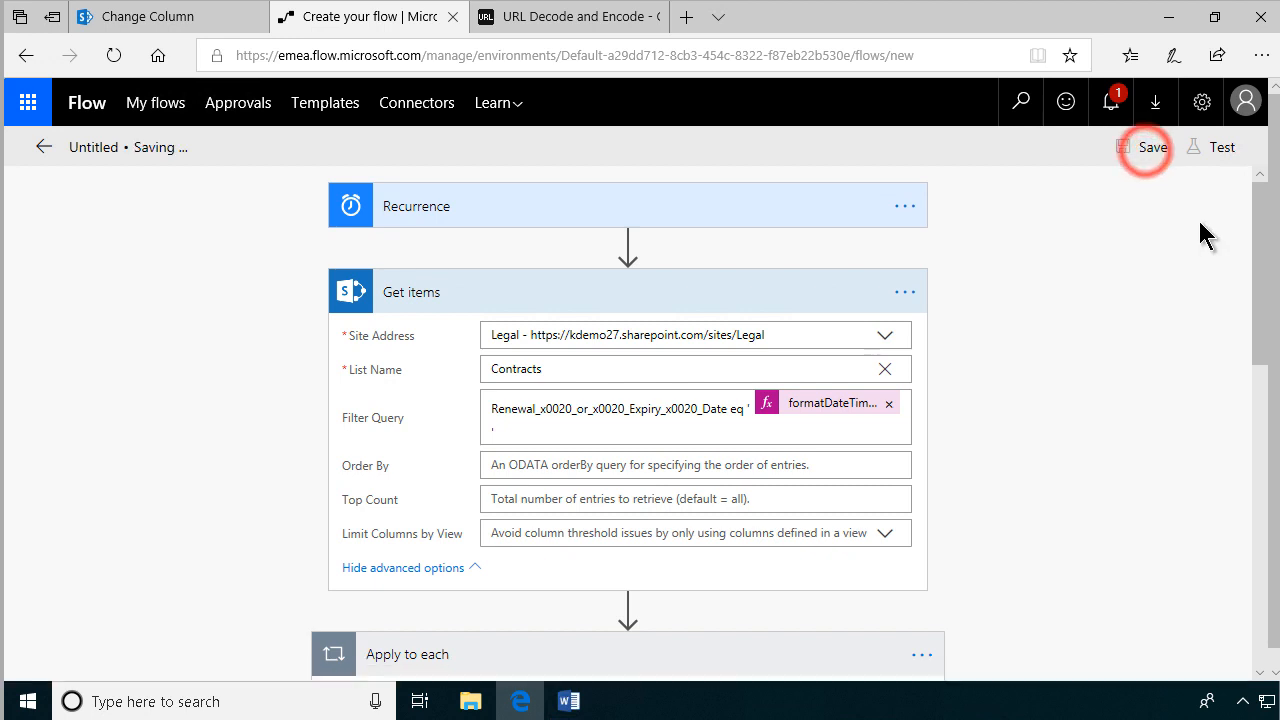
click(1152, 148)
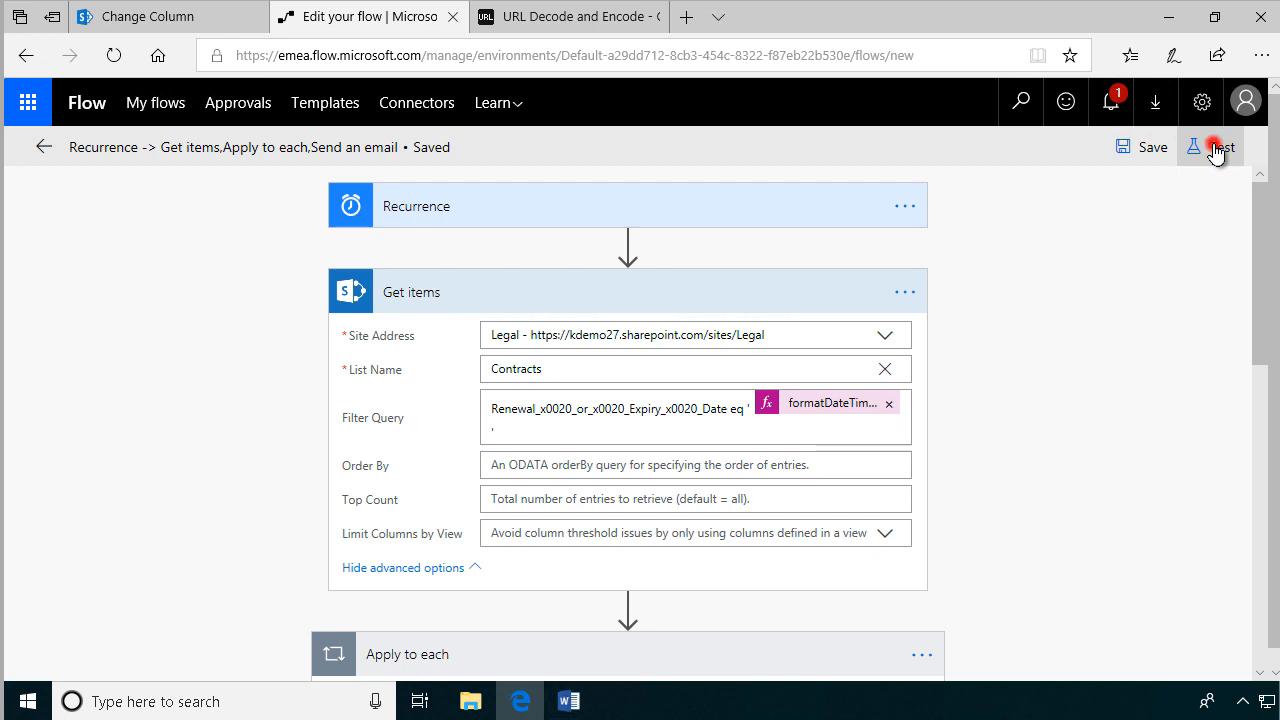
click(1216, 148)
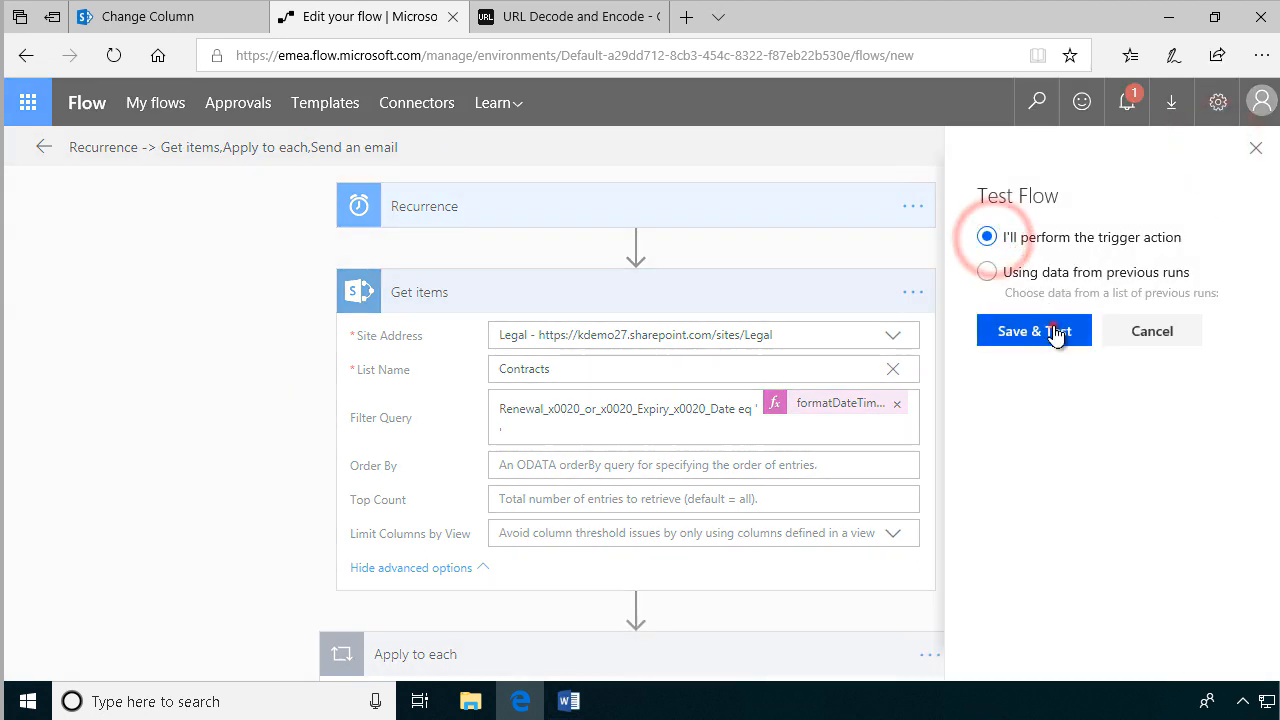
click(1034, 332)
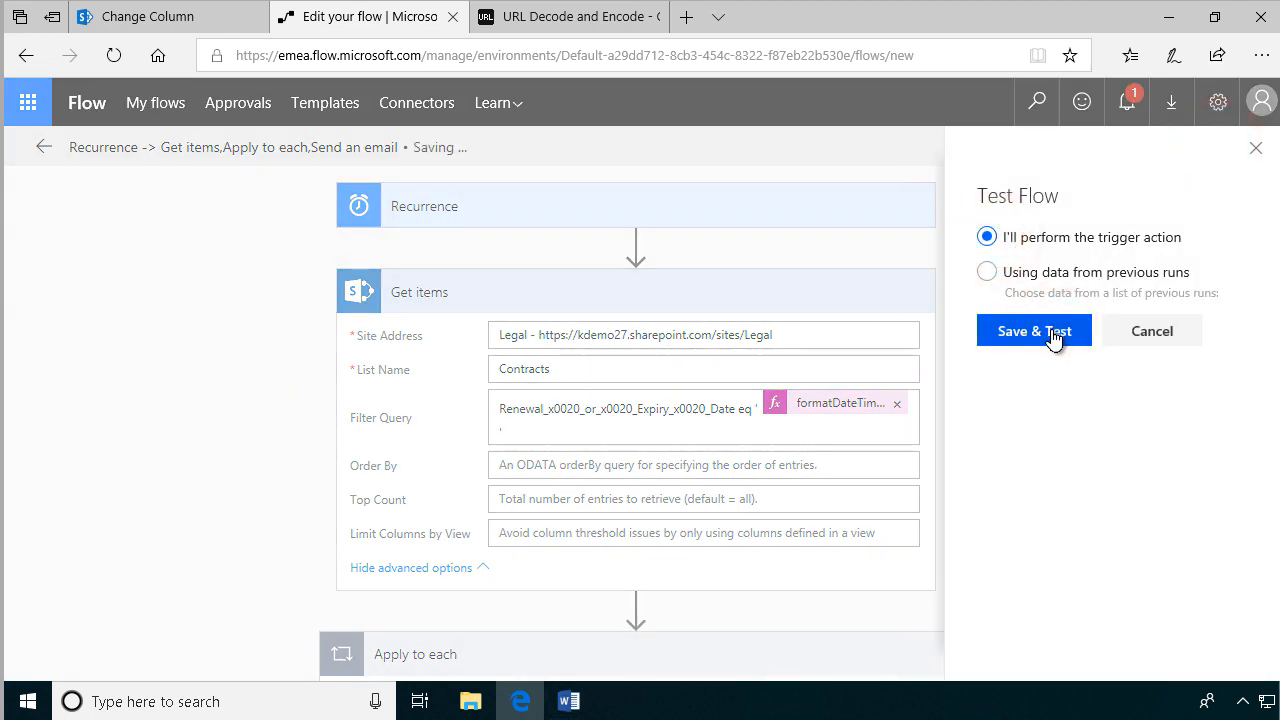
click(1034, 332)
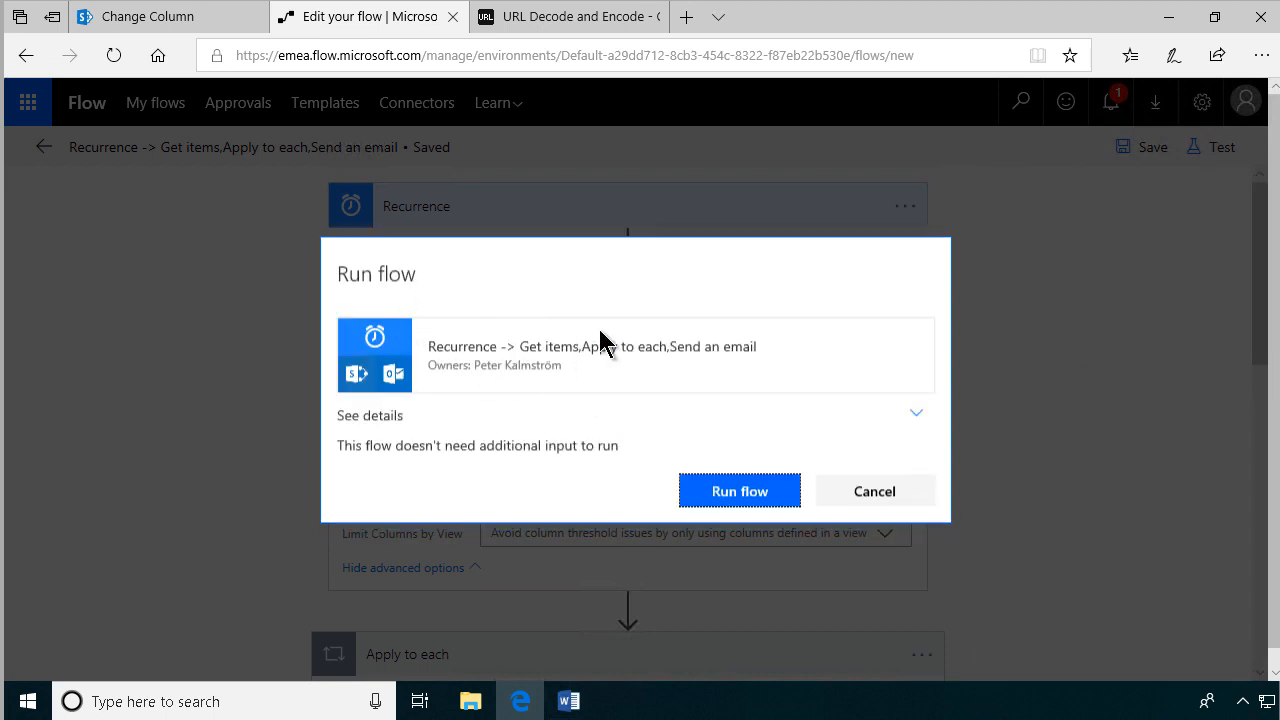
Run the flow now and dismiss the run-started confirmation.
click(740, 492)
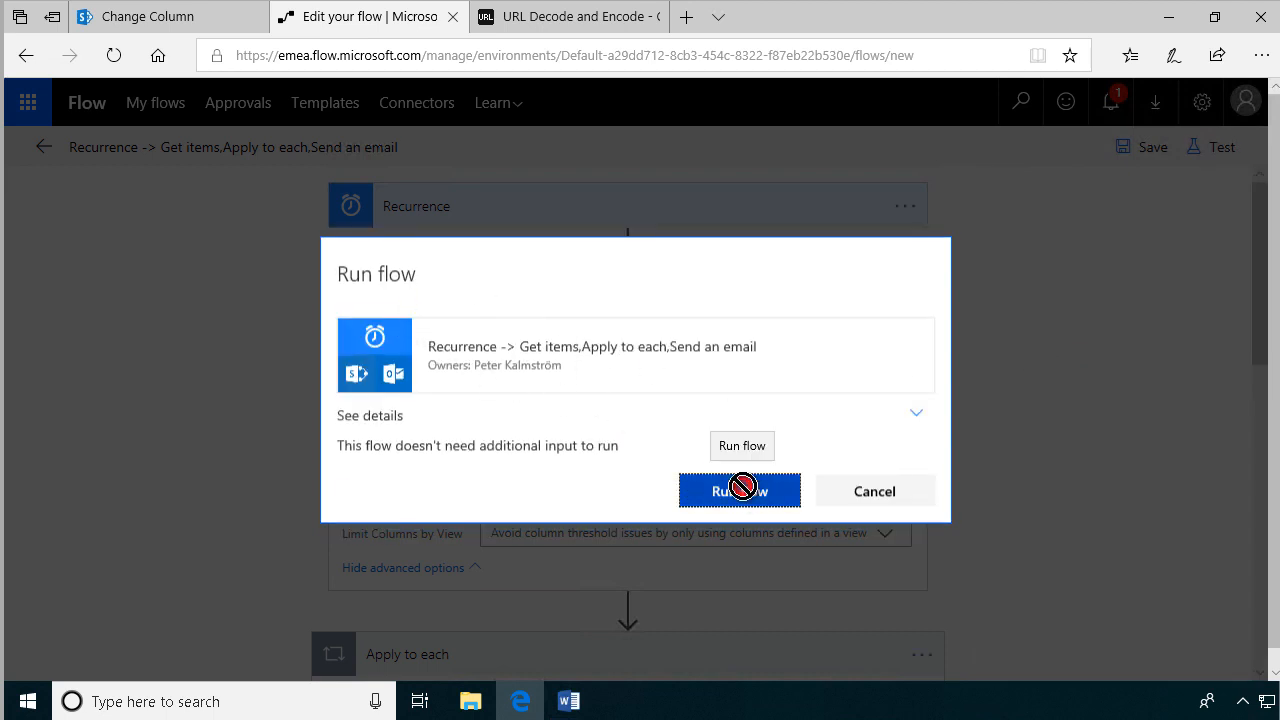
click(740, 490)
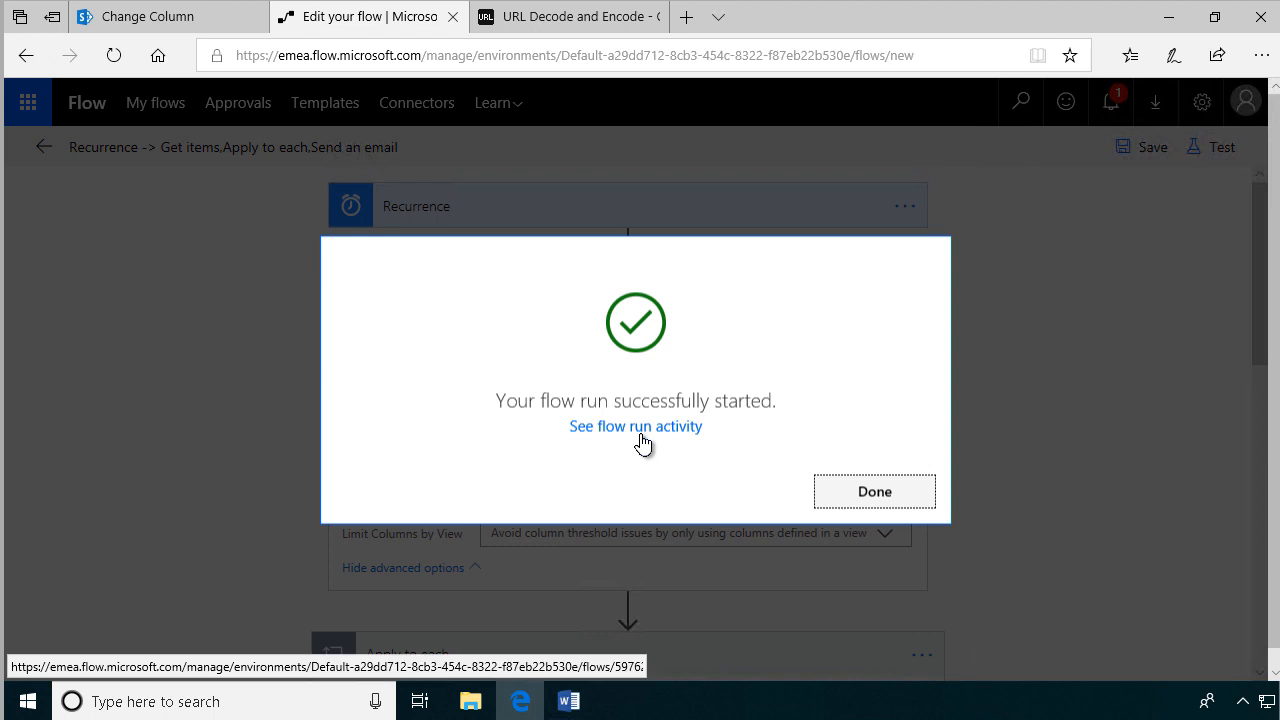
click(874, 492)
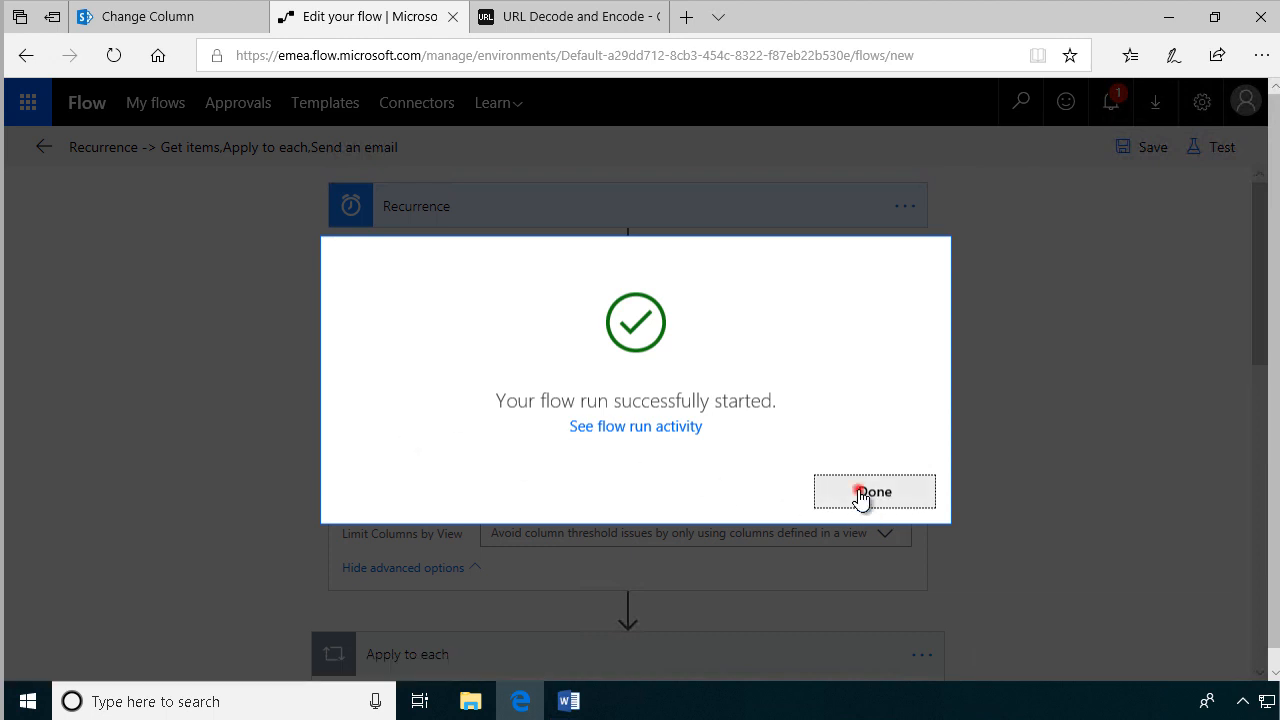
click(874, 492)
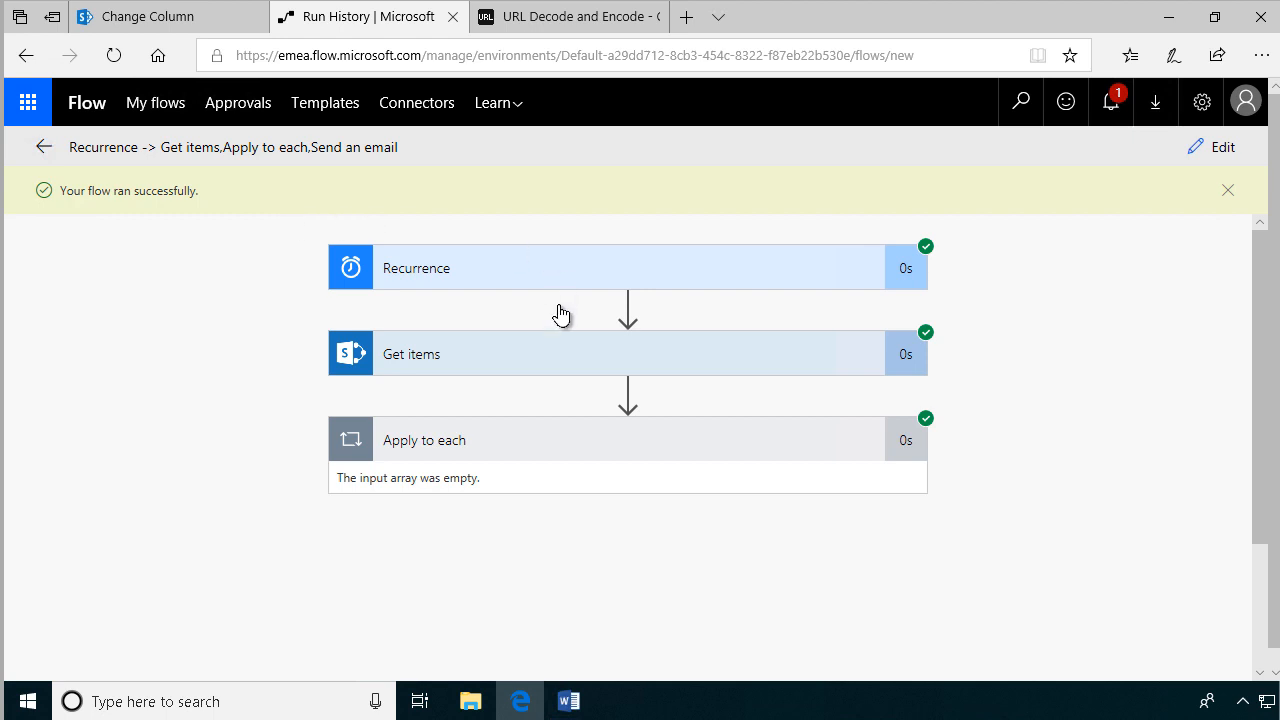
mouse_move(680, 438)
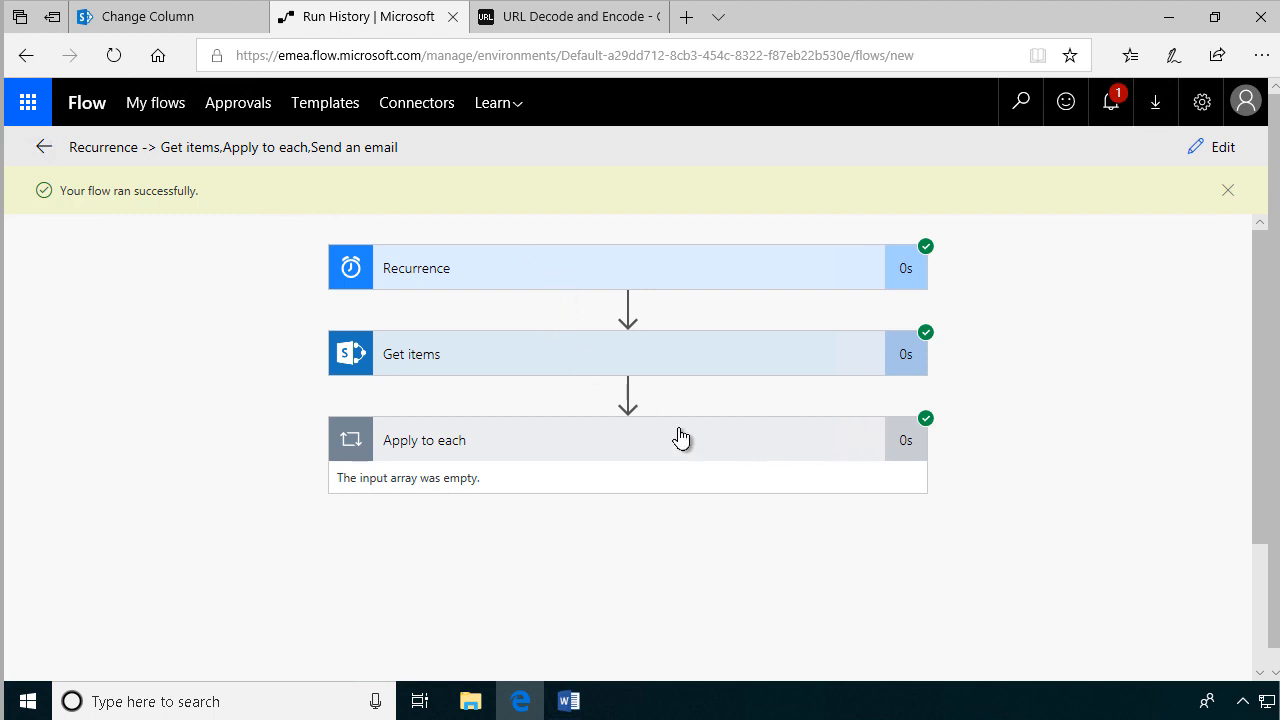
mouse_move(690, 428)
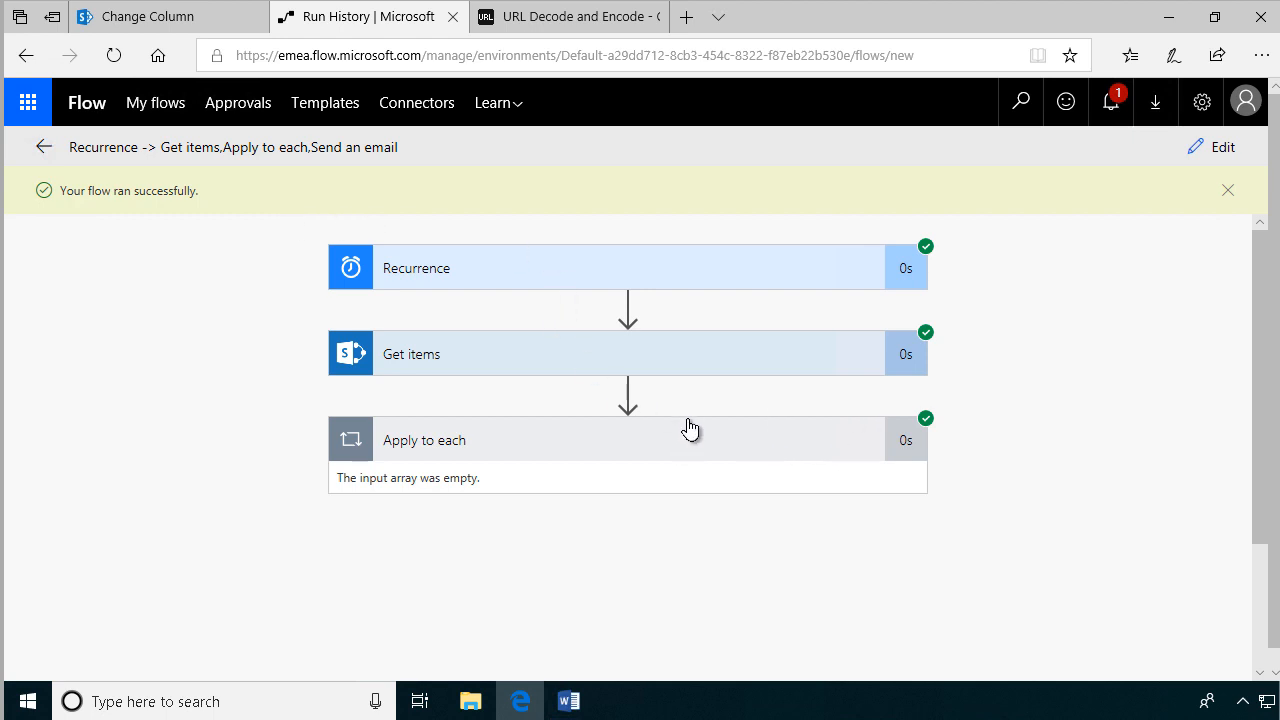
scroll(down, 3)
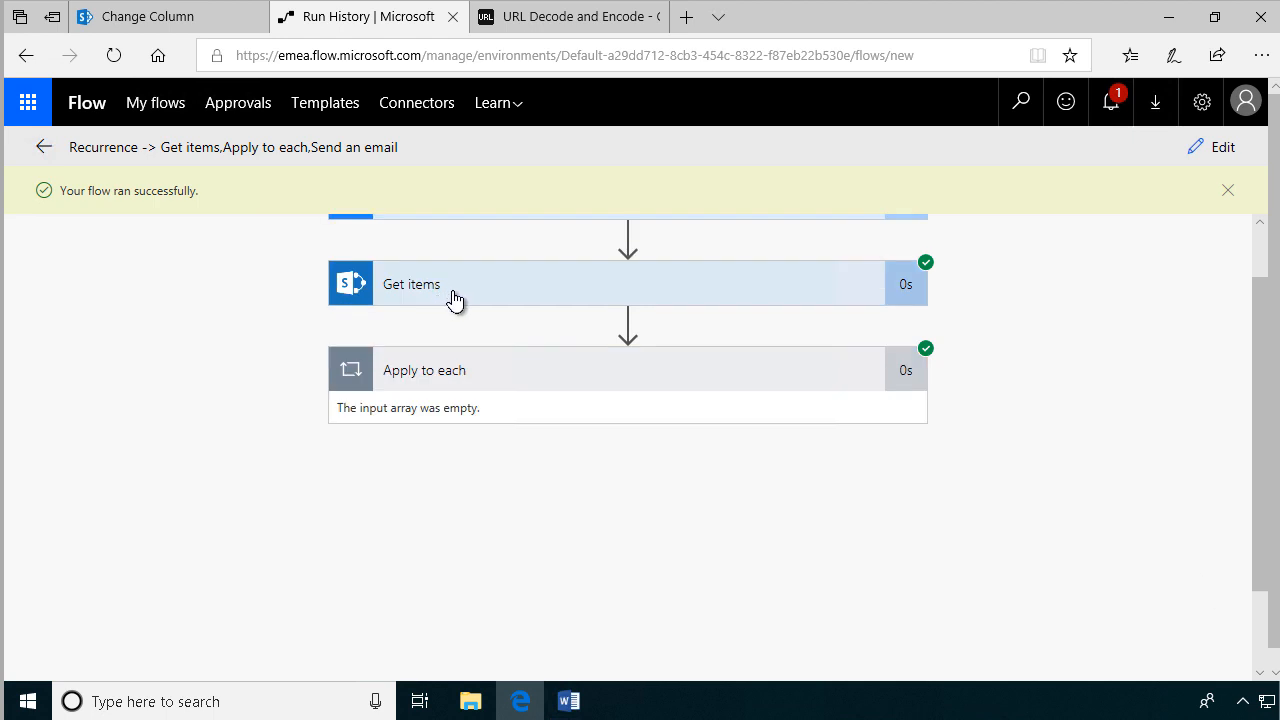
mouse_move(456, 292)
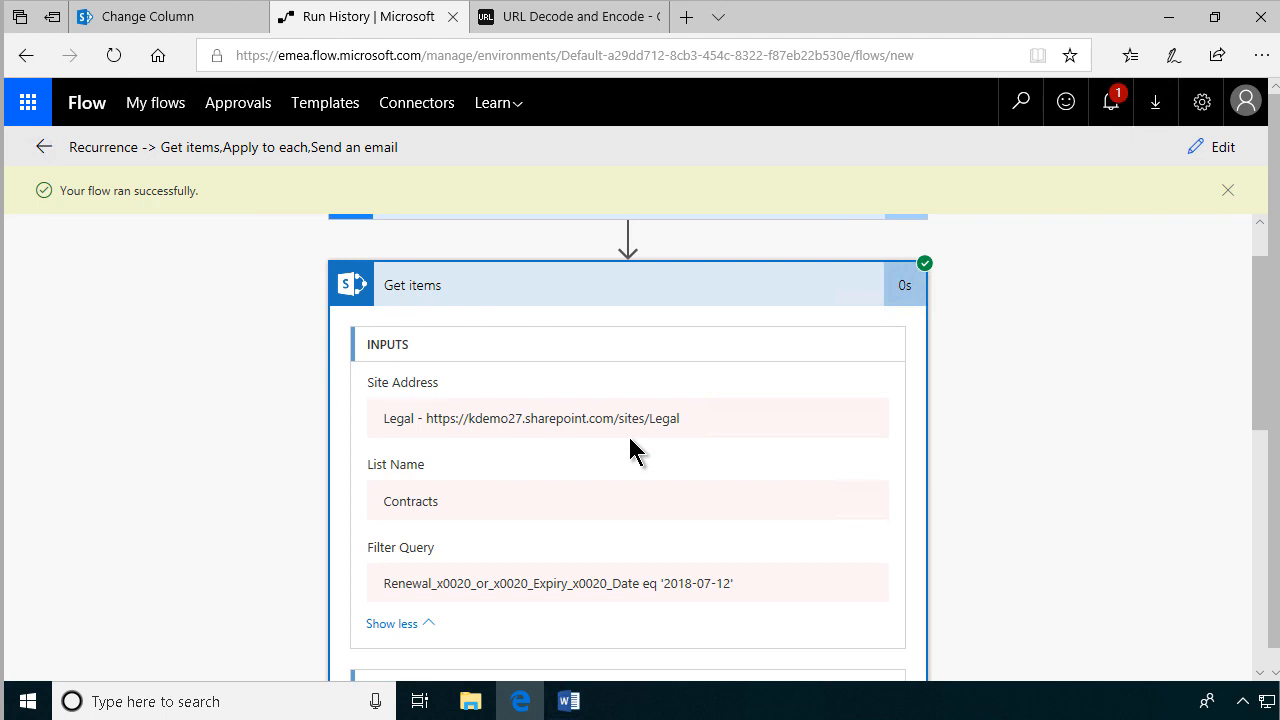
scroll(down, 3)
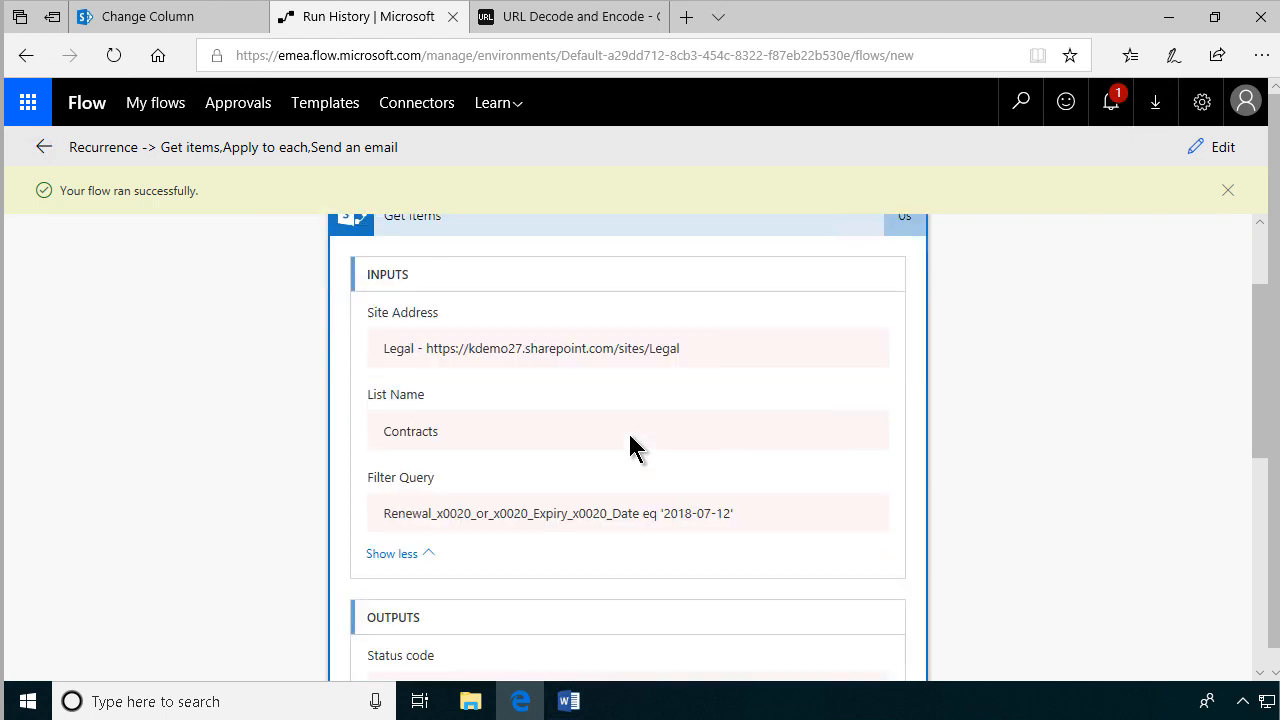
mouse_move(610, 532)
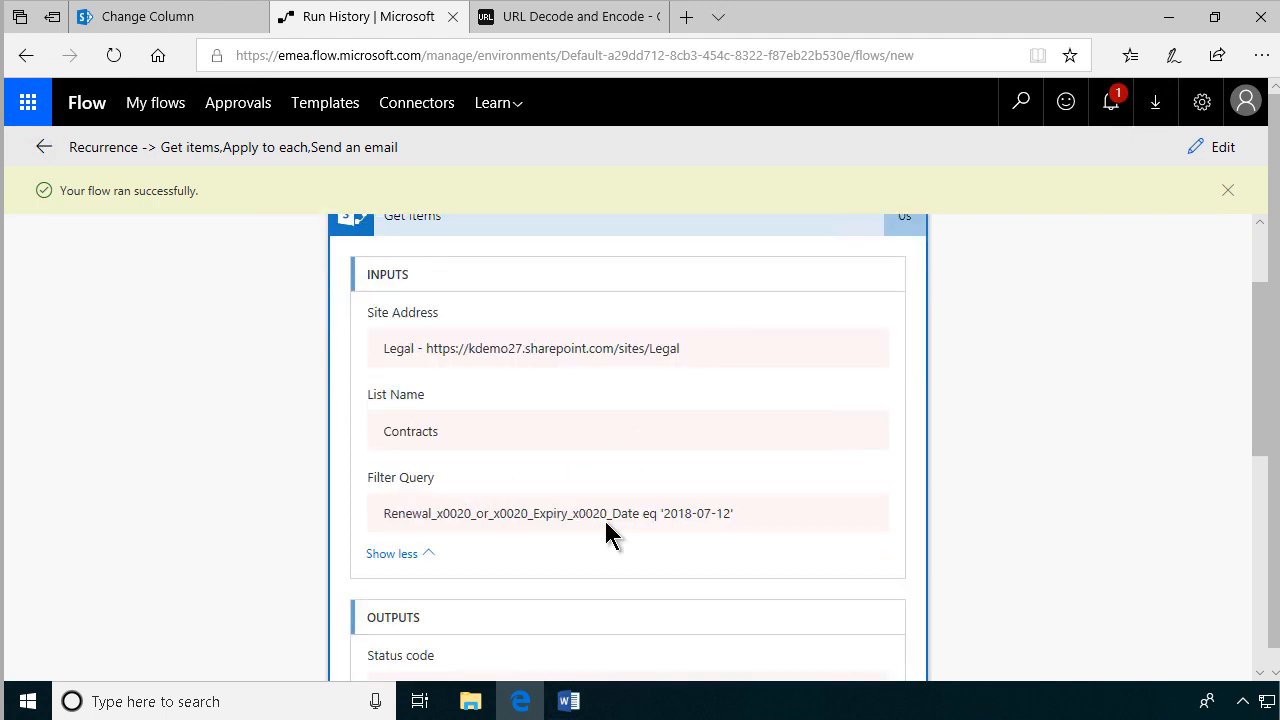
mouse_move(738, 528)
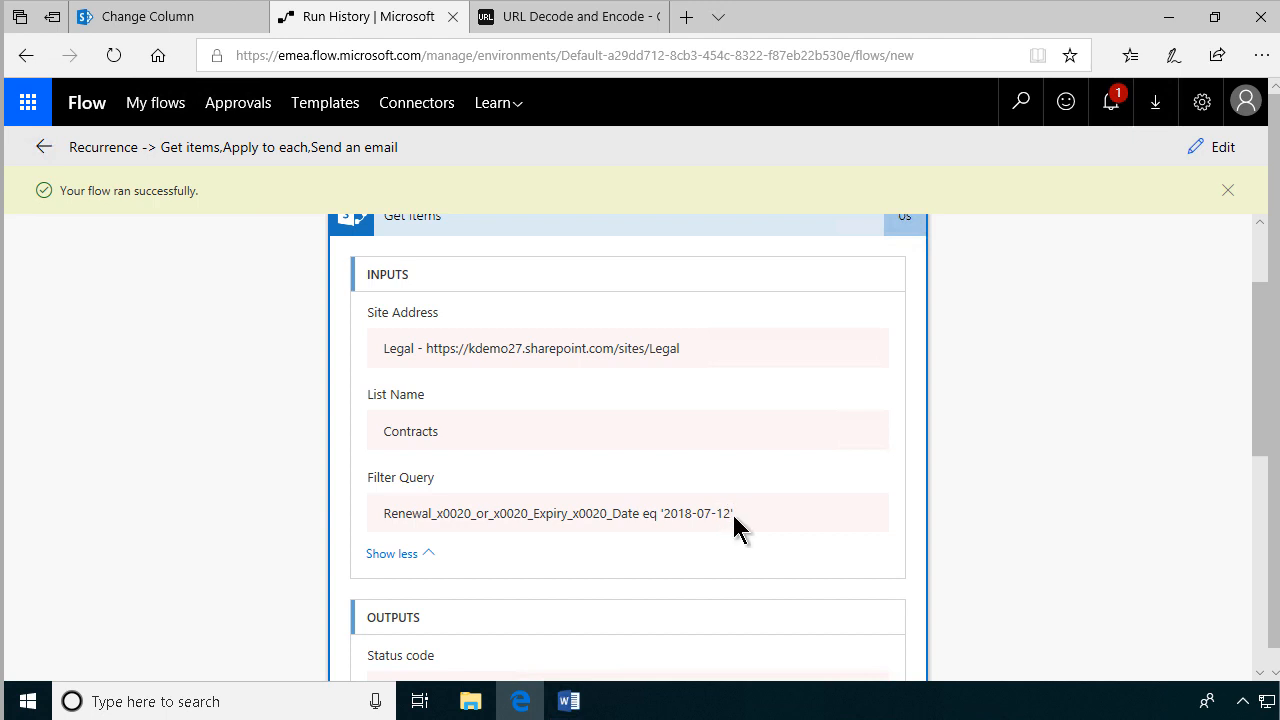
scroll(down, 3)
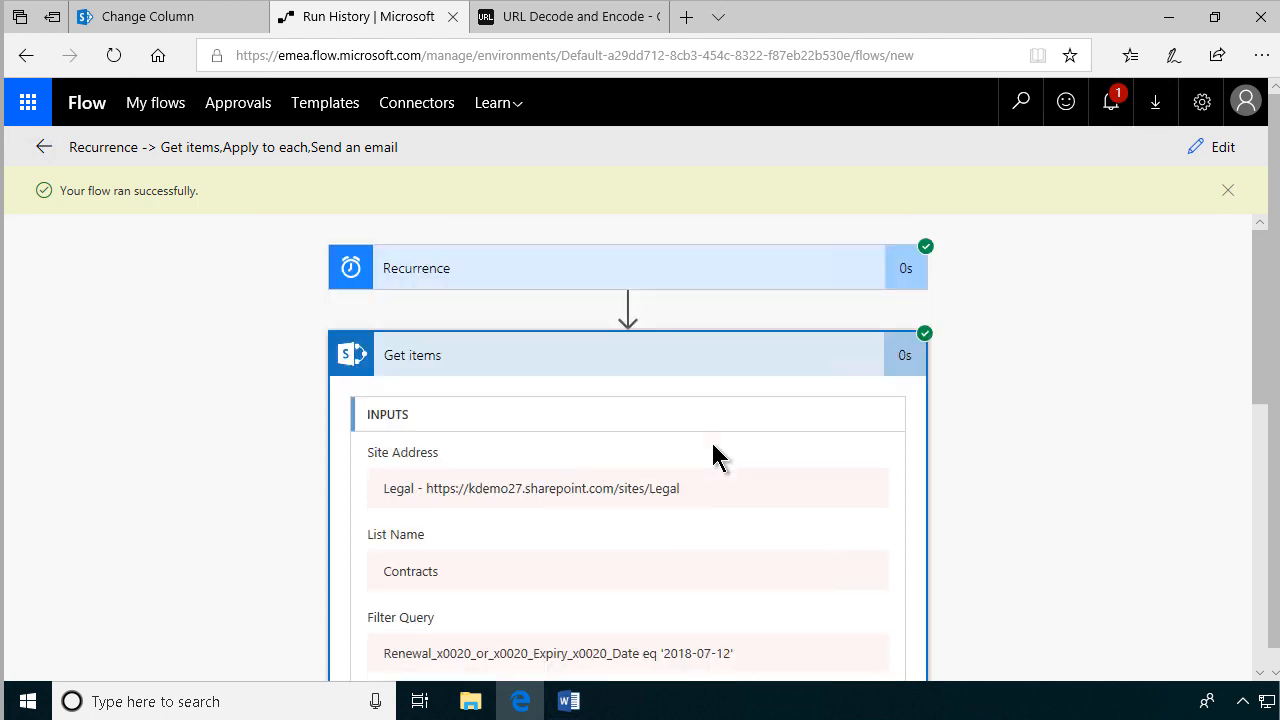
mouse_move(620, 316)
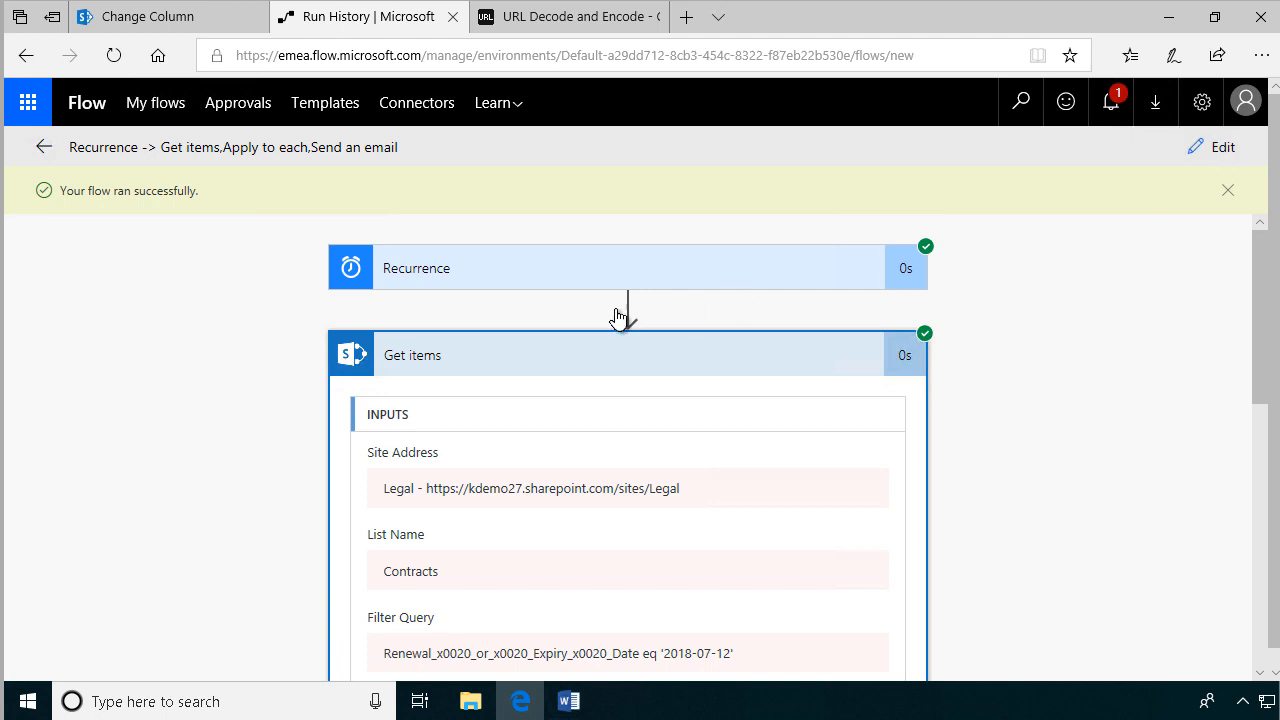
Edit the Get items filter expression to addDays(utcNow(),7) and update it.
click(1212, 146)
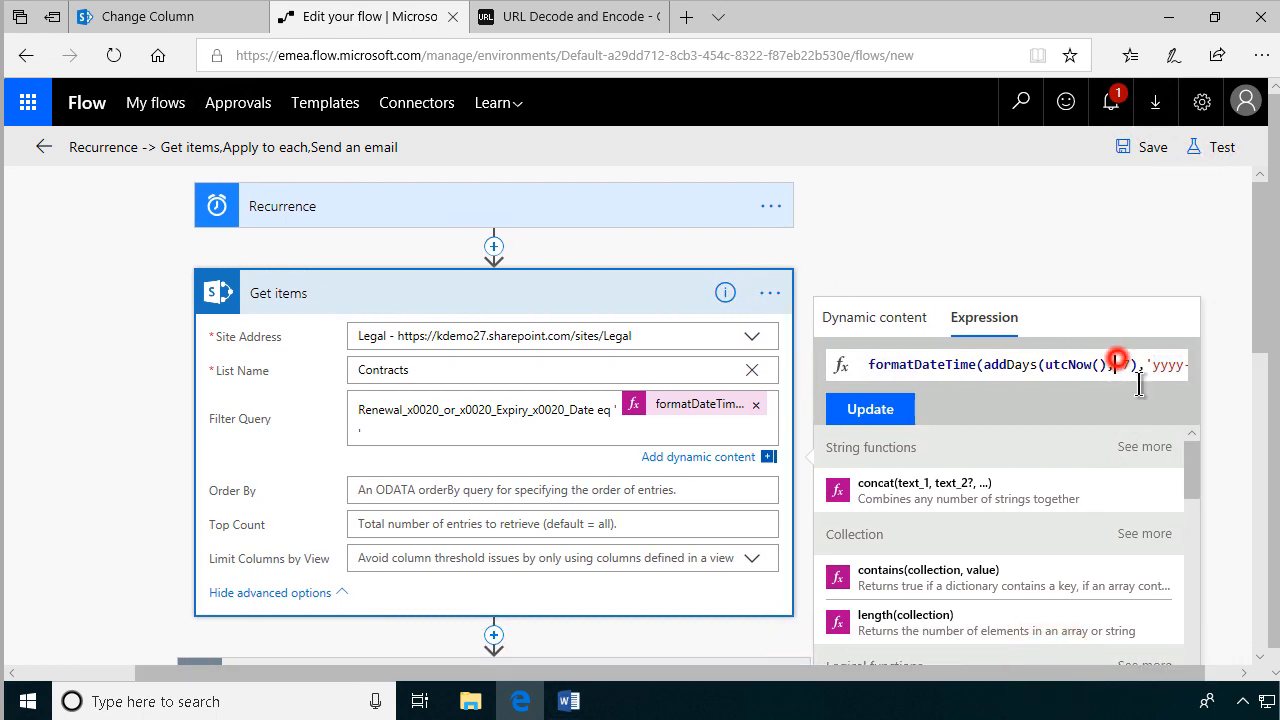
text(7)
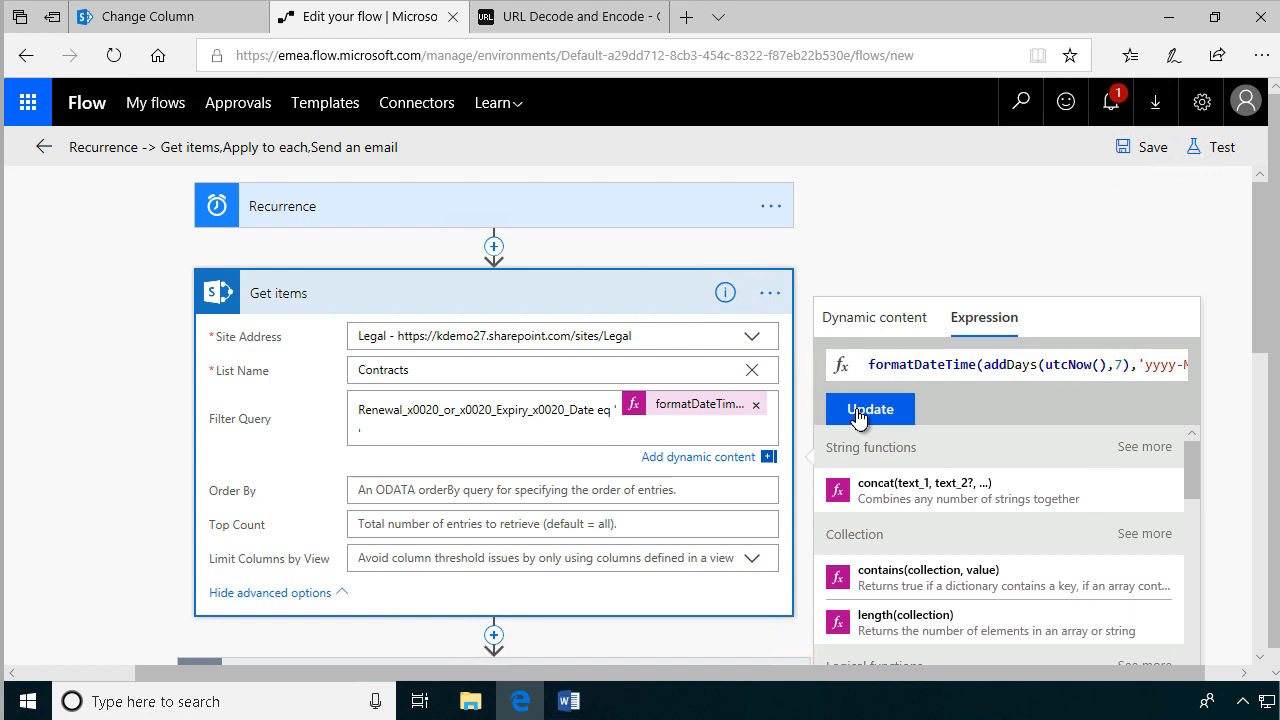
click(868, 408)
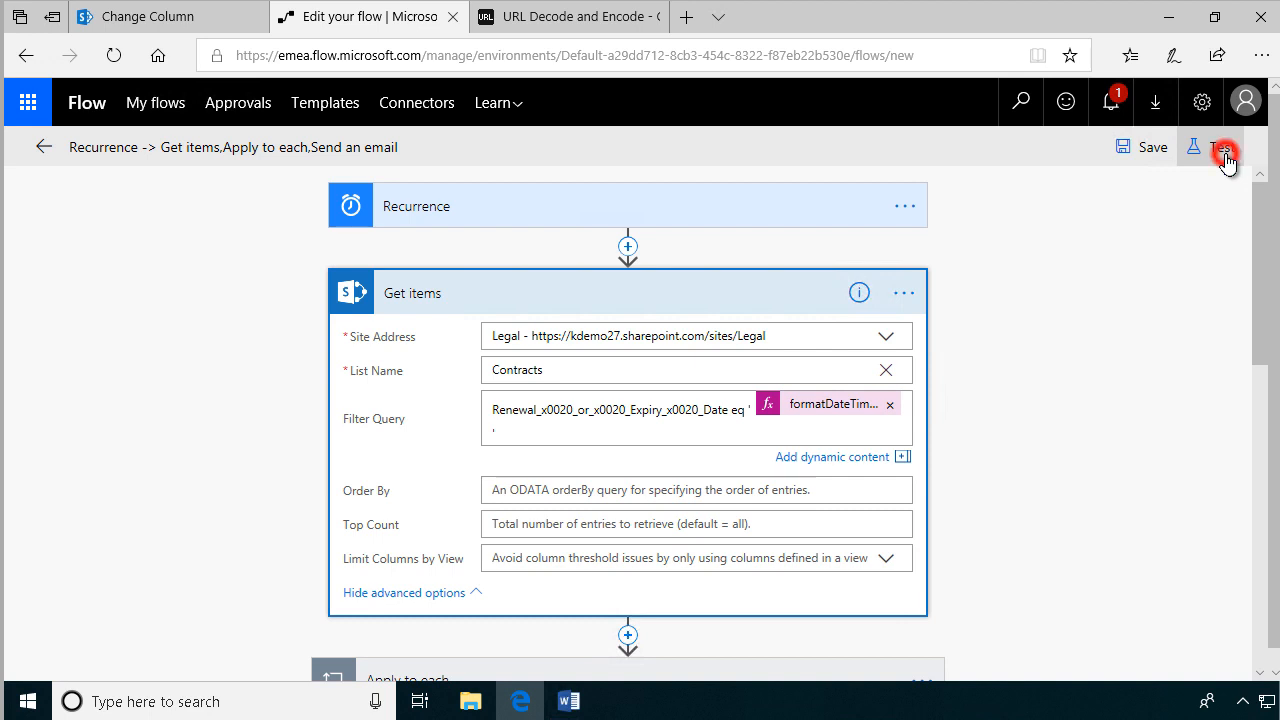
Save & Test using data from a previous succeeded run, then return to the SharePoint page.
click(1224, 148)
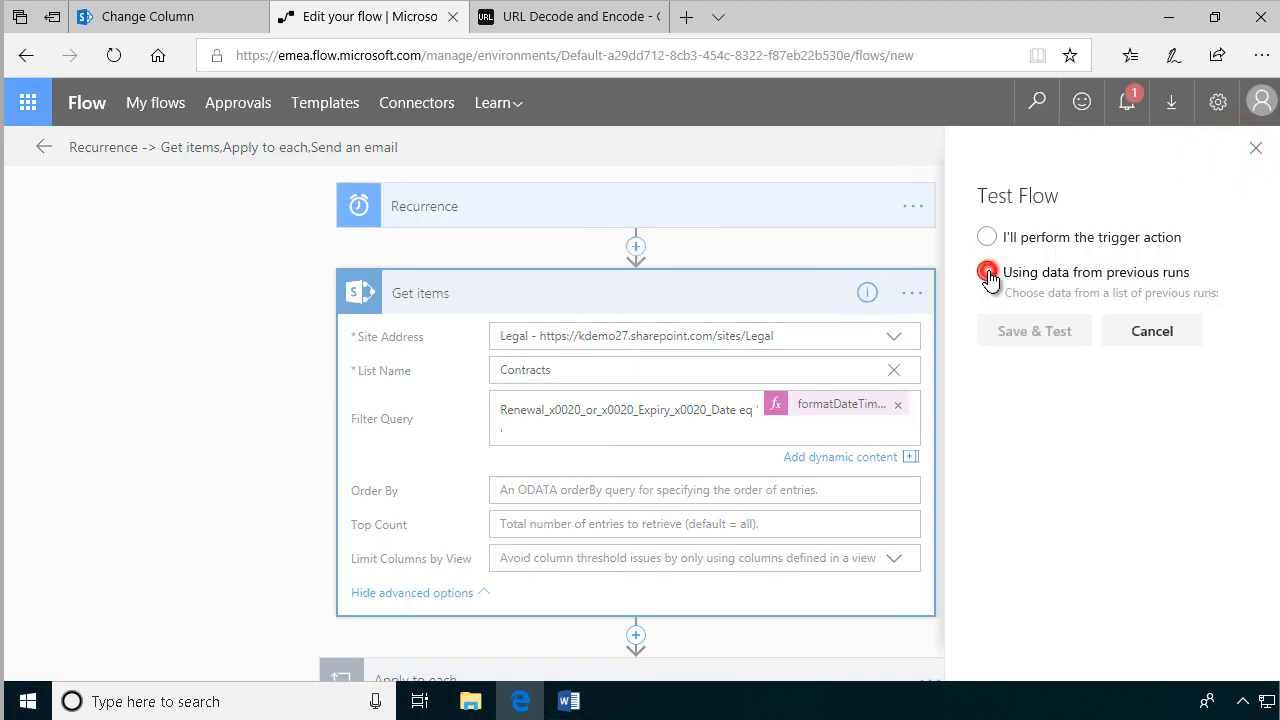
click(988, 272)
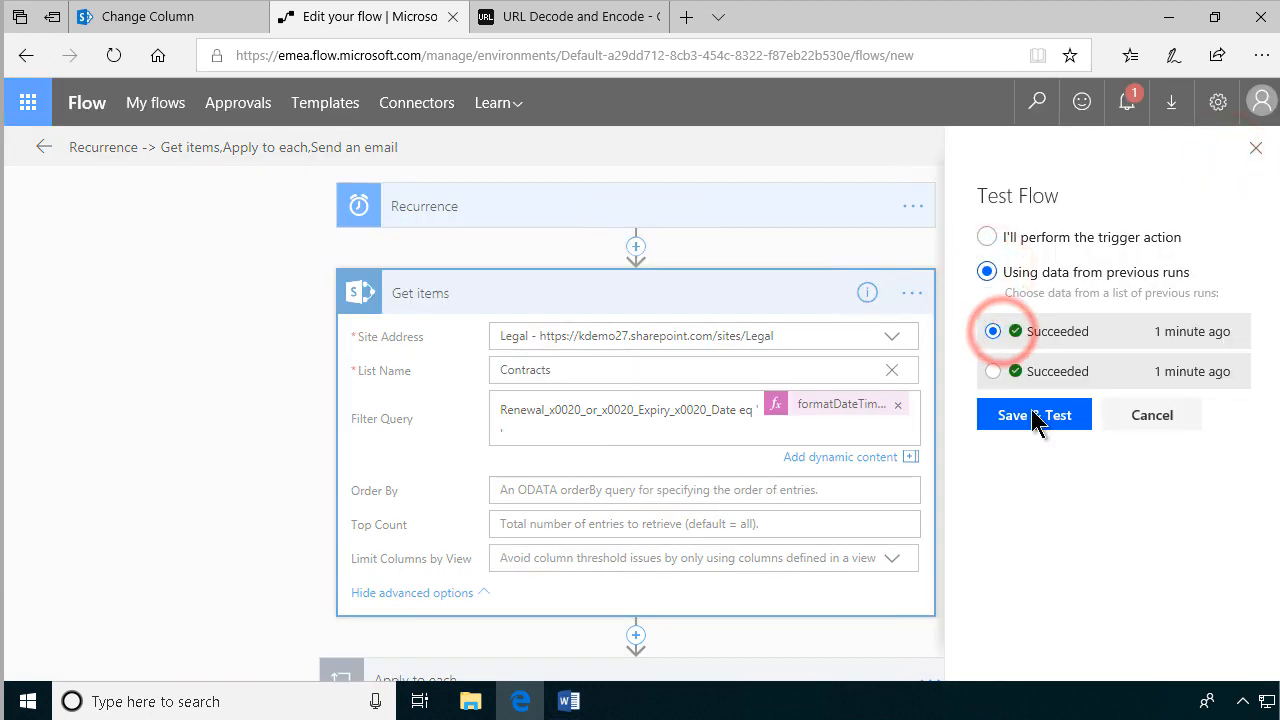
click(1034, 414)
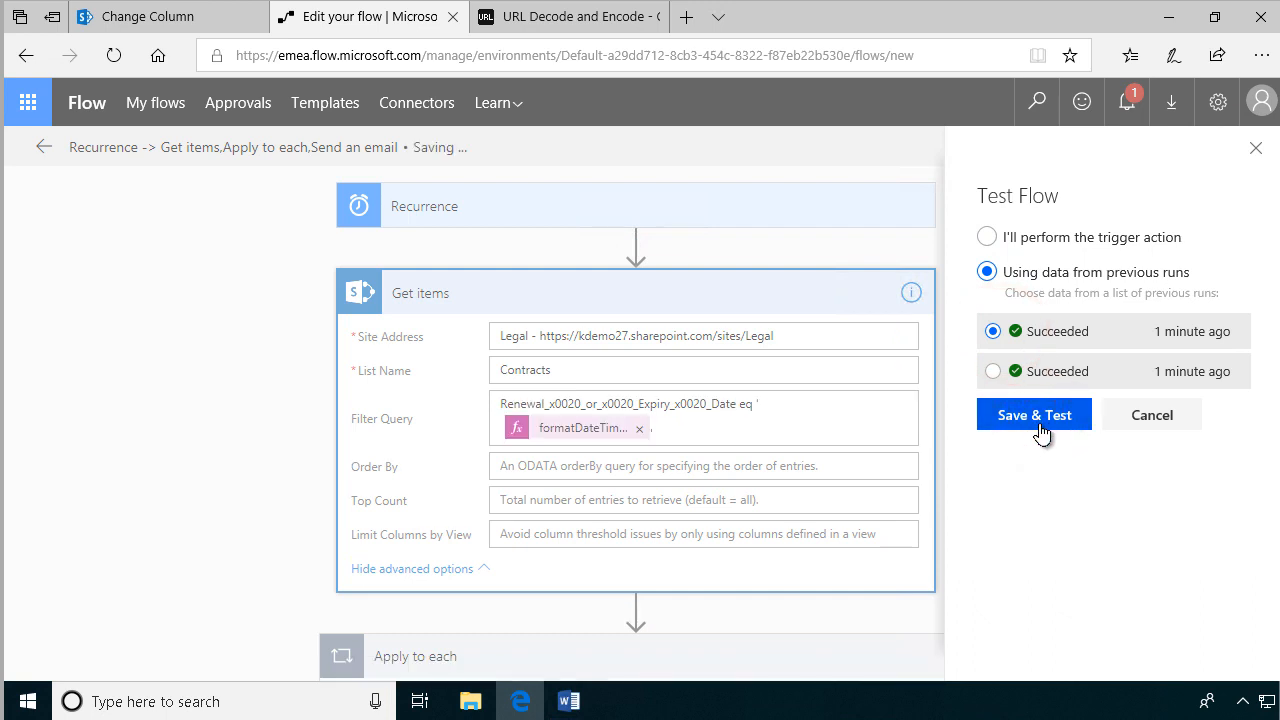
click(1034, 414)
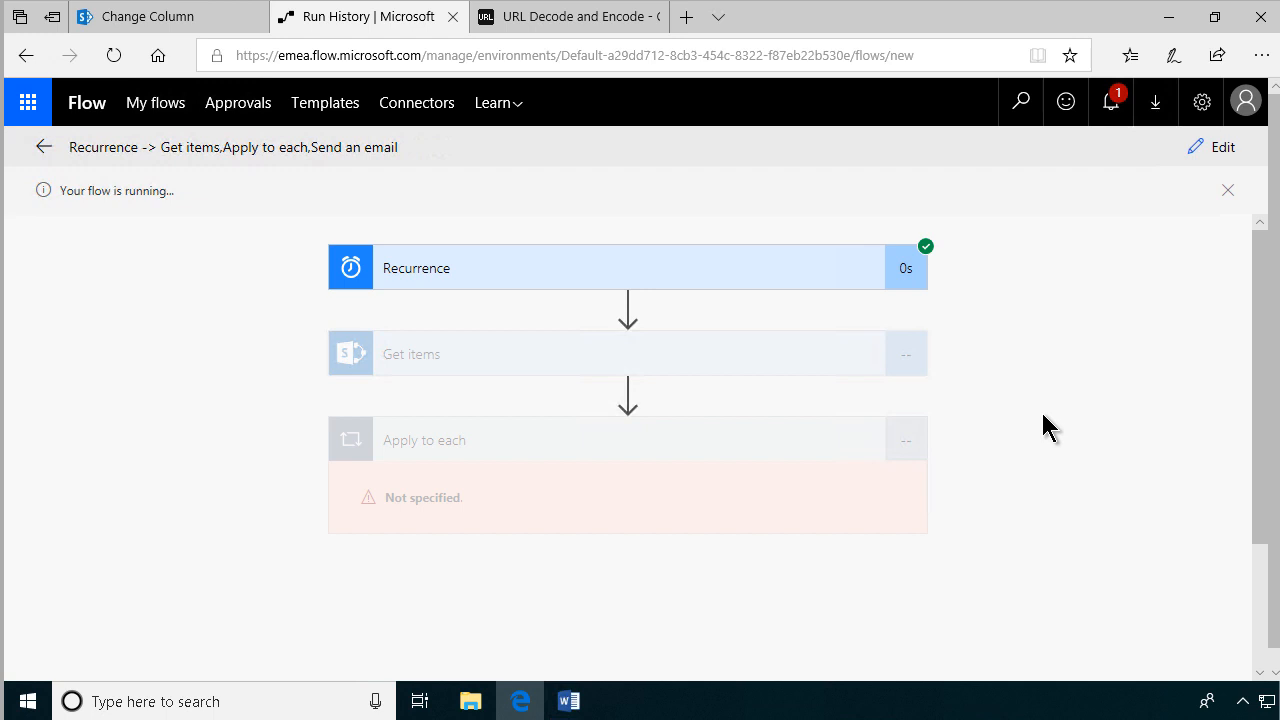
mouse_move(456, 444)
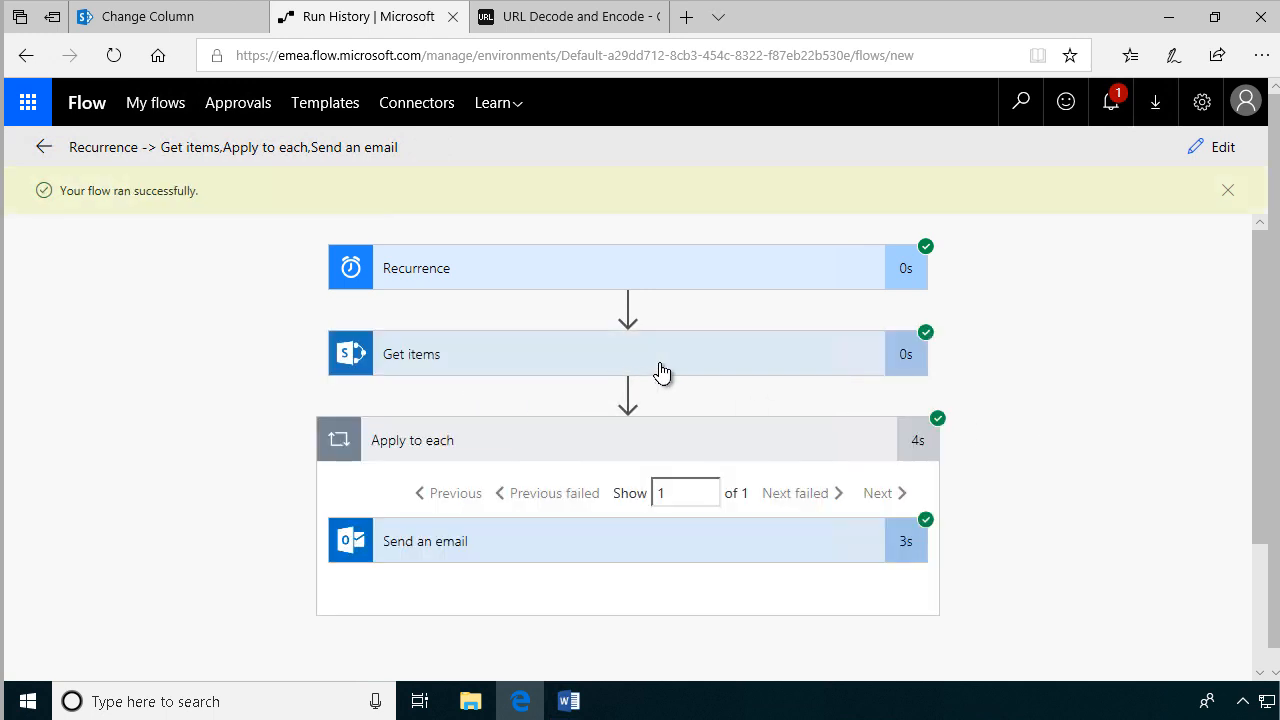
mouse_move(688, 536)
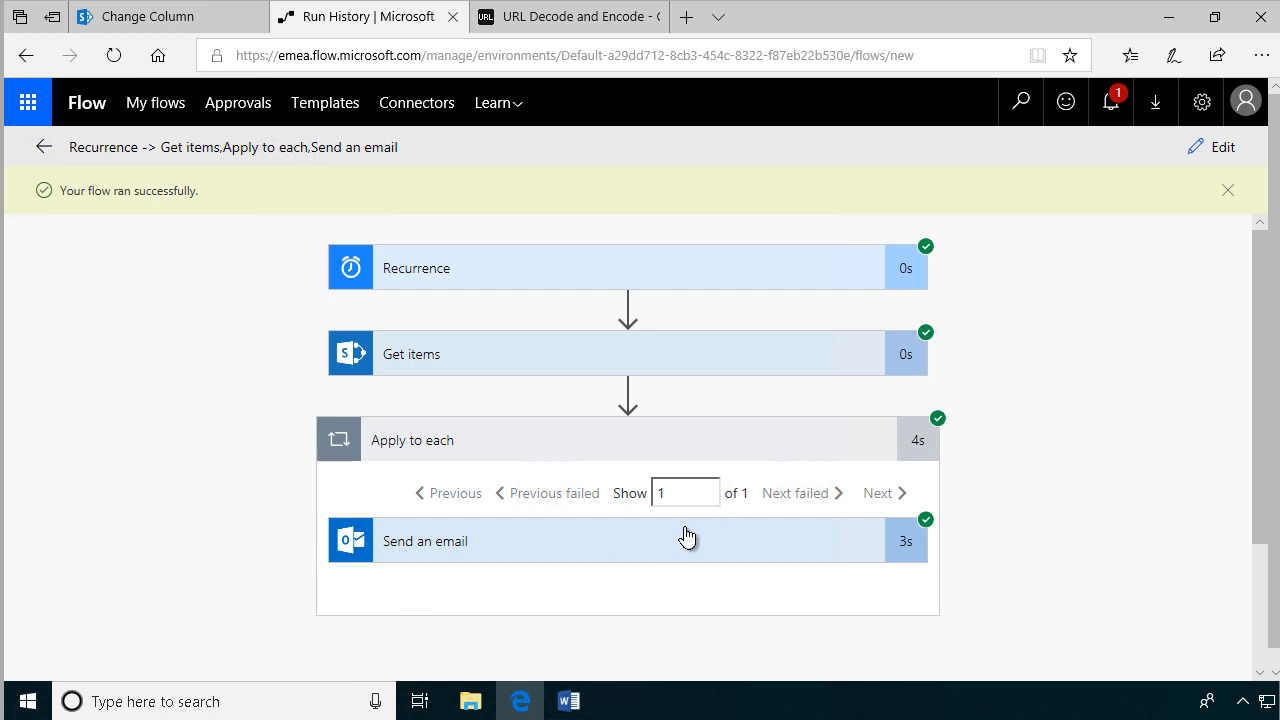
mouse_move(800, 552)
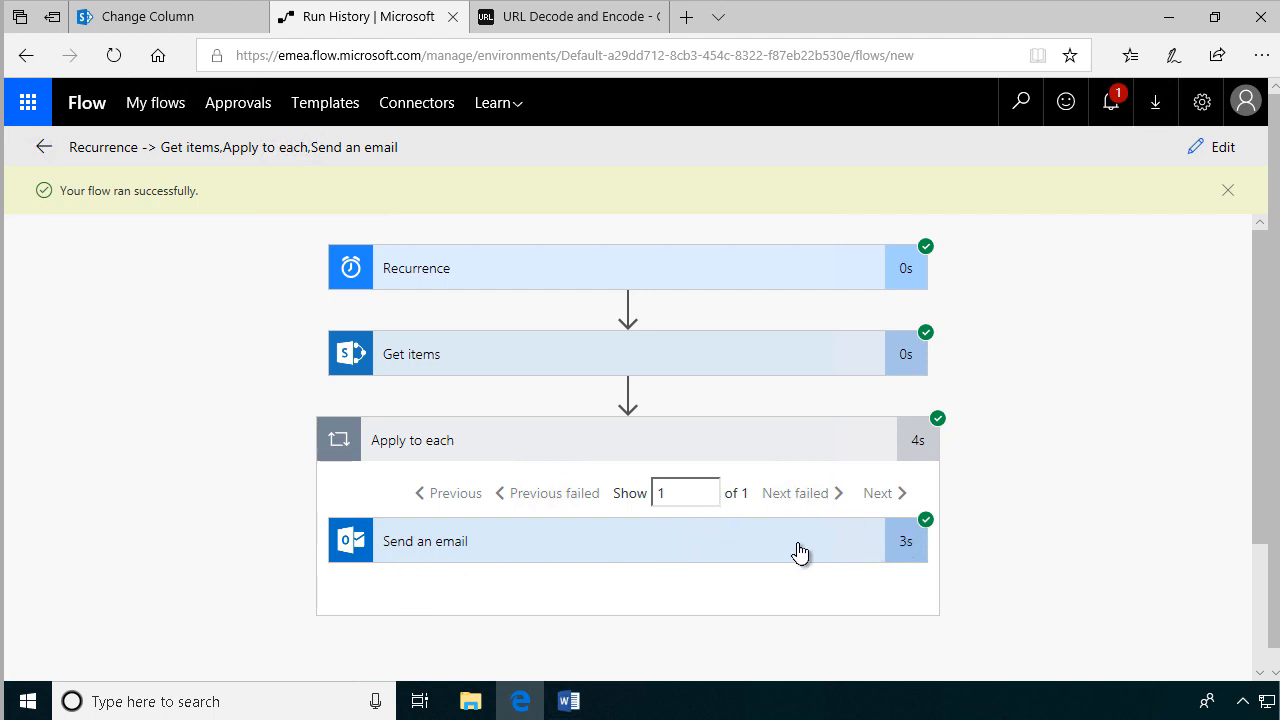
click(148, 16)
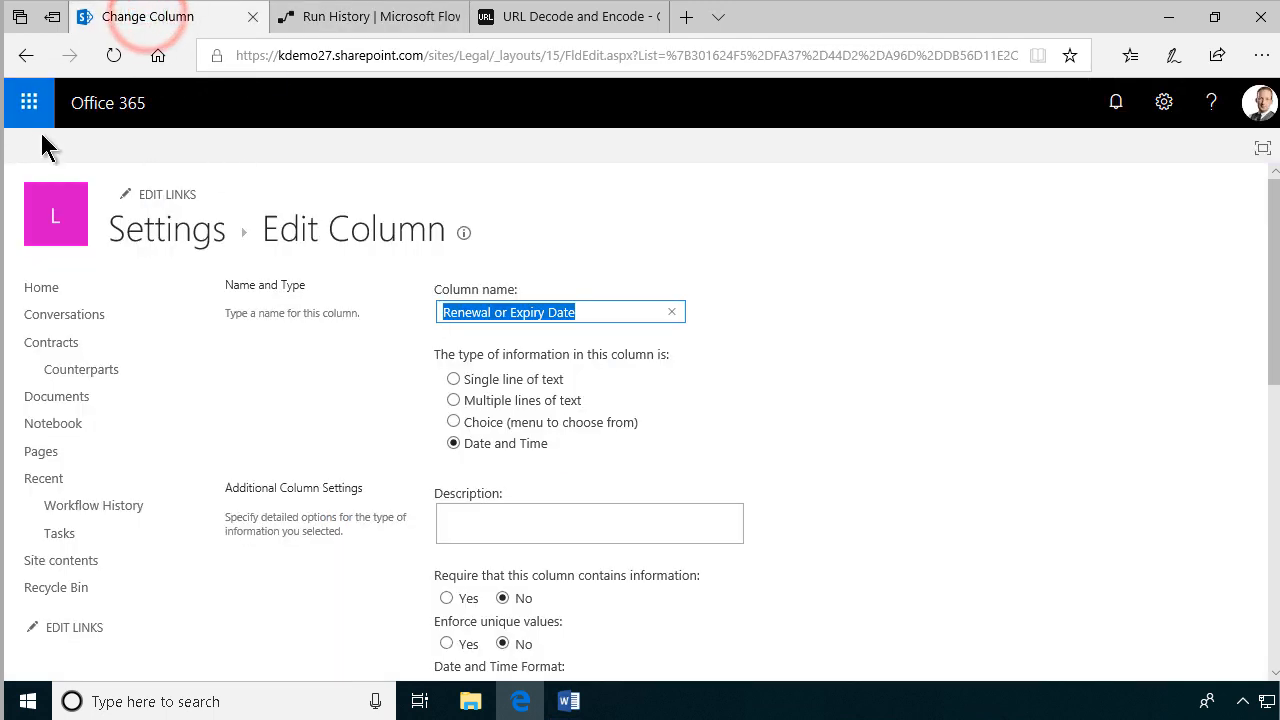
Open Outlook from the app launcher and view the 'Contract to review: Service Level Agreement Saab' email.
click(28, 102)
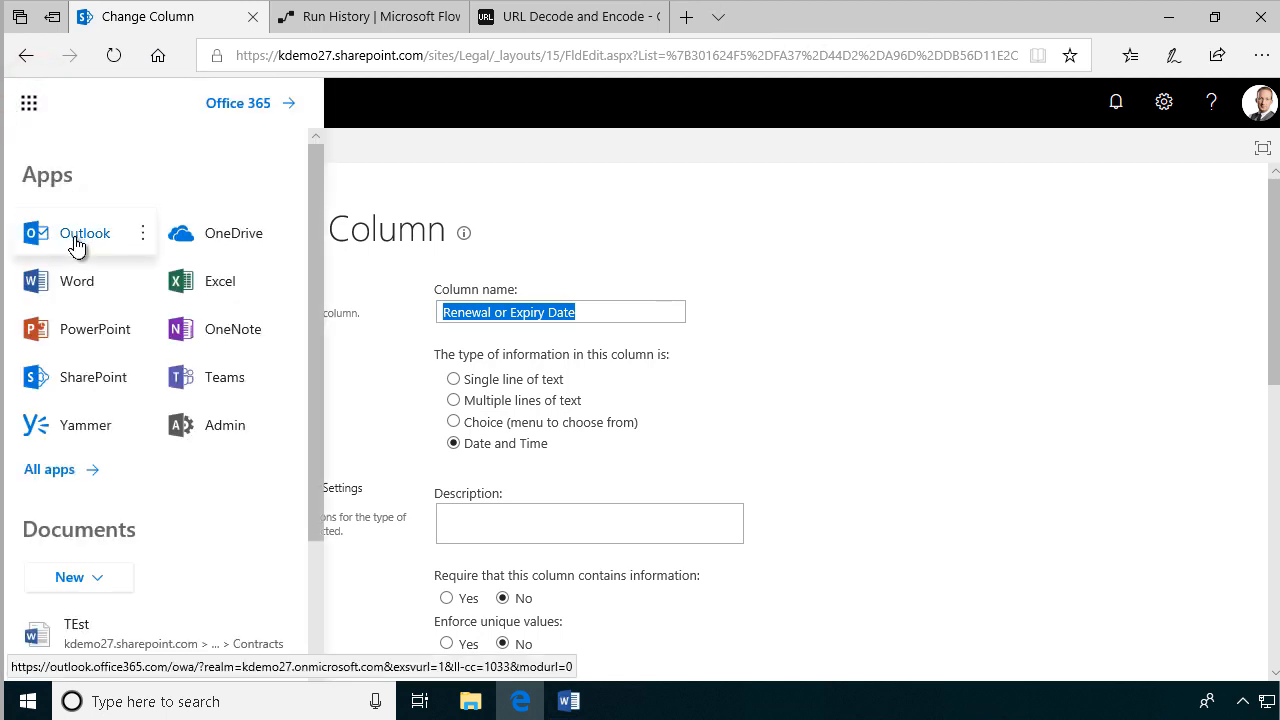
click(142, 232)
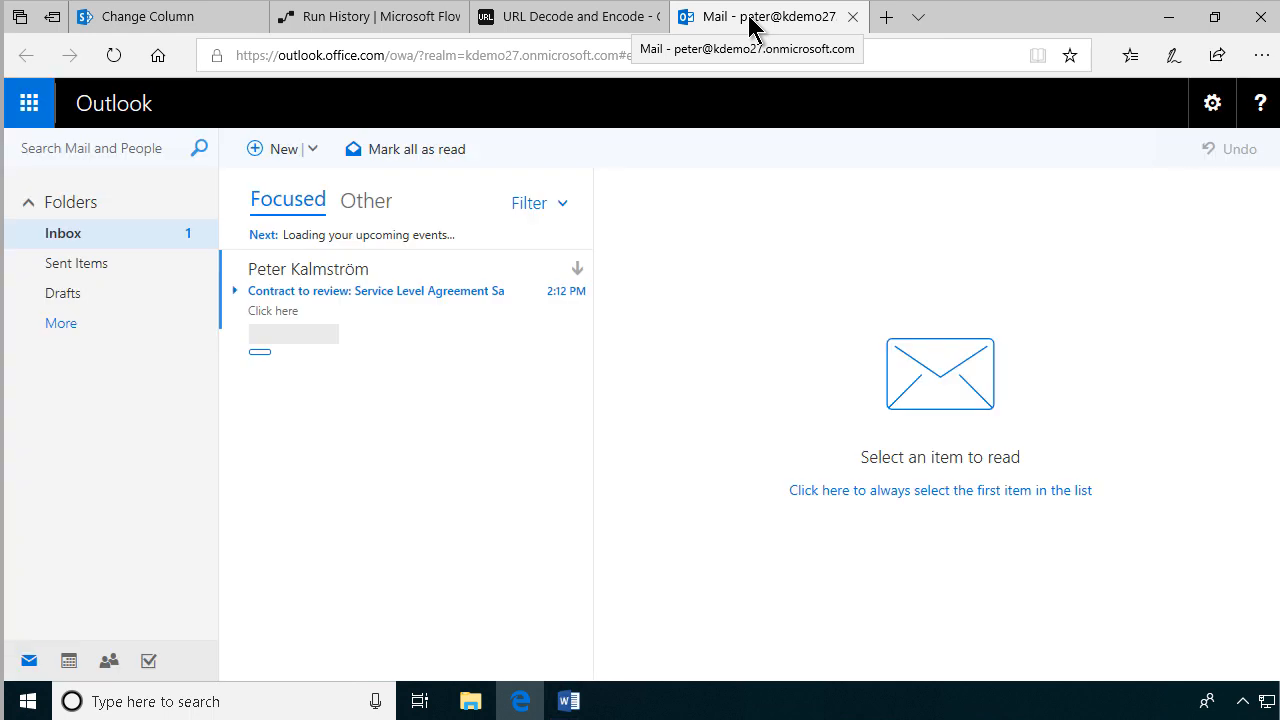
click(376, 290)
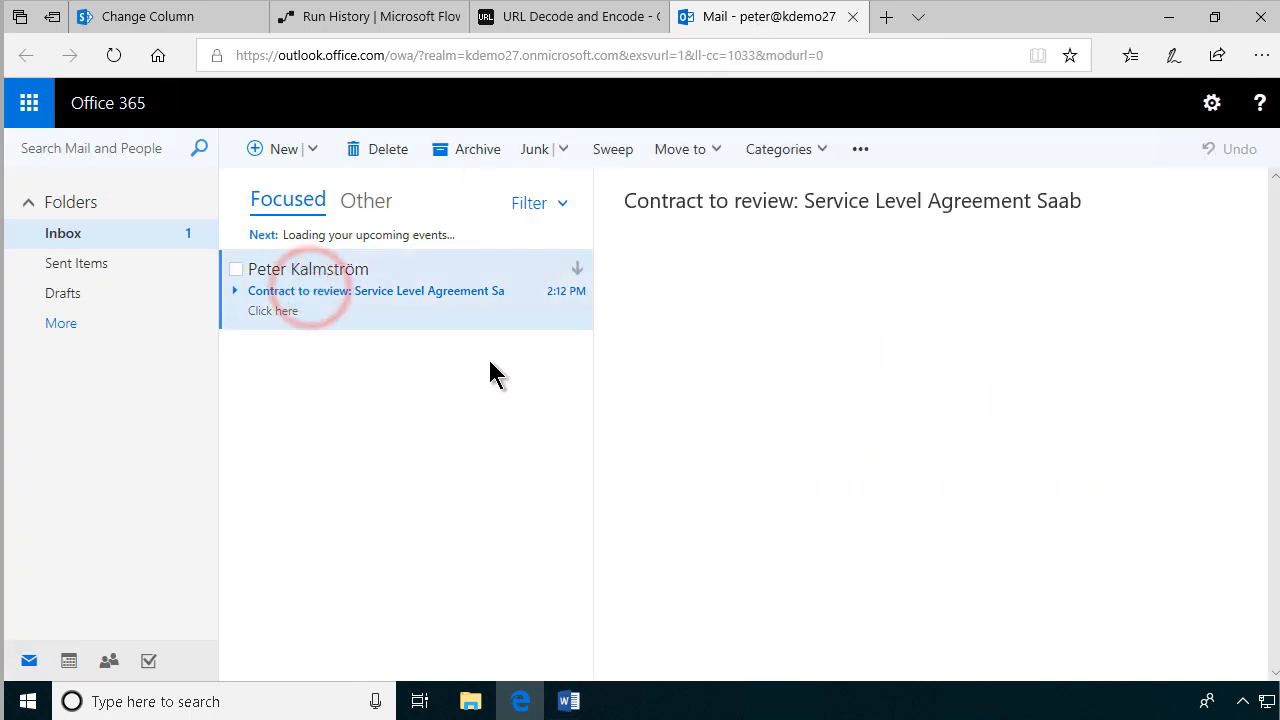
click(376, 290)
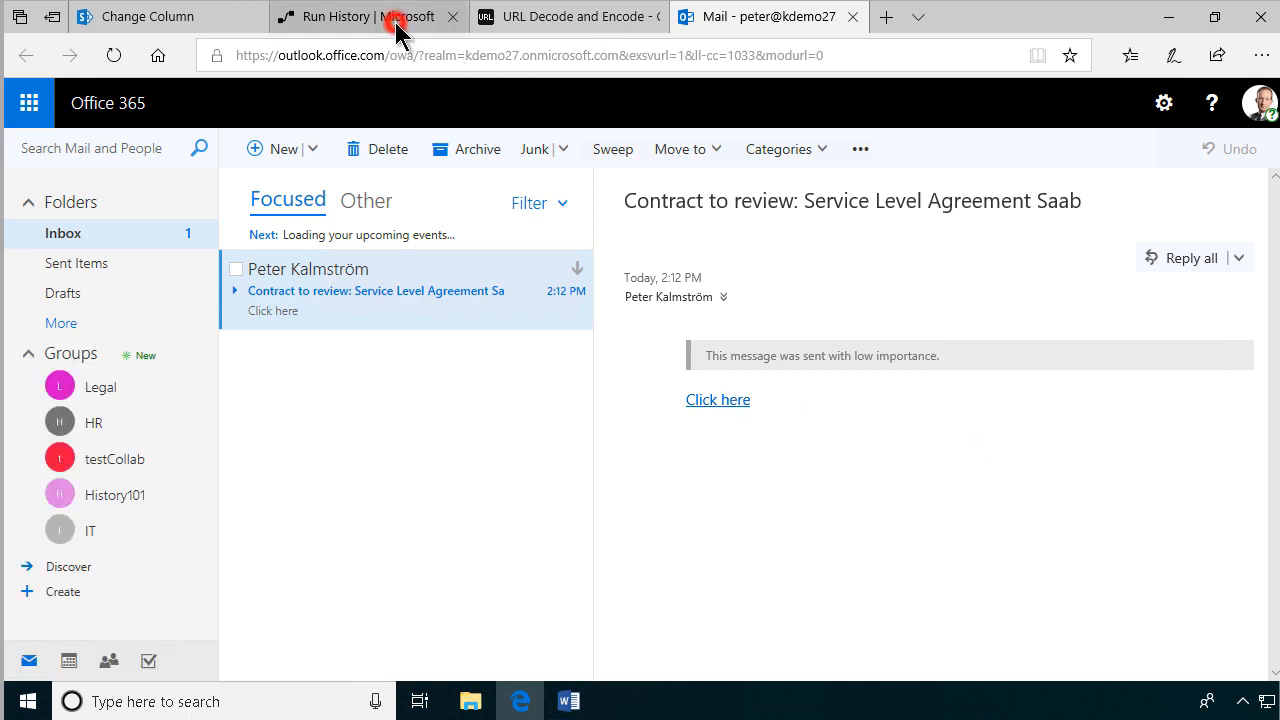
click(360, 16)
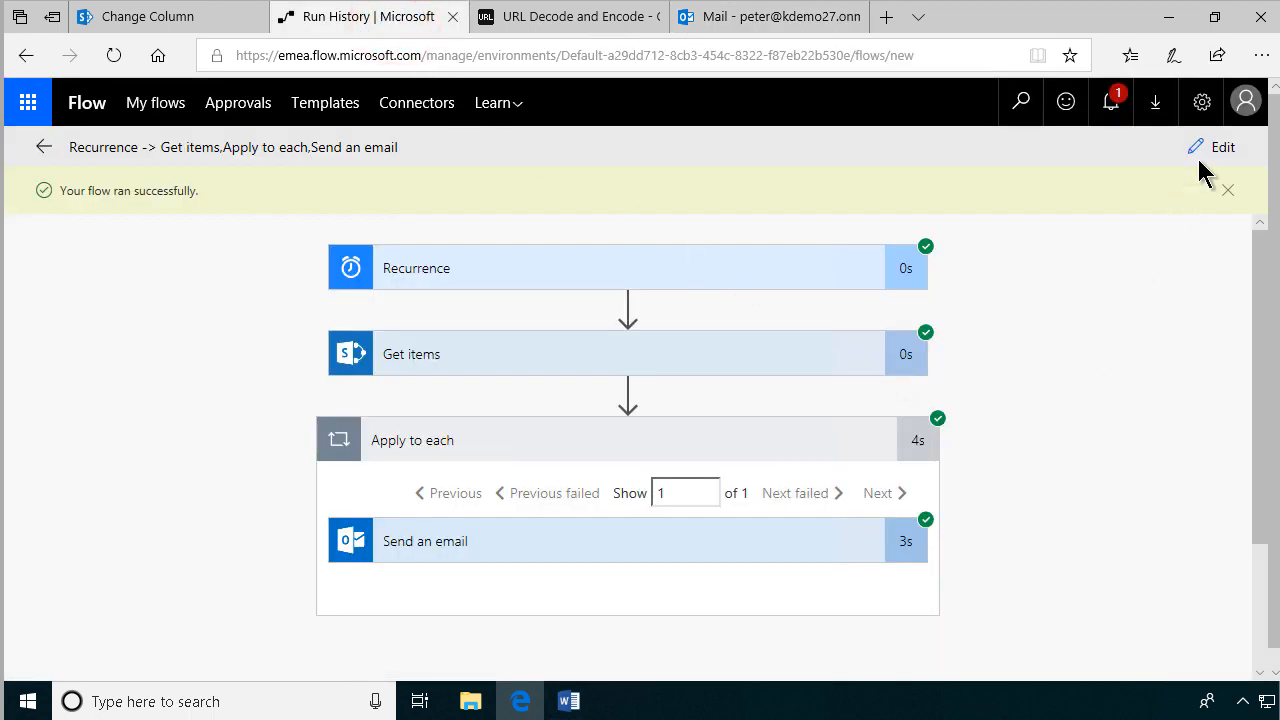
Edit the flow title to 'Remind about contracts to review' and confirm it.
click(1222, 148)
text(Remind about contr)
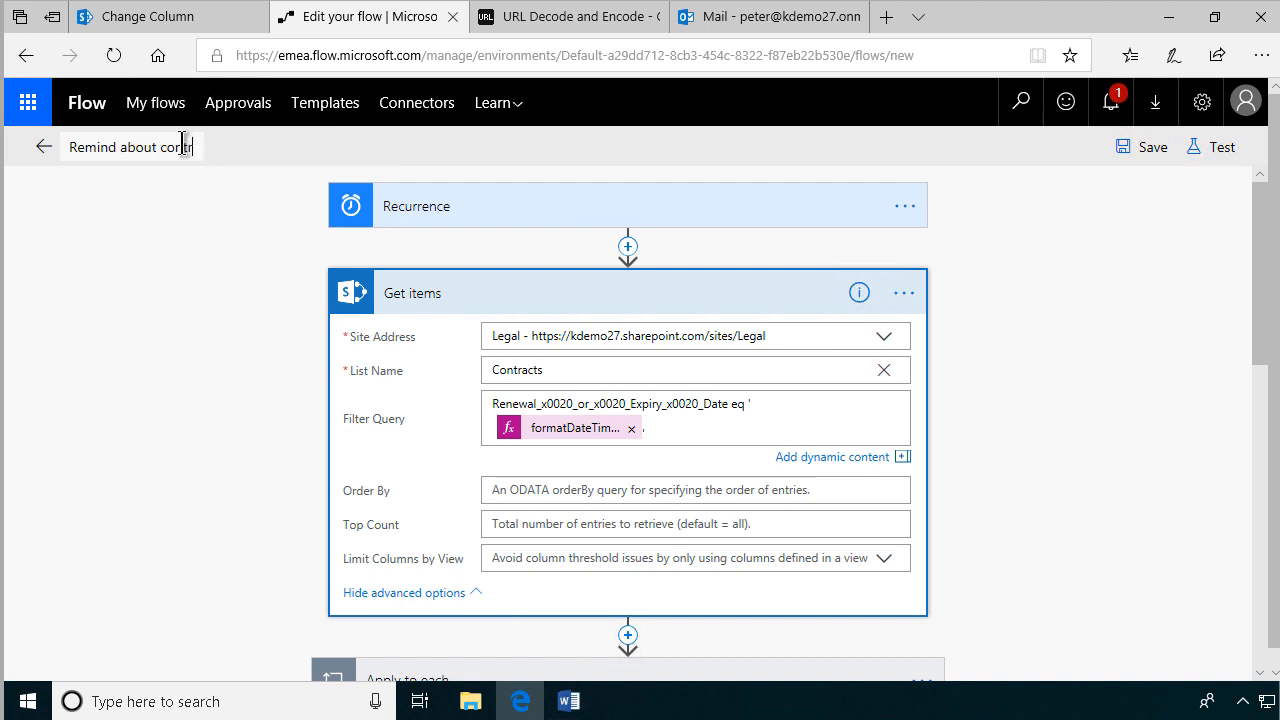
text(acts to review)
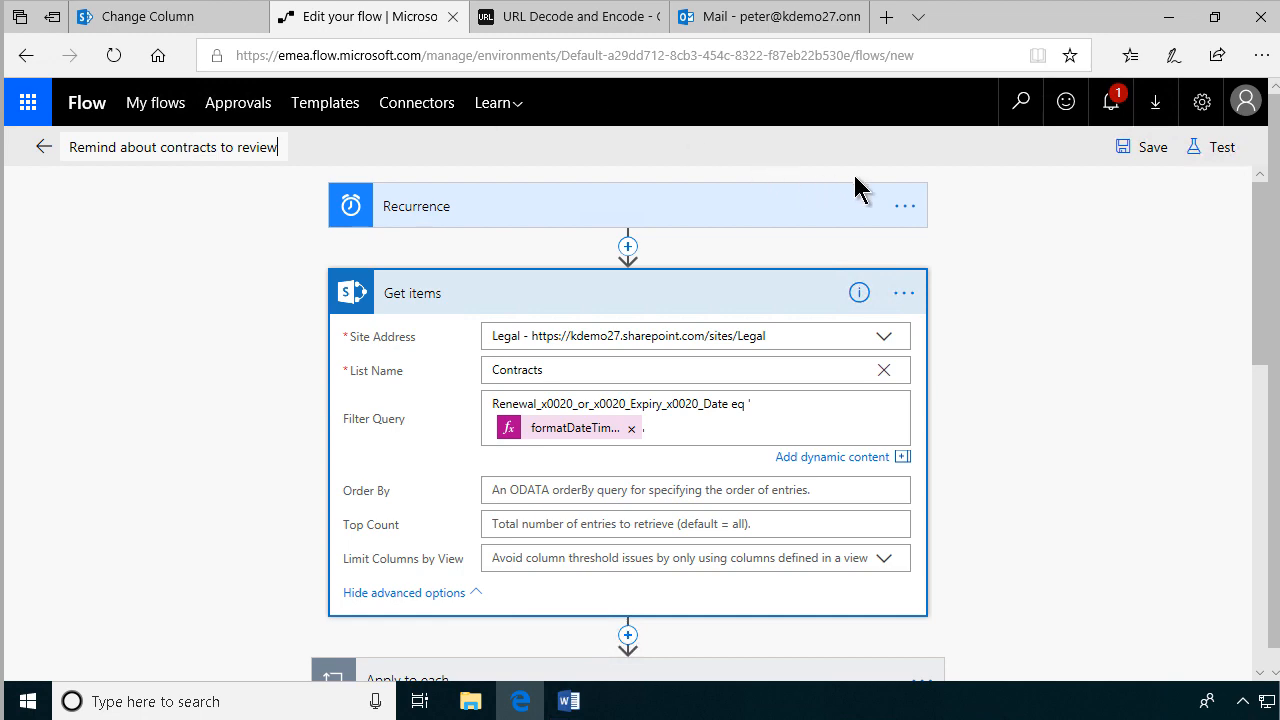
click(568, 700)
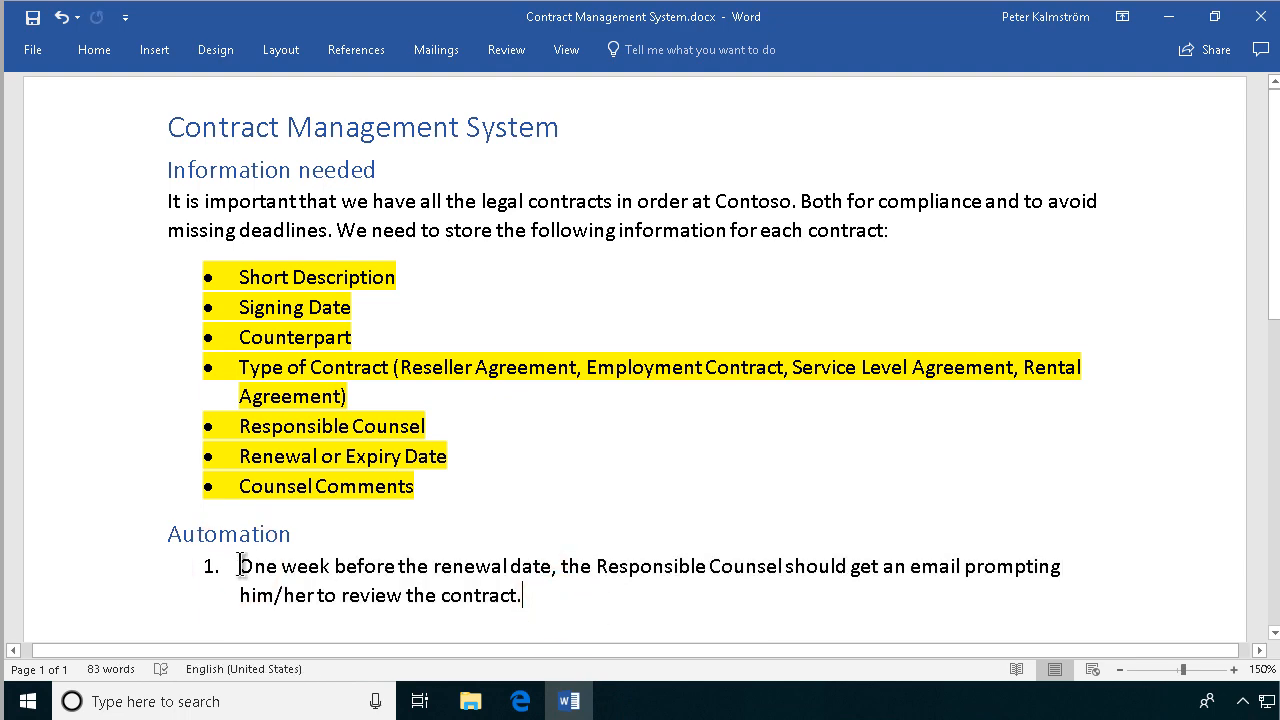
click(520, 700)
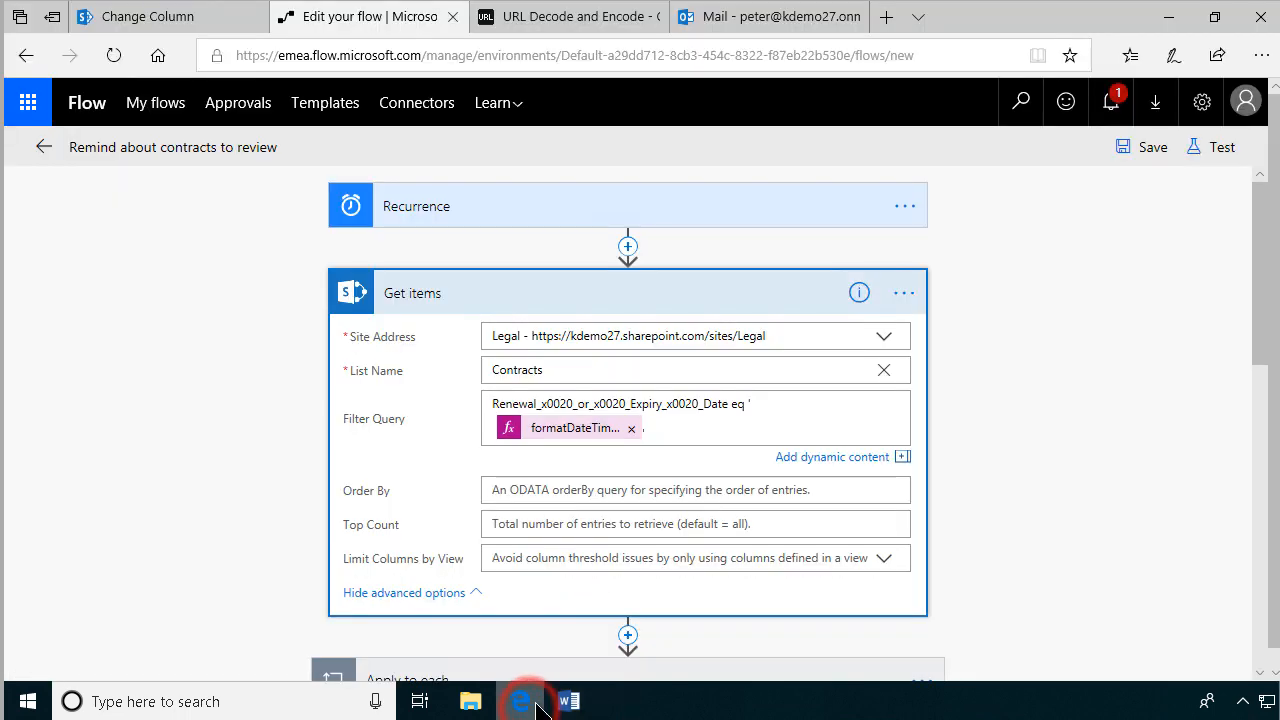